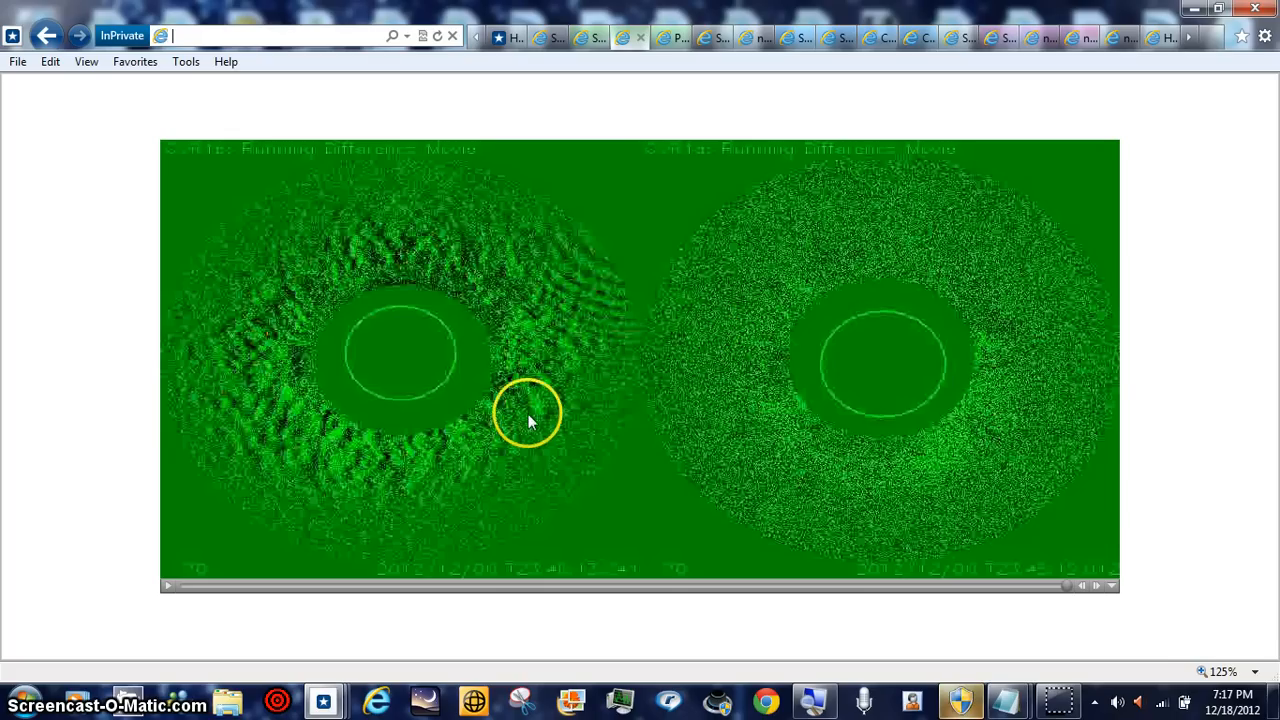
mouse_move(390, 405)
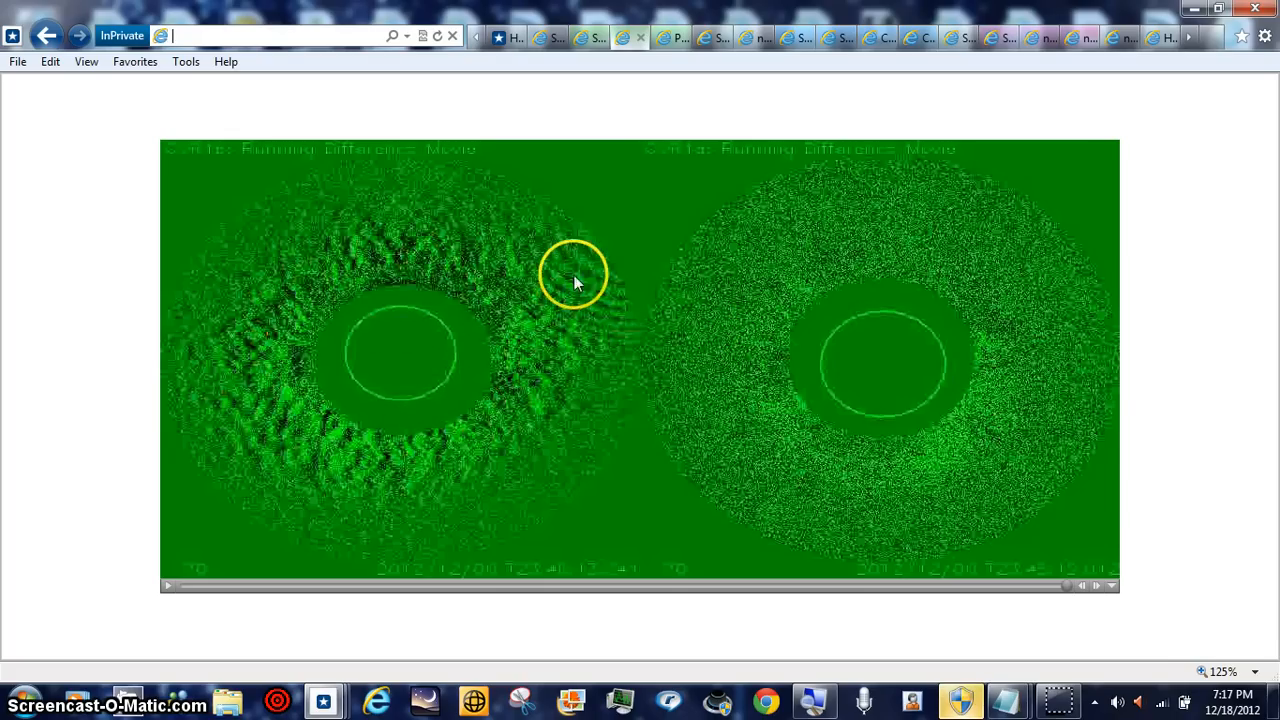
mouse_move(485, 395)
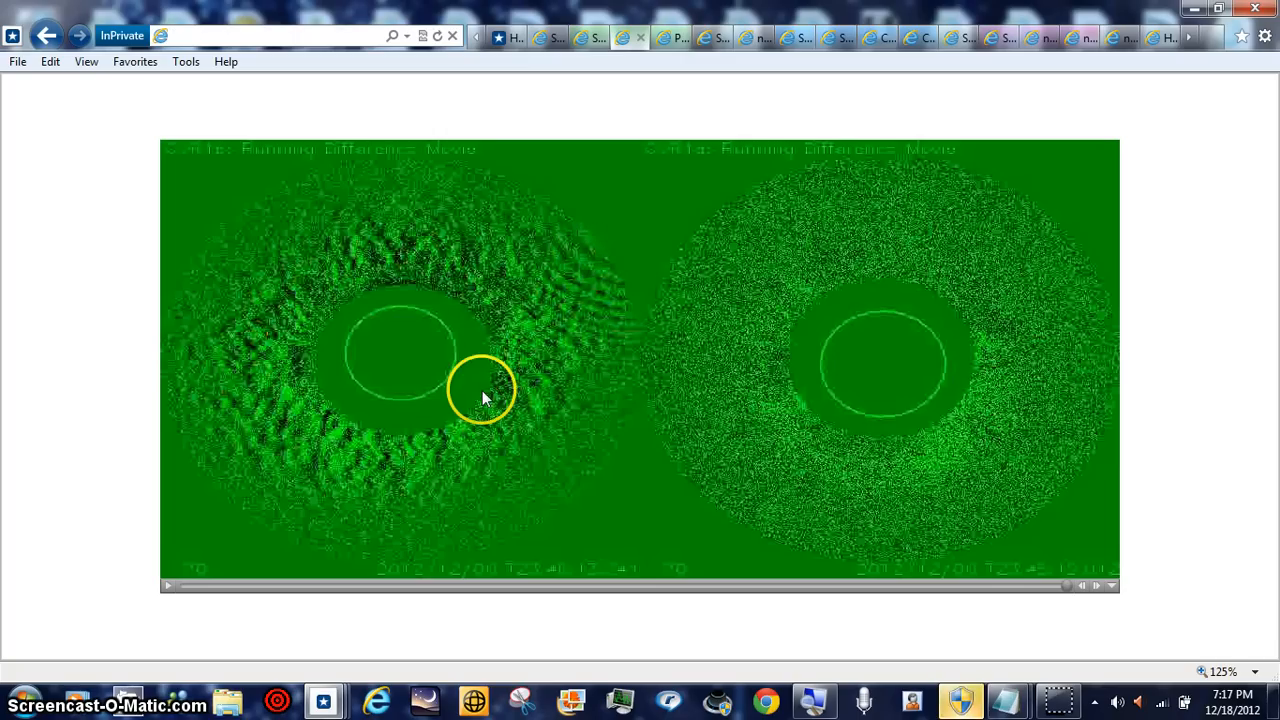
mouse_move(1055, 672)
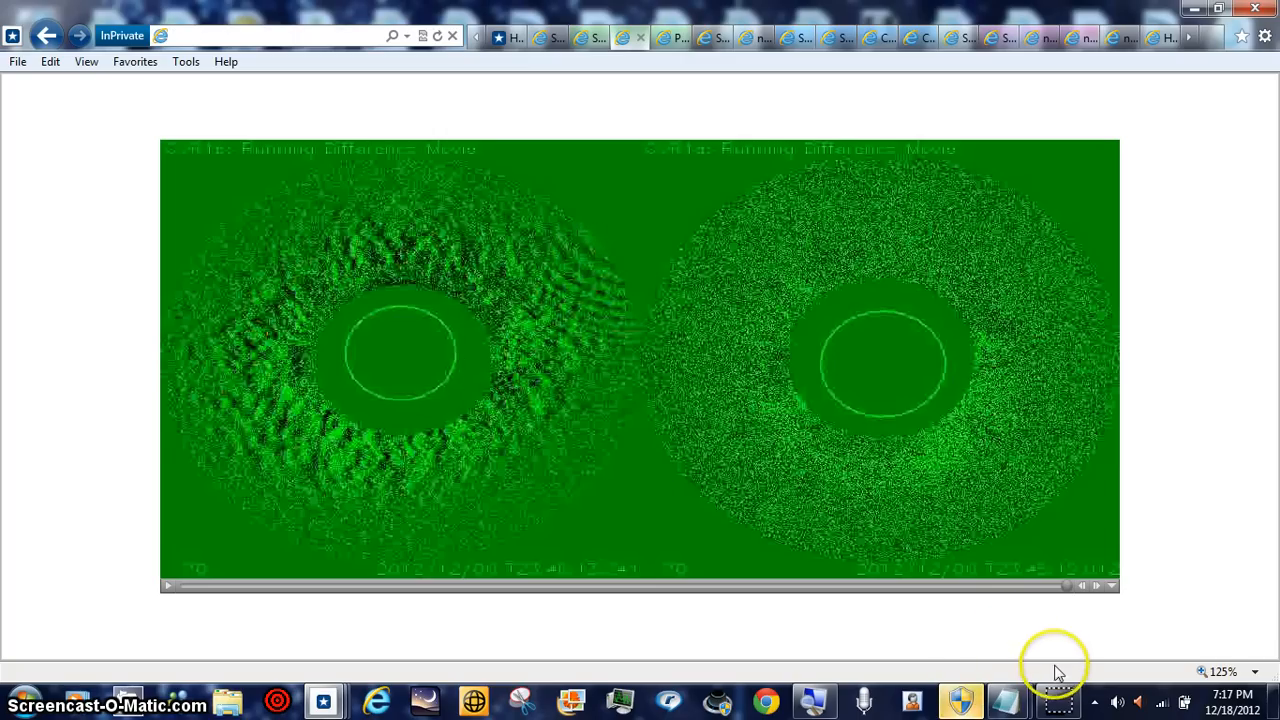
Step: Load the 20121206.mpg running difference movie from the daily MPEG directory listing
click(115, 631)
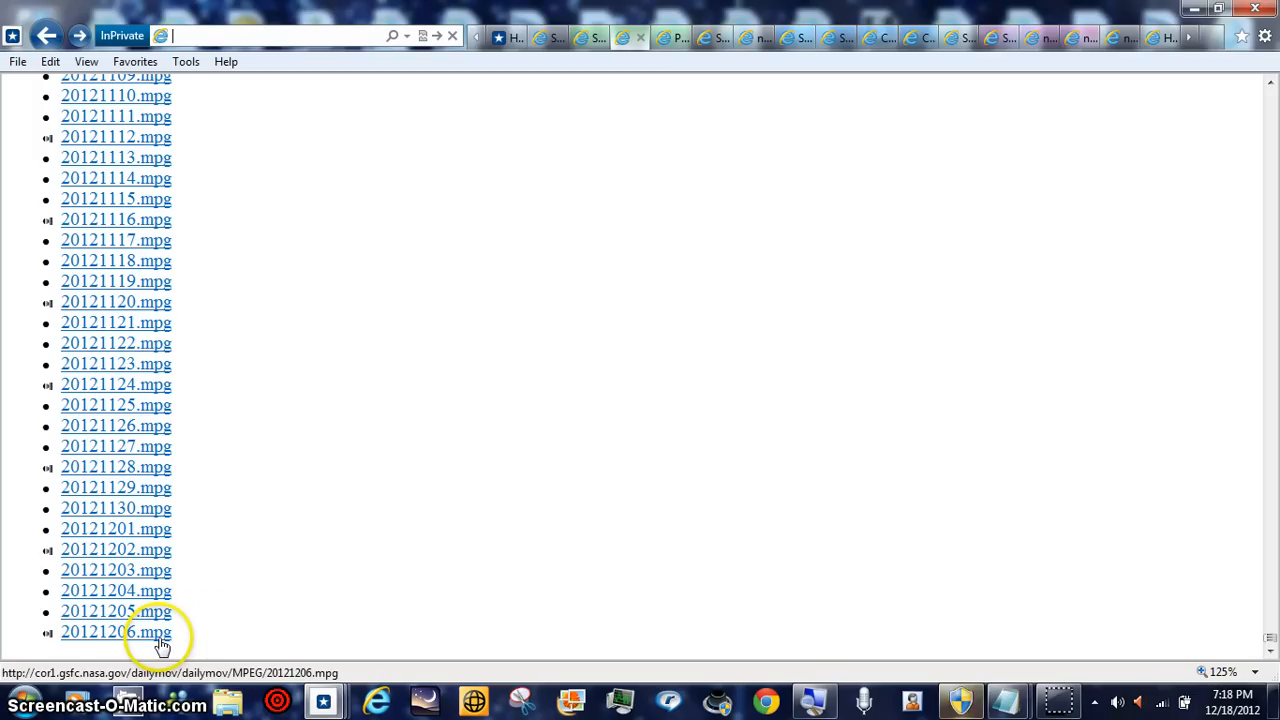
mouse_move(155, 640)
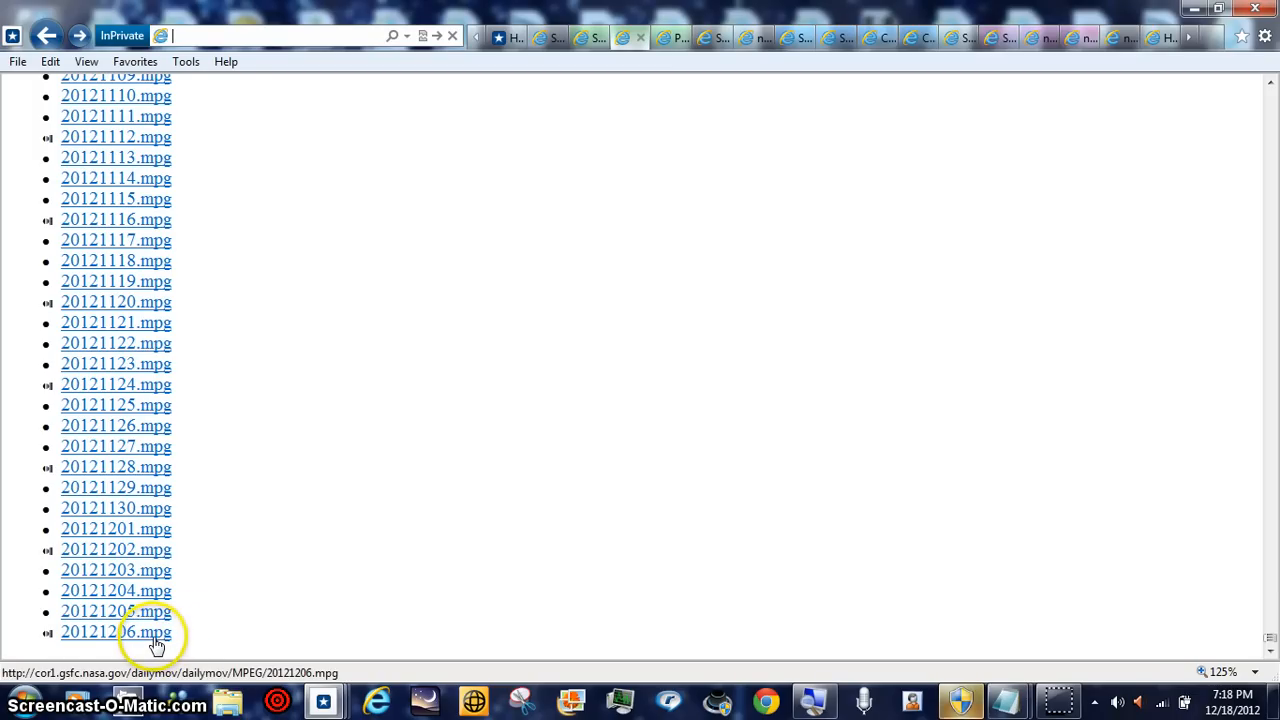
mouse_move(876, 557)
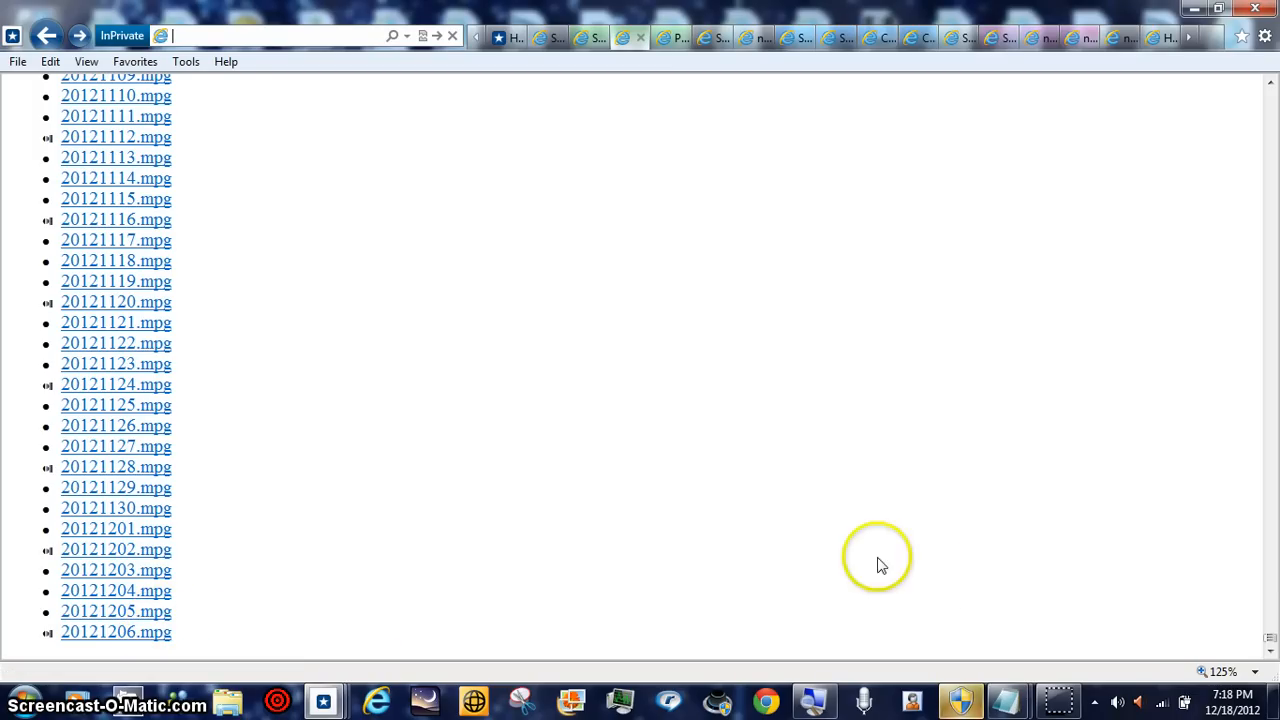
mouse_move(1057, 700)
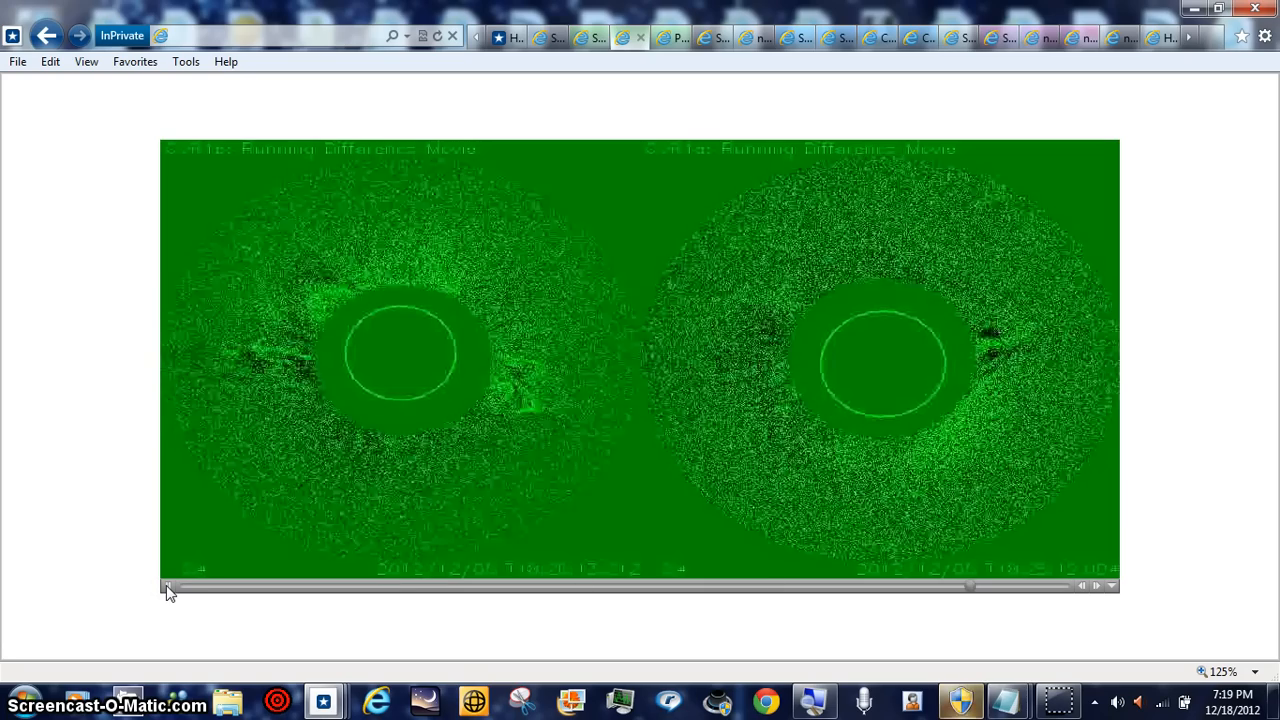
Step: Scrub the movie's seek slider forward to the frames where the eruption appears
drag(168, 586, 385, 586)
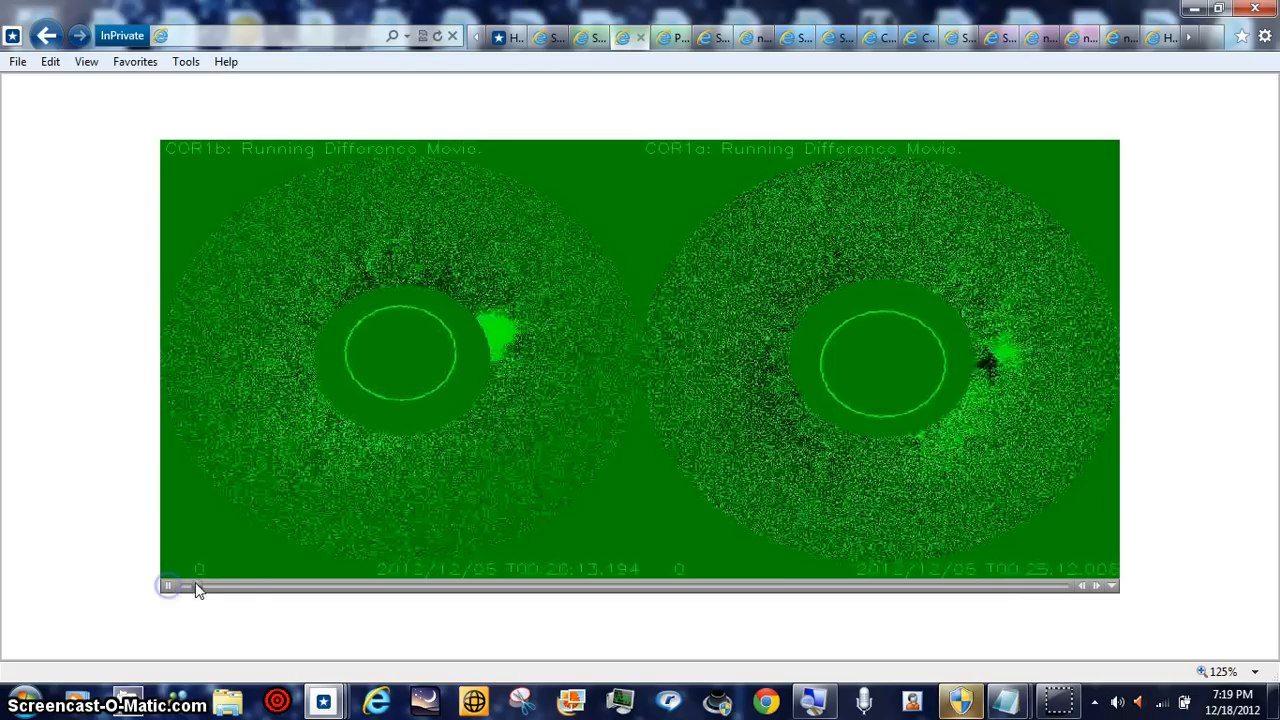
drag(170, 585, 310, 585)
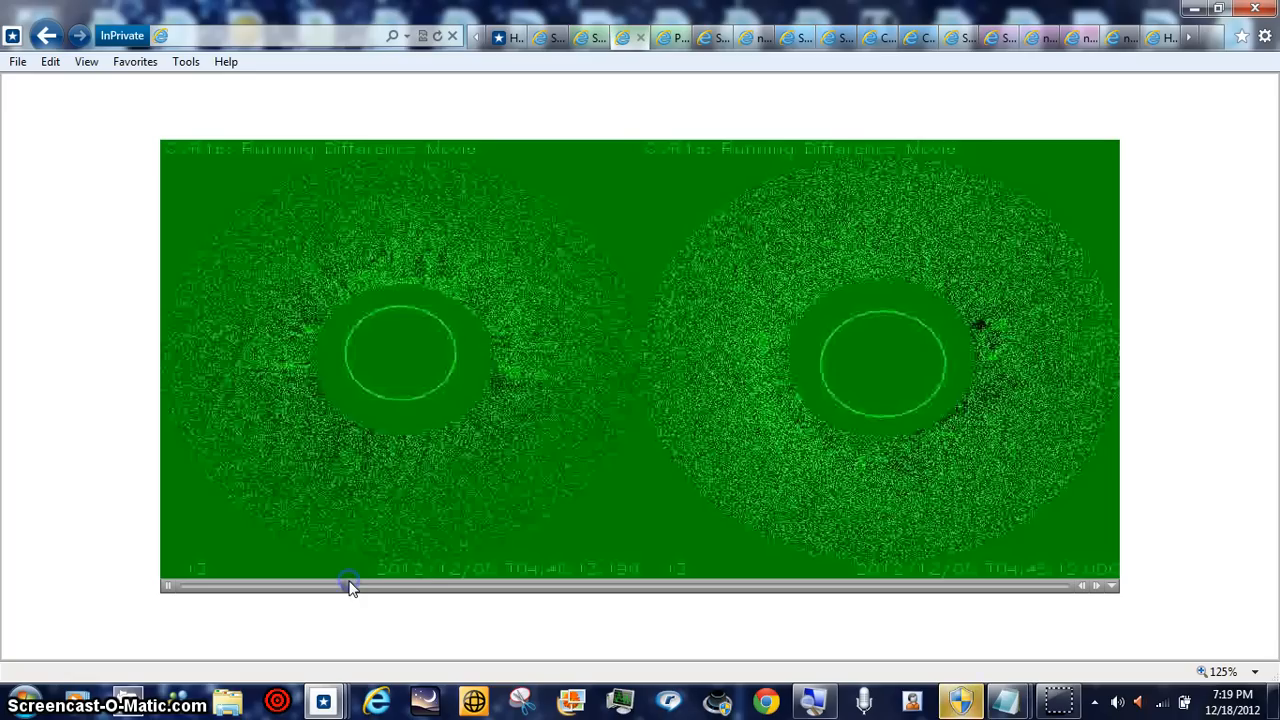
drag(350, 585, 425, 585)
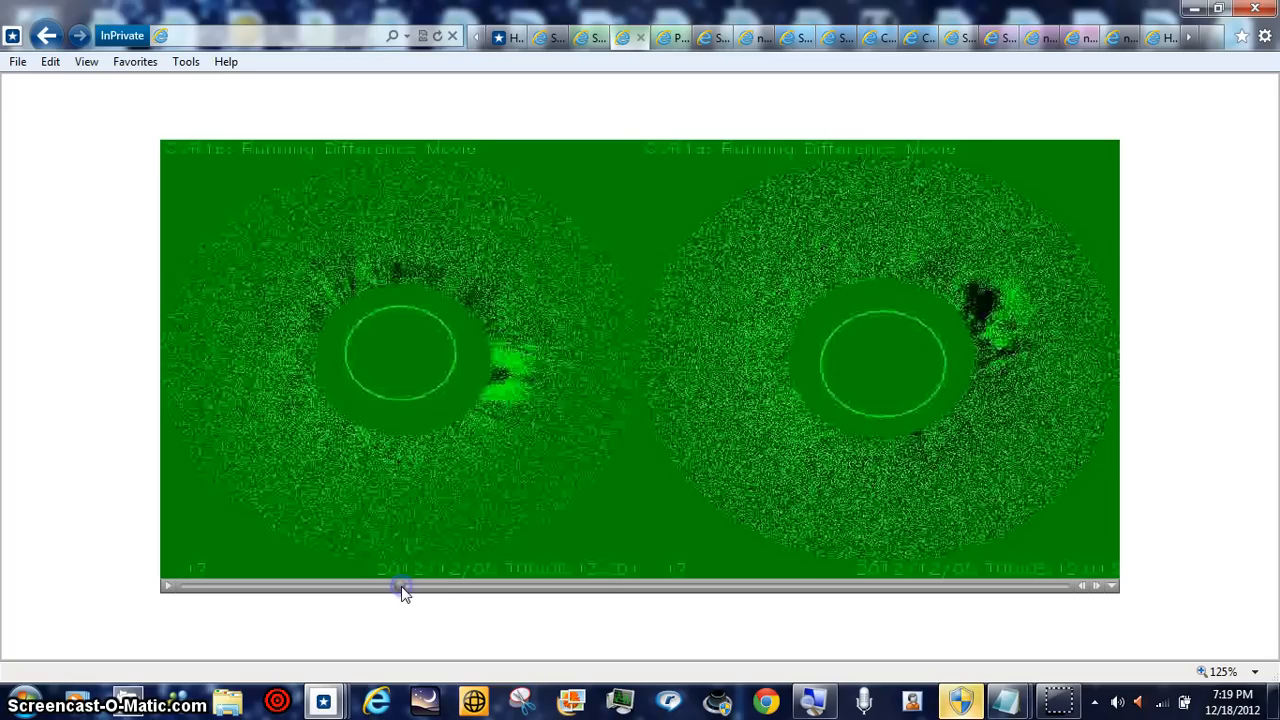
drag(402, 587, 428, 587)
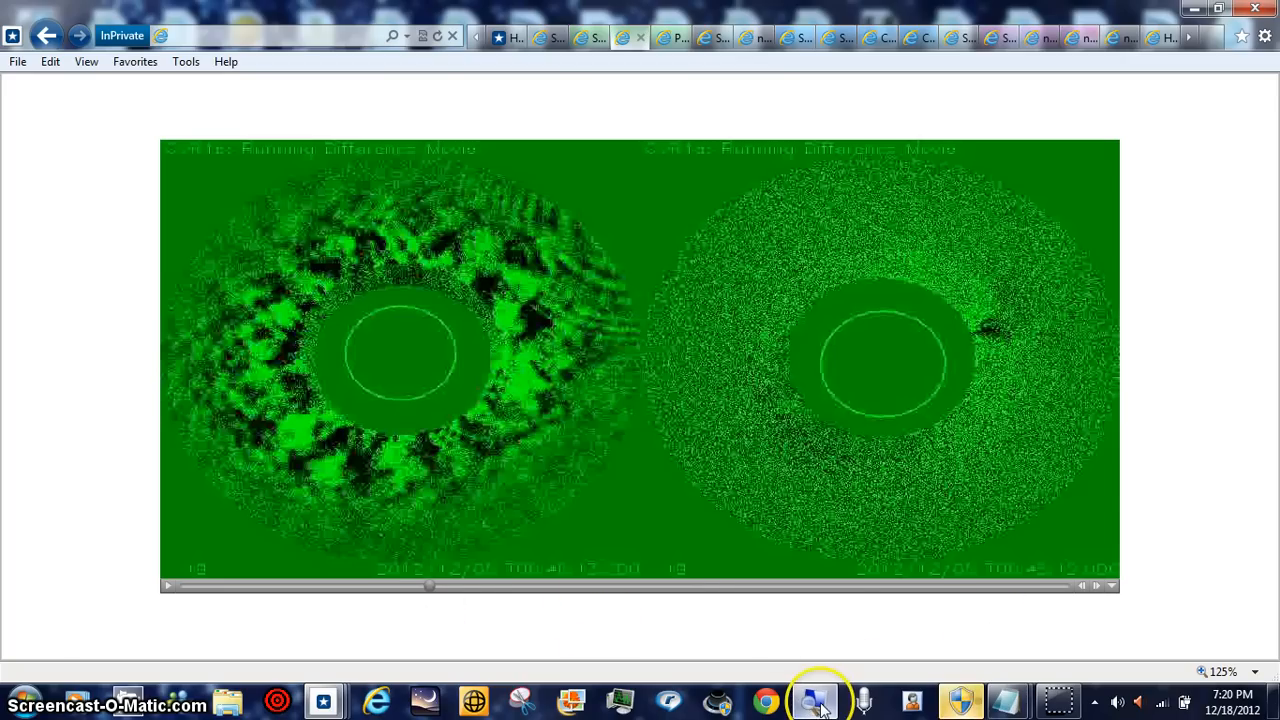
Step: Launch Windows Magnifier and zoom the screen to 200% on the left coronagraph image
click(818, 700)
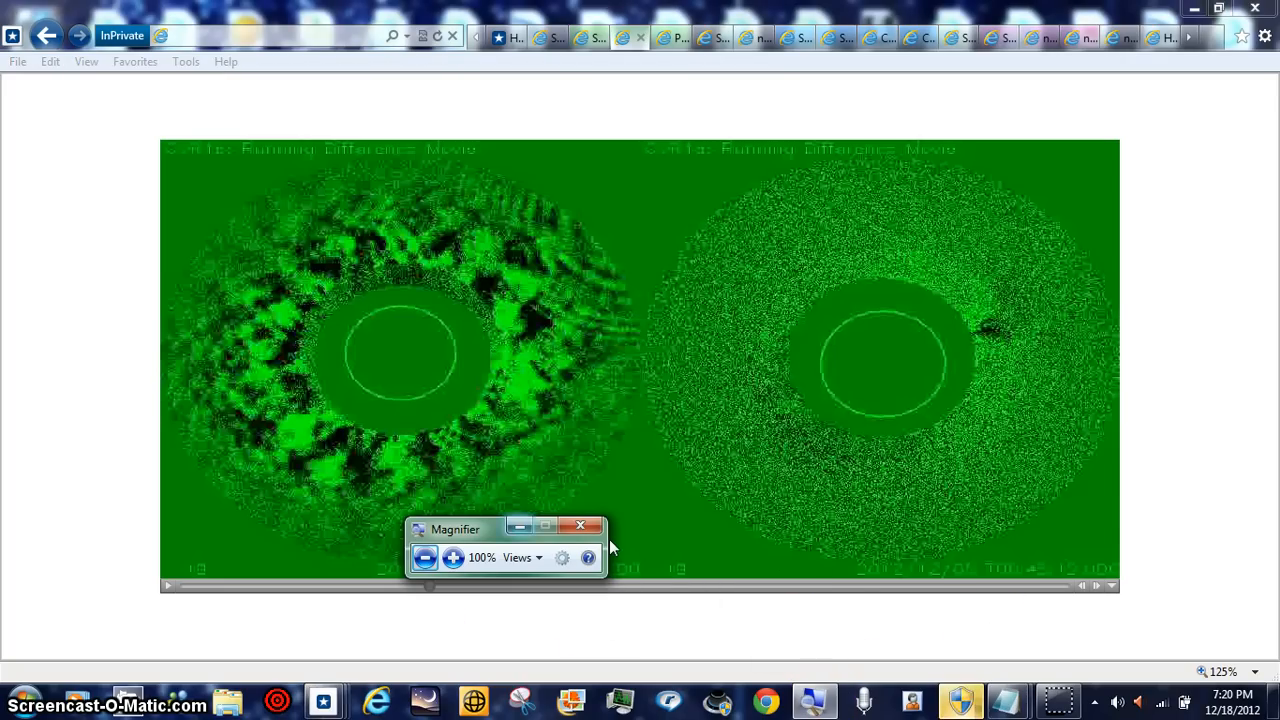
click(452, 557)
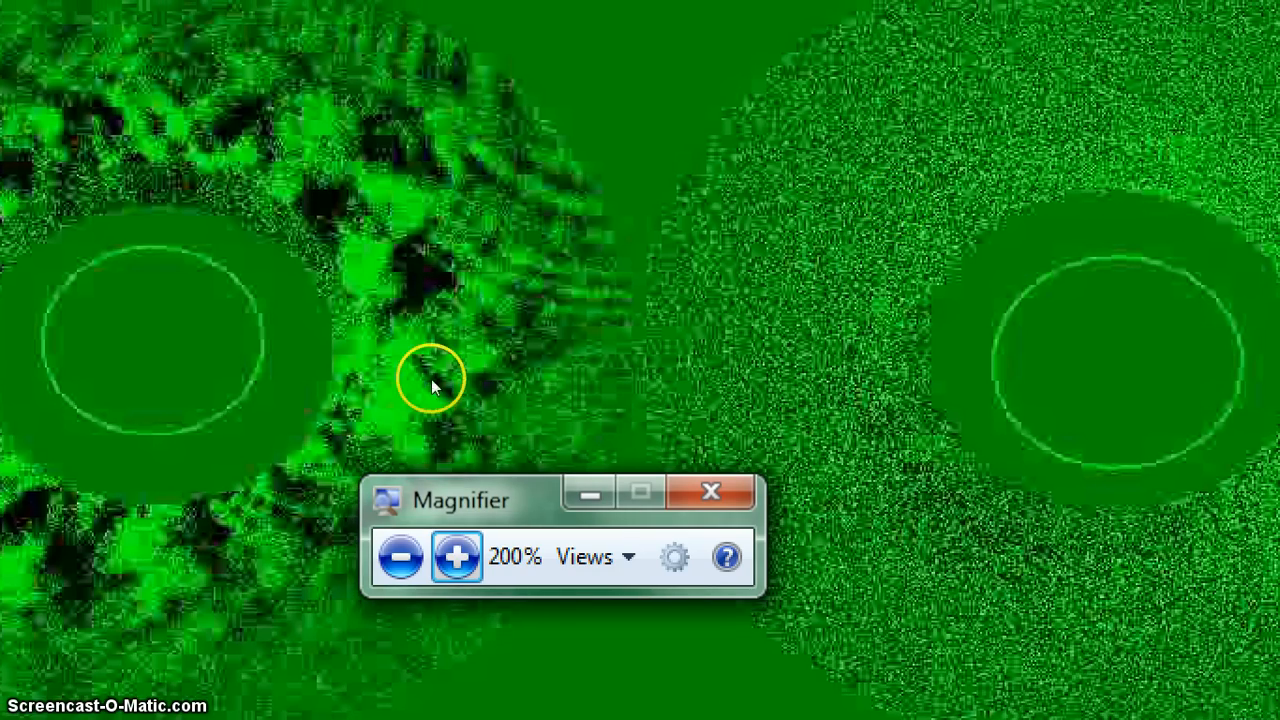
mouse_move(643, 263)
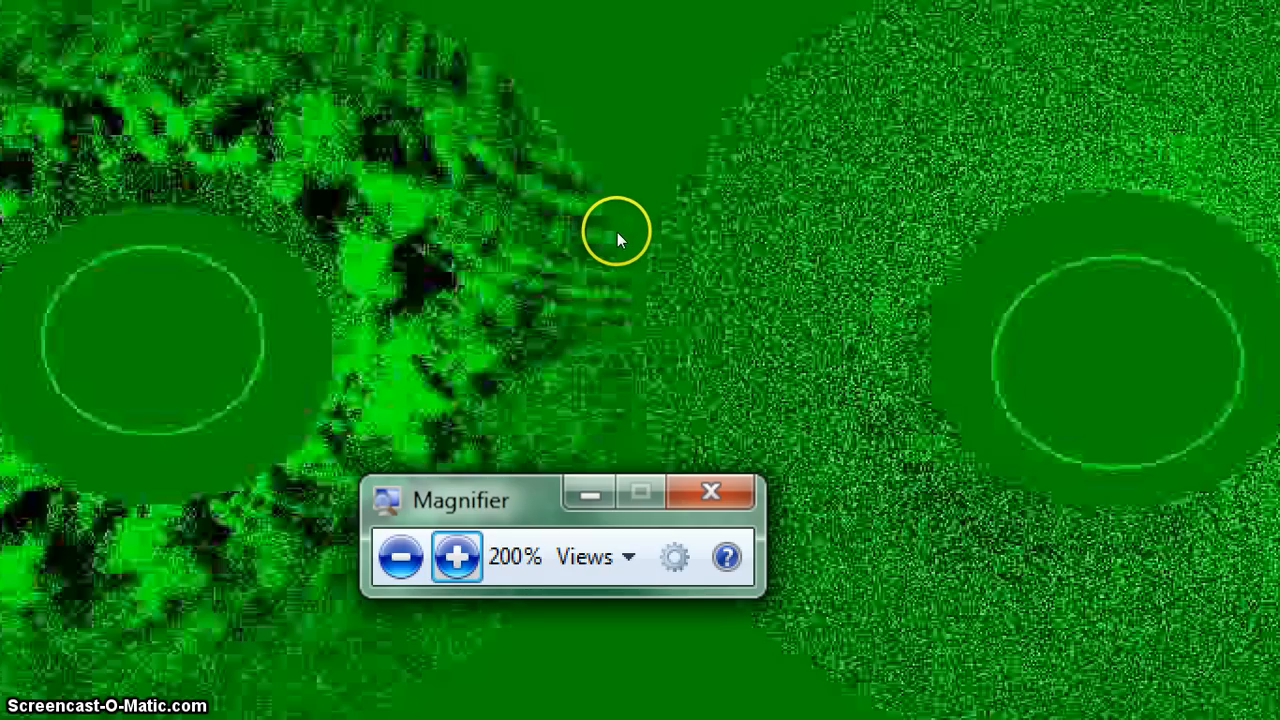
mouse_move(545, 290)
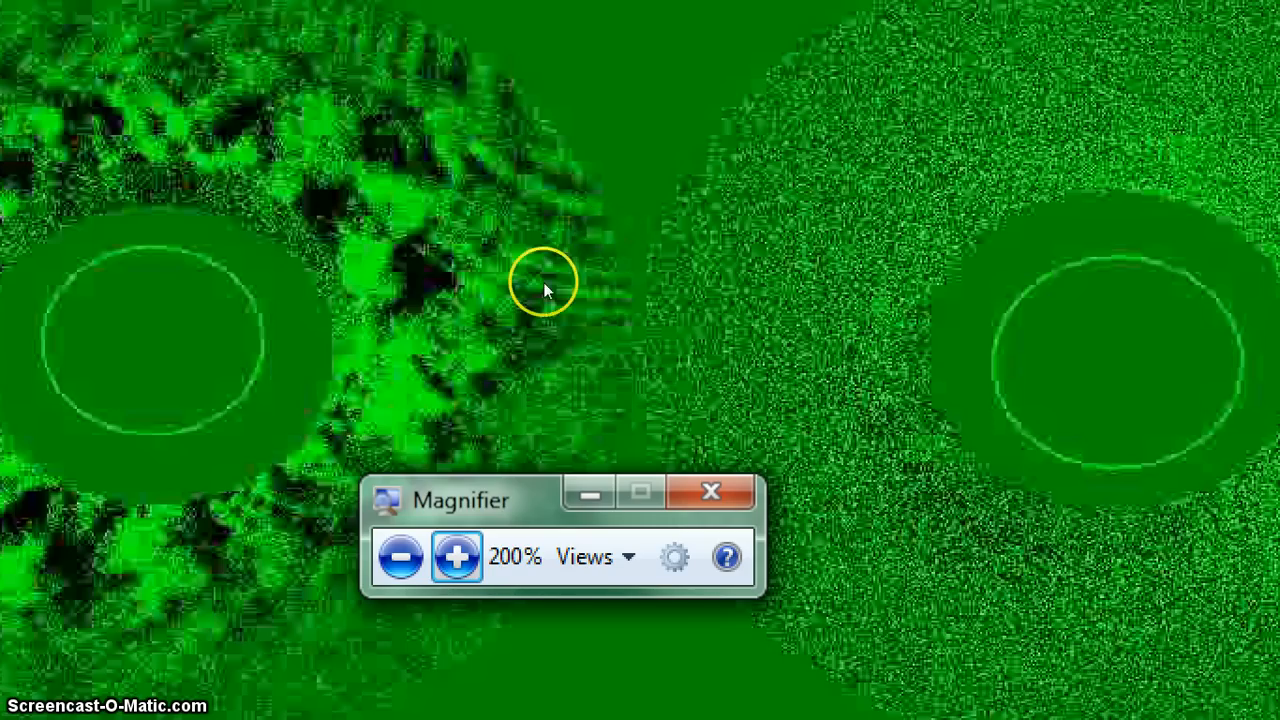
mouse_move(515, 383)
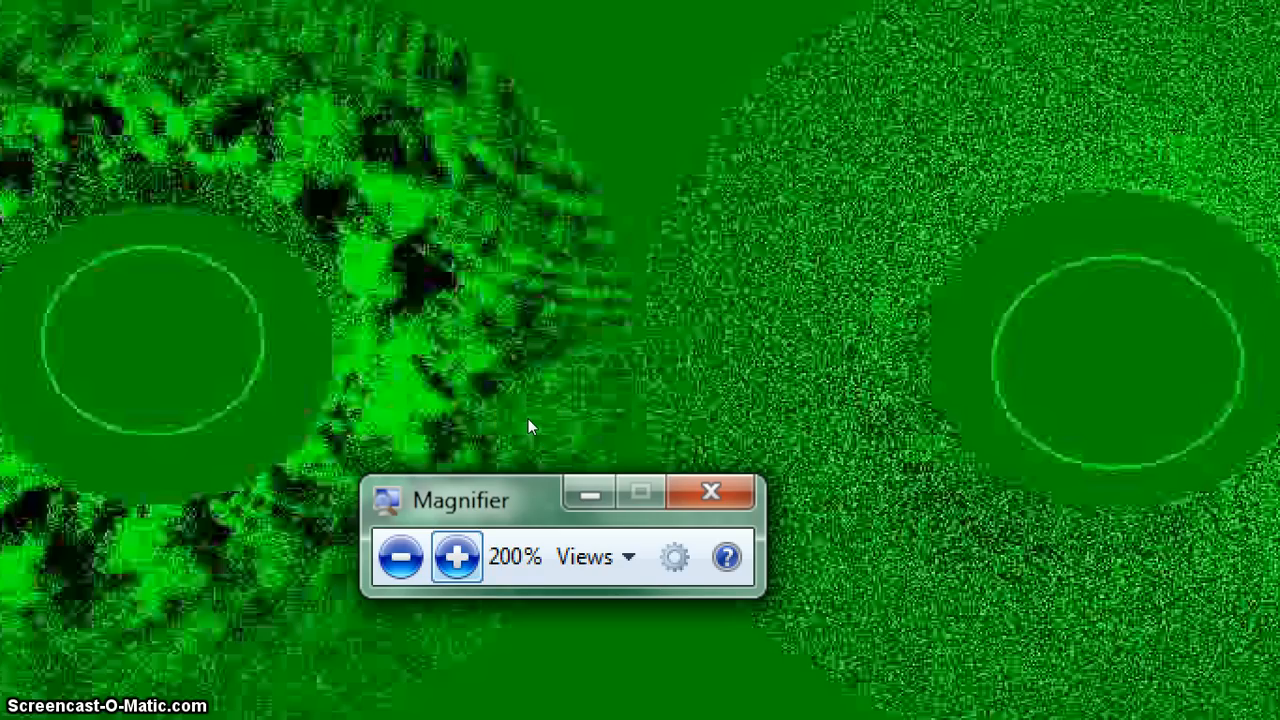
mouse_move(456, 557)
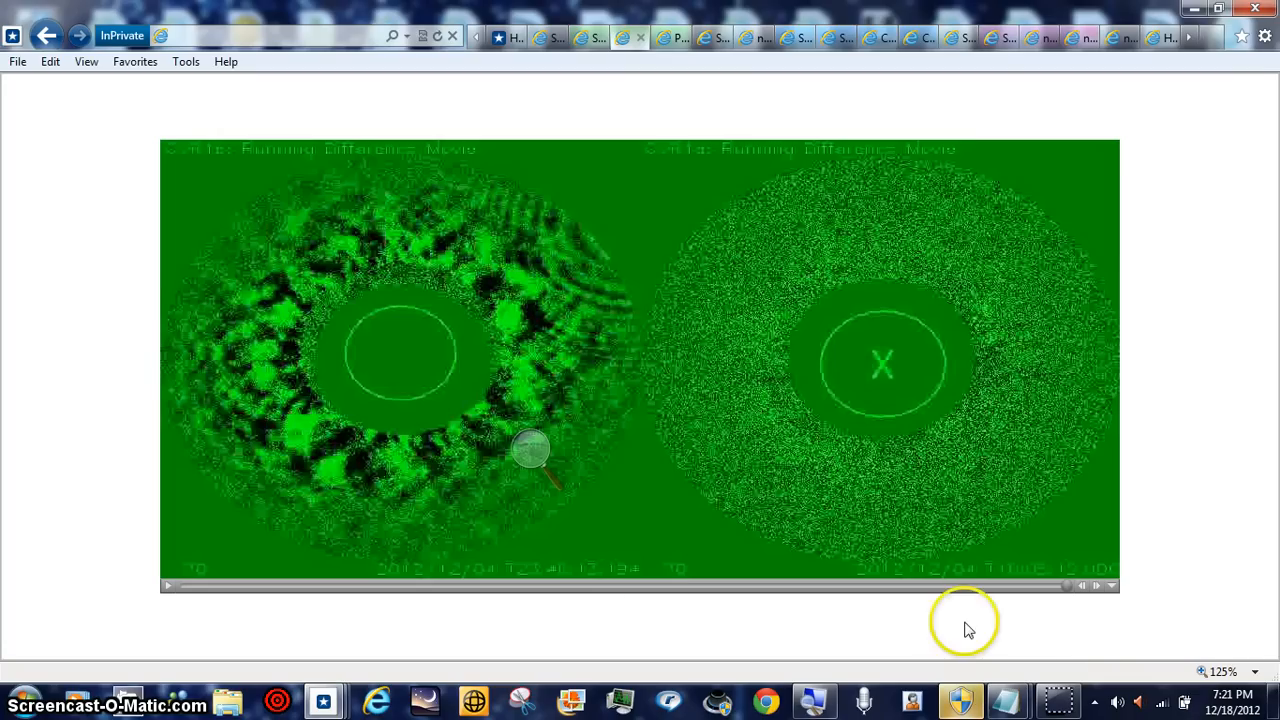
Step: Restore the Magnifier controls, zoom from 200% up to 600%, then back out to 100%
click(530, 450)
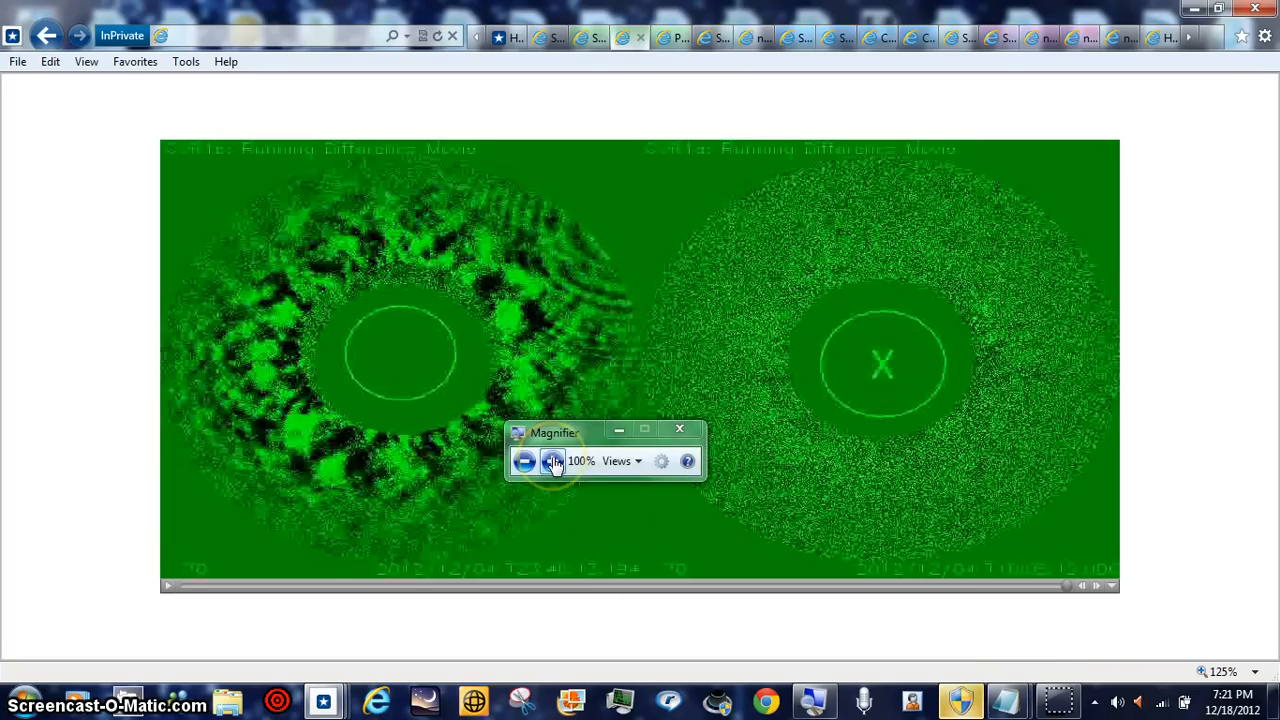
click(524, 461)
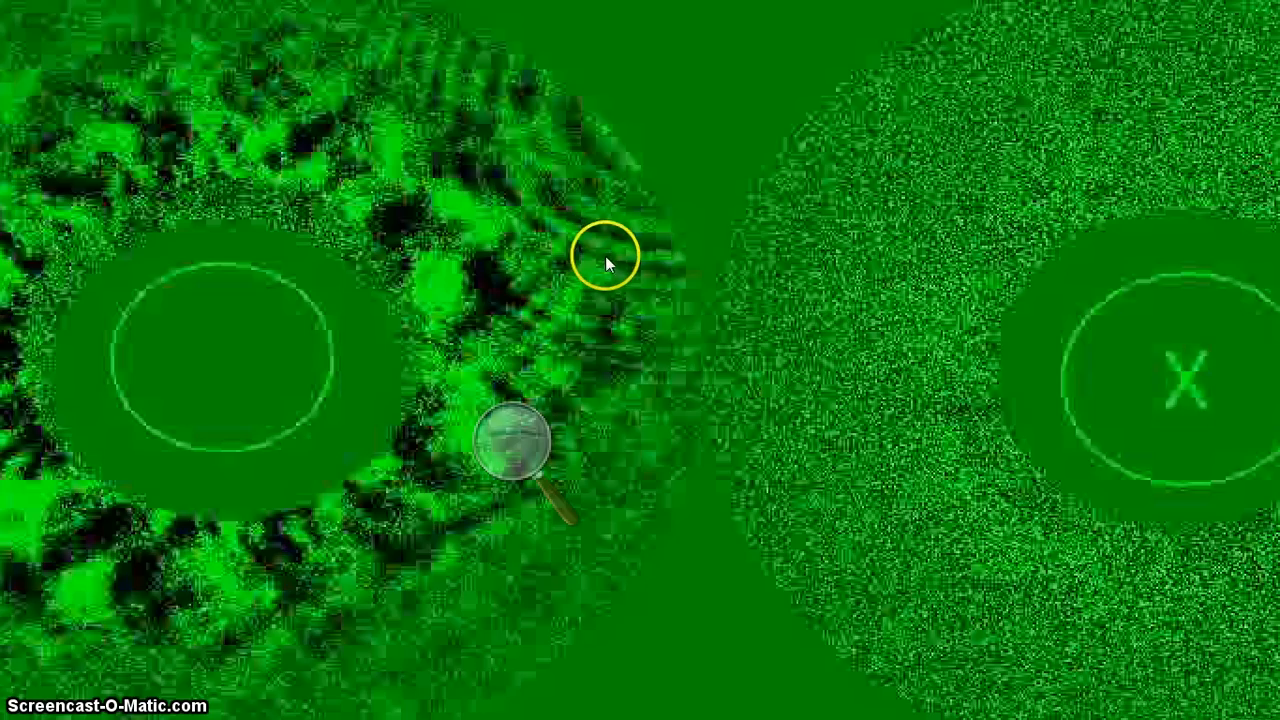
mouse_move(590, 383)
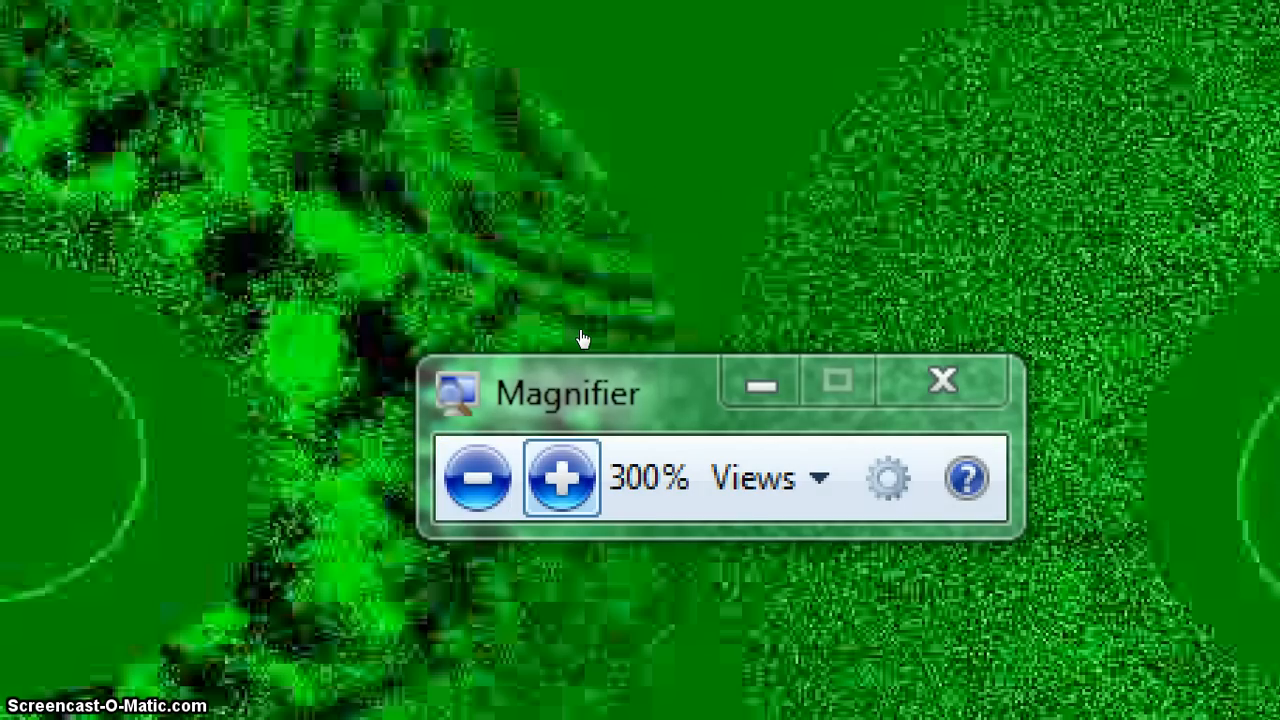
click(561, 477)
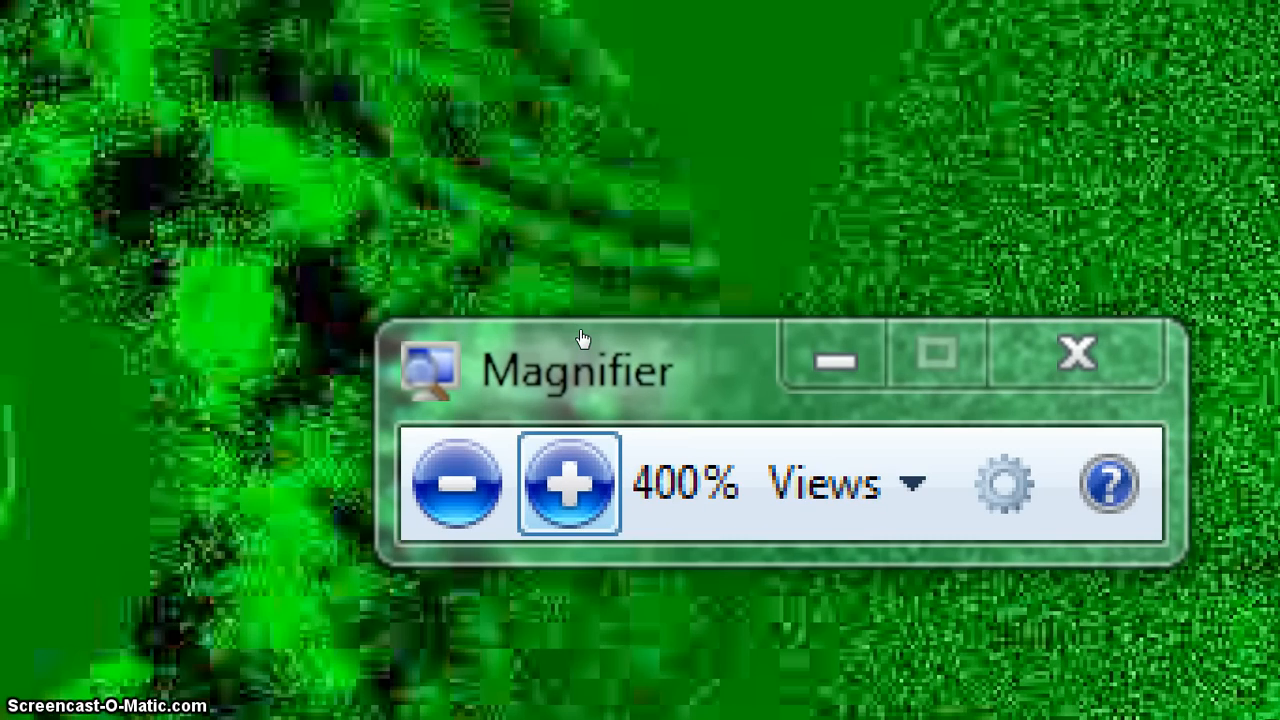
click(567, 483)
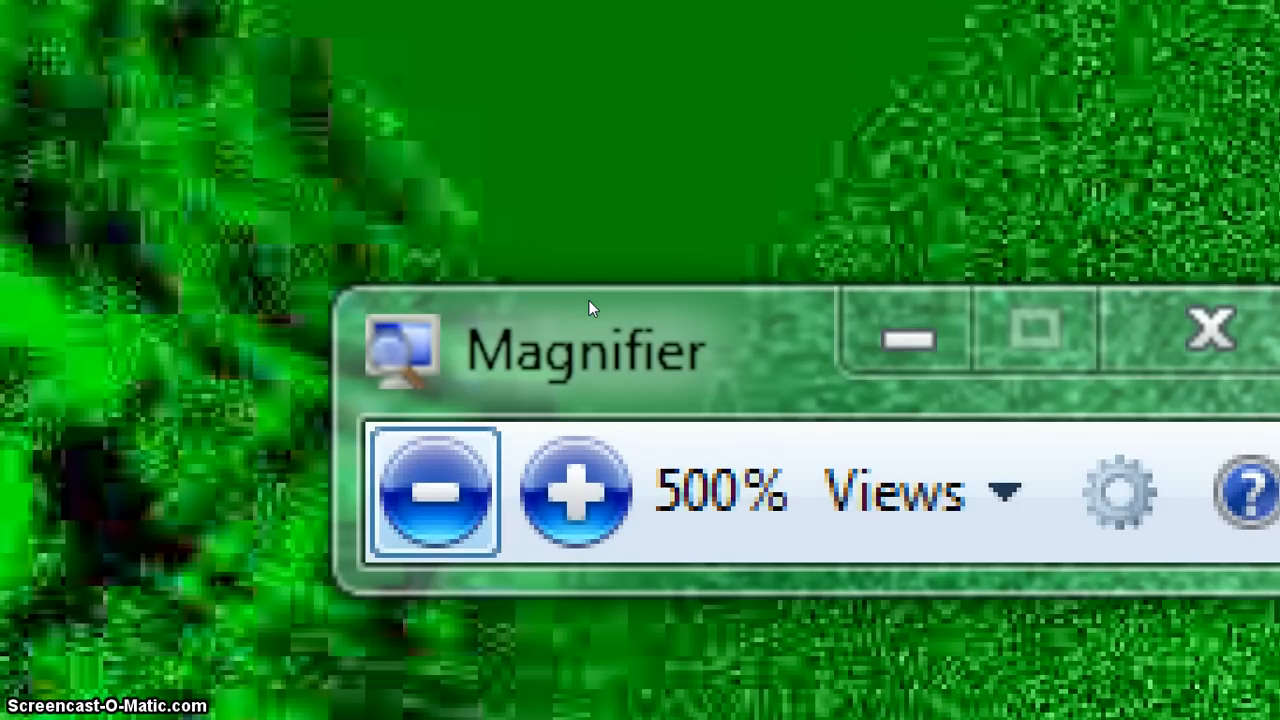
click(575, 490)
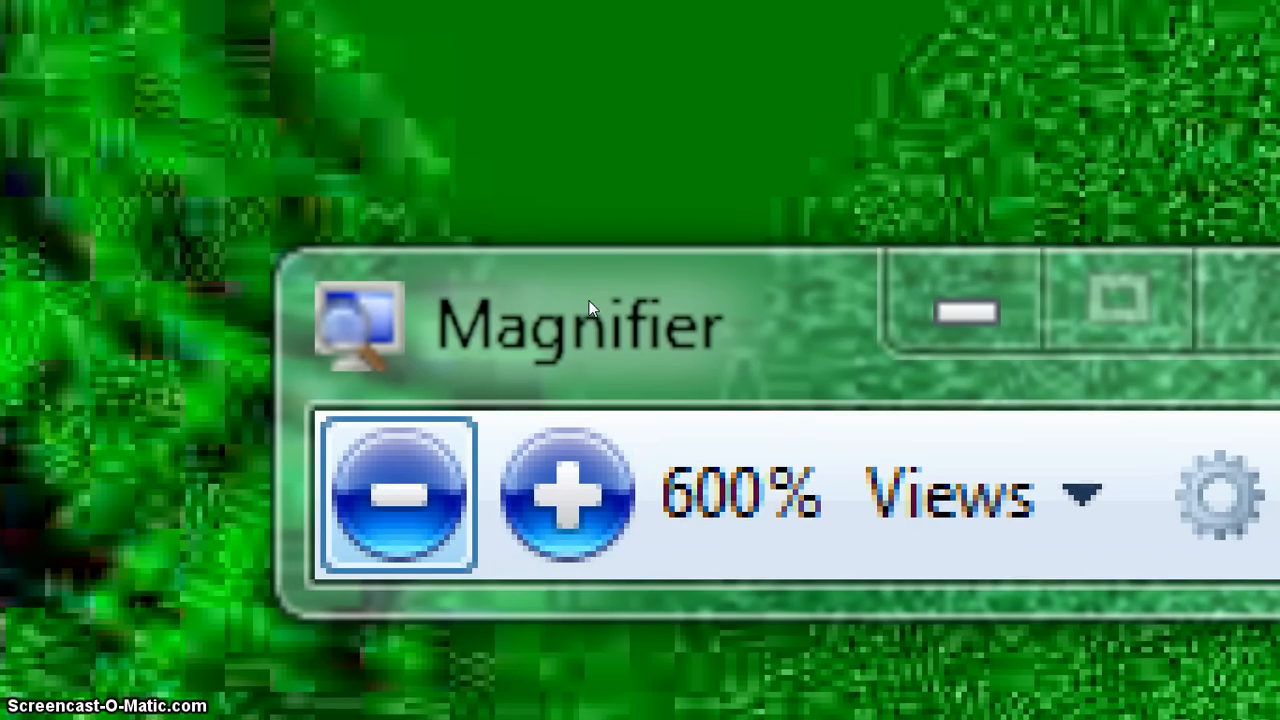
click(395, 490)
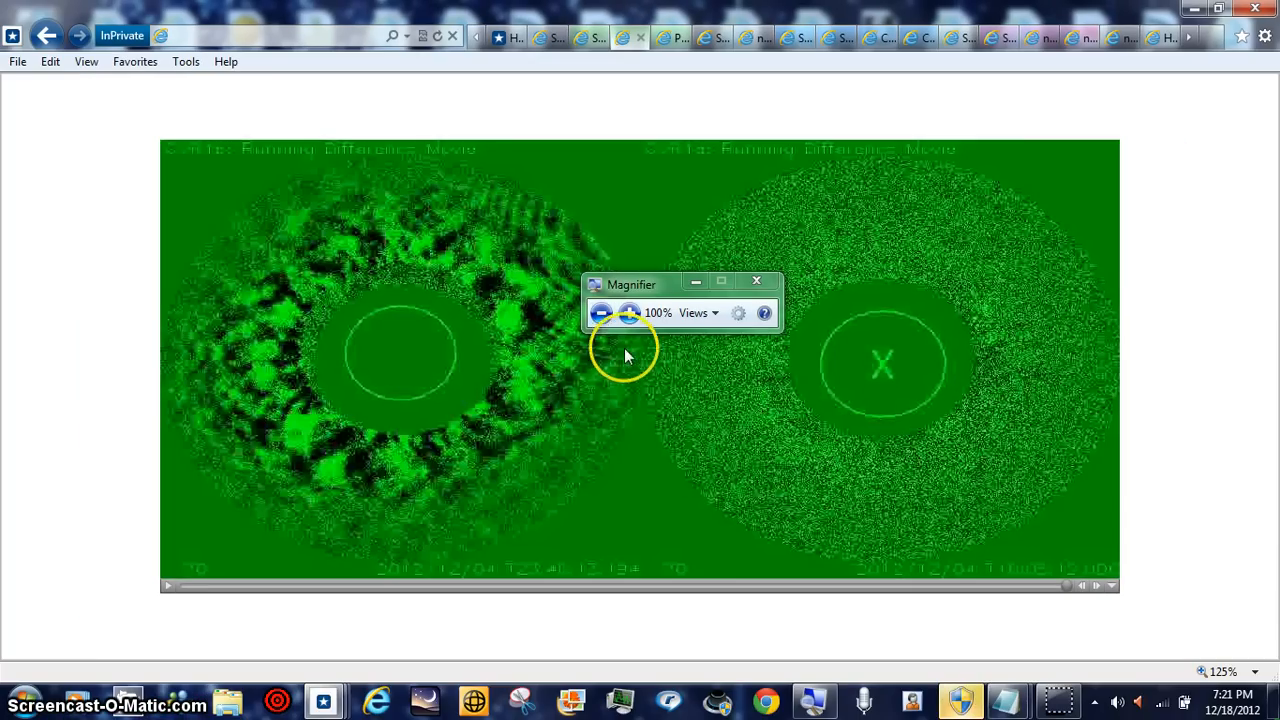
Step: Close the Magnifier window to return the coronagraph movie to normal size
click(757, 280)
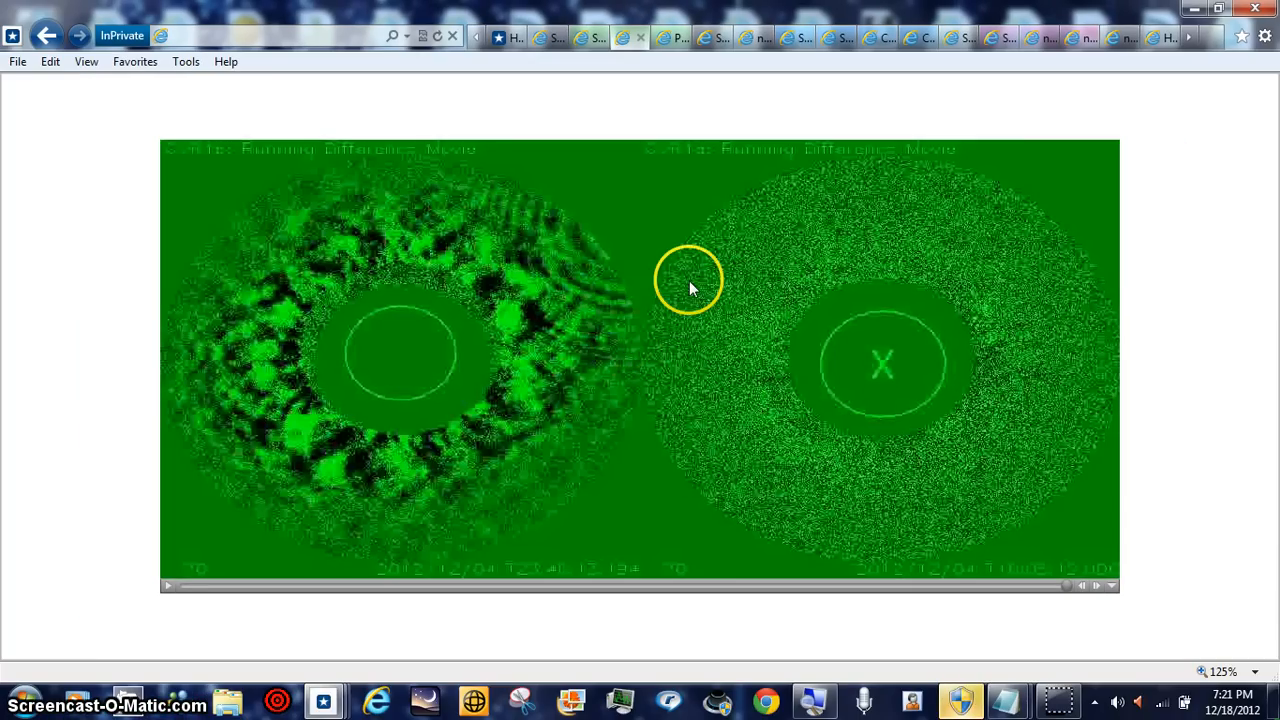
mouse_move(18, 250)
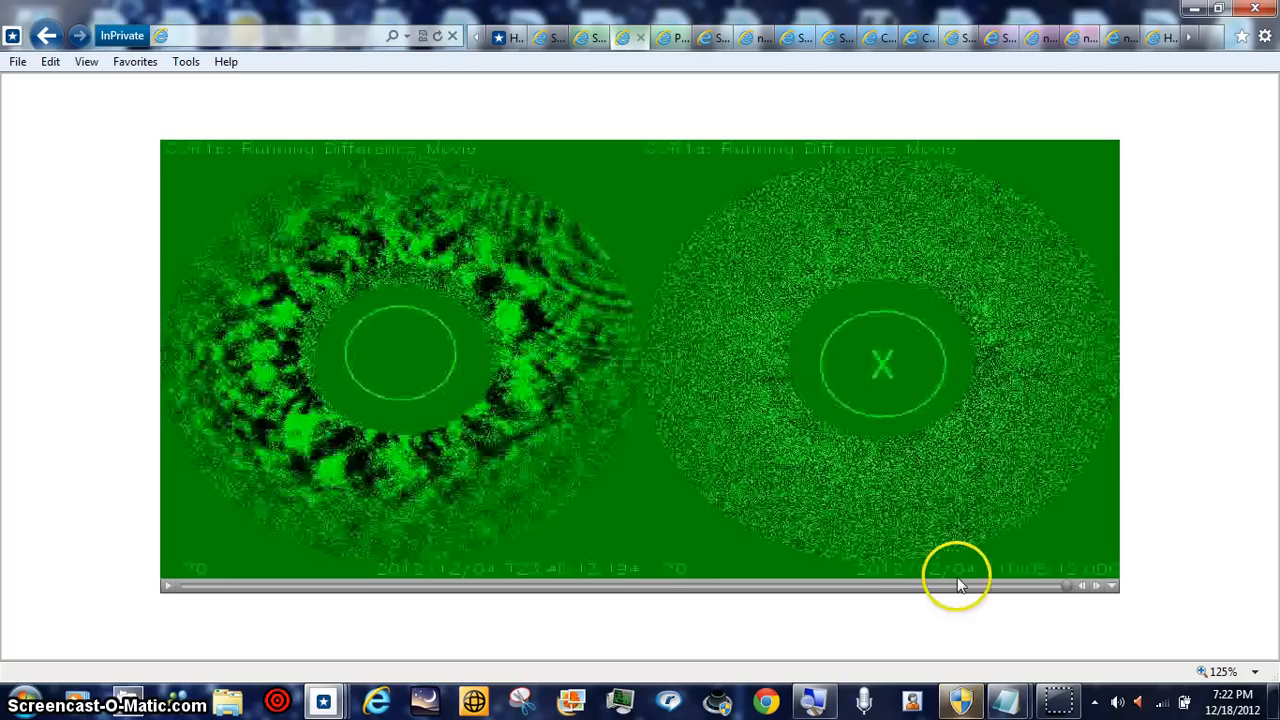
mouse_move(1050, 680)
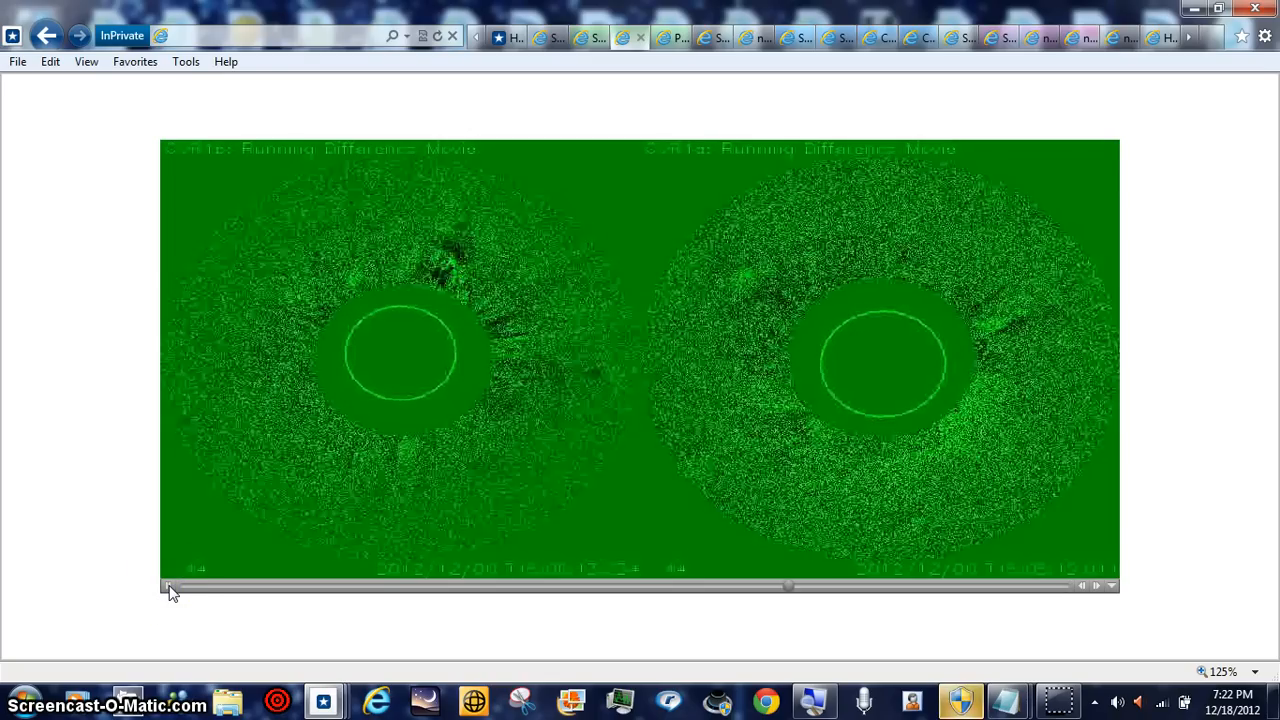
Step: Rewind the coronagraph movie, then scrub forward to the rippled ring frames again
drag(170, 587, 363, 587)
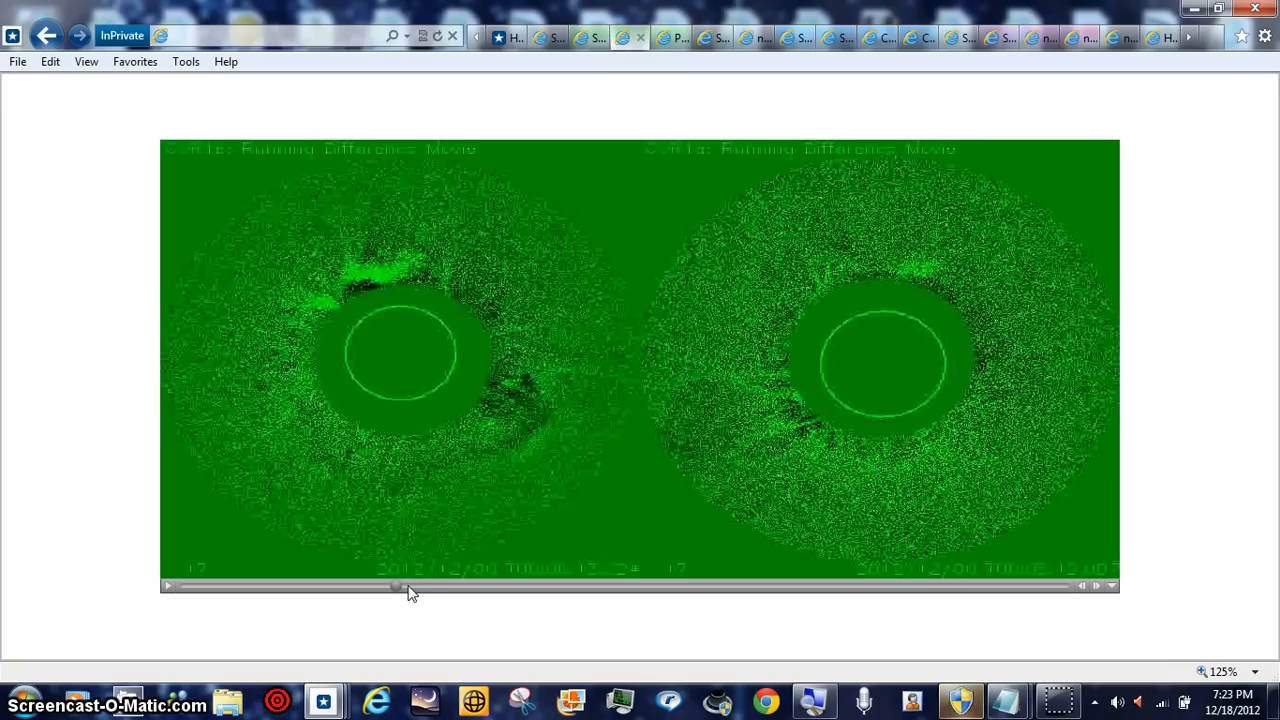
drag(395, 586, 418, 586)
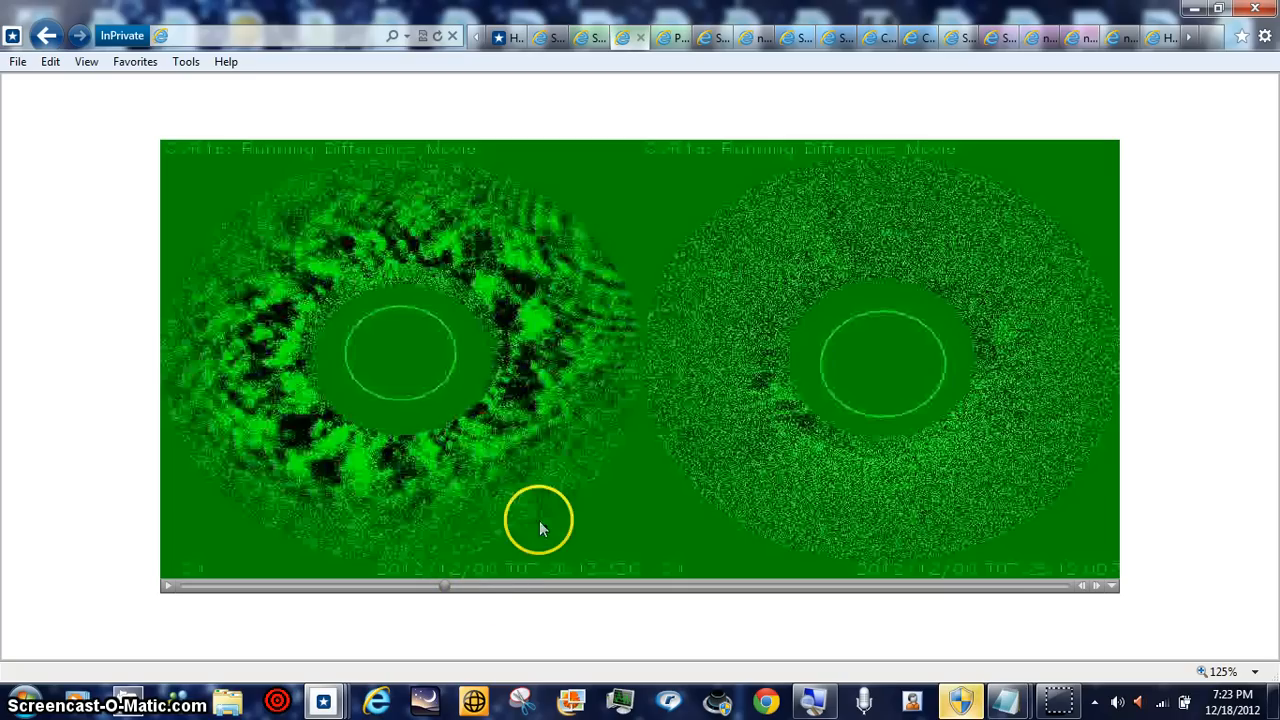
mouse_move(638, 272)
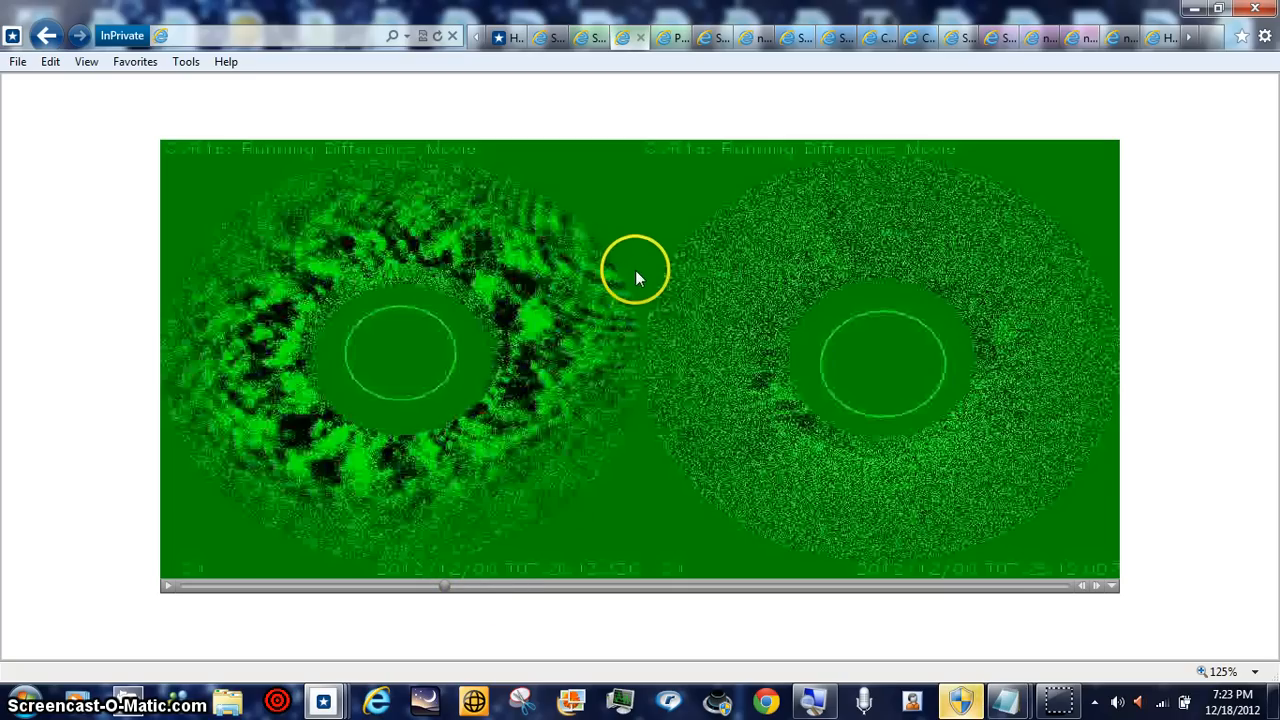
mouse_move(685, 410)
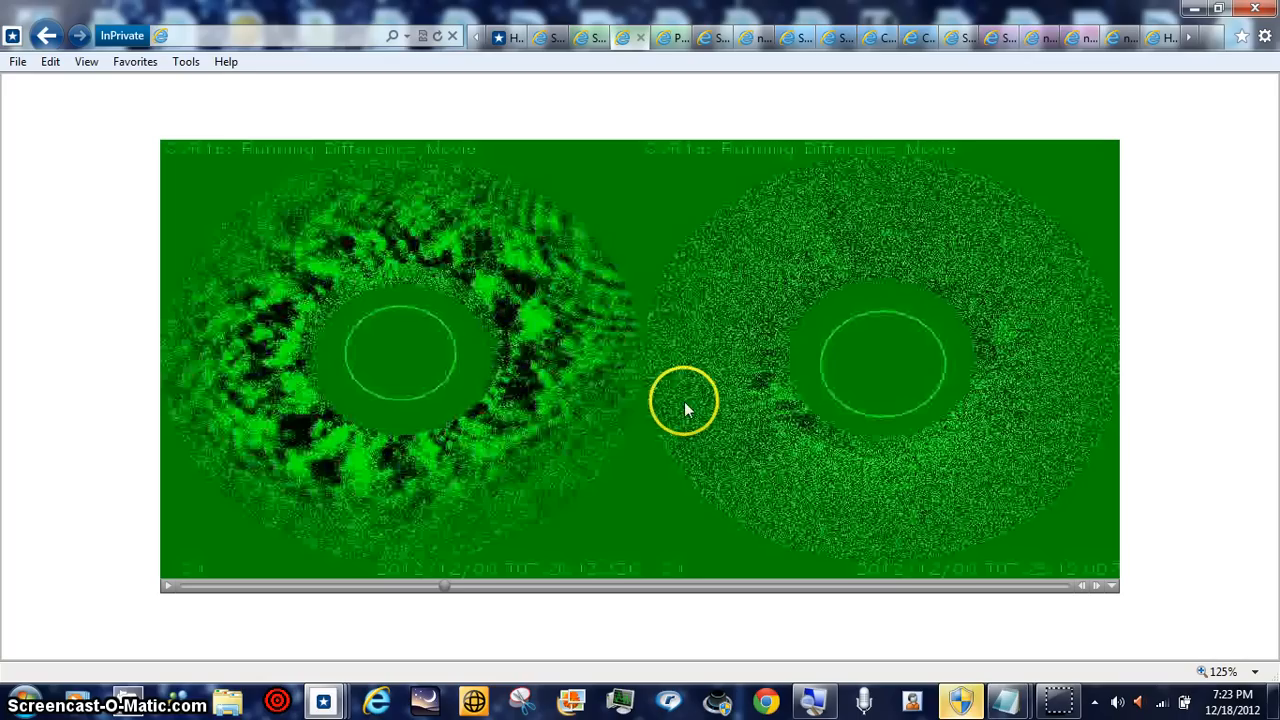
mouse_move(893, 520)
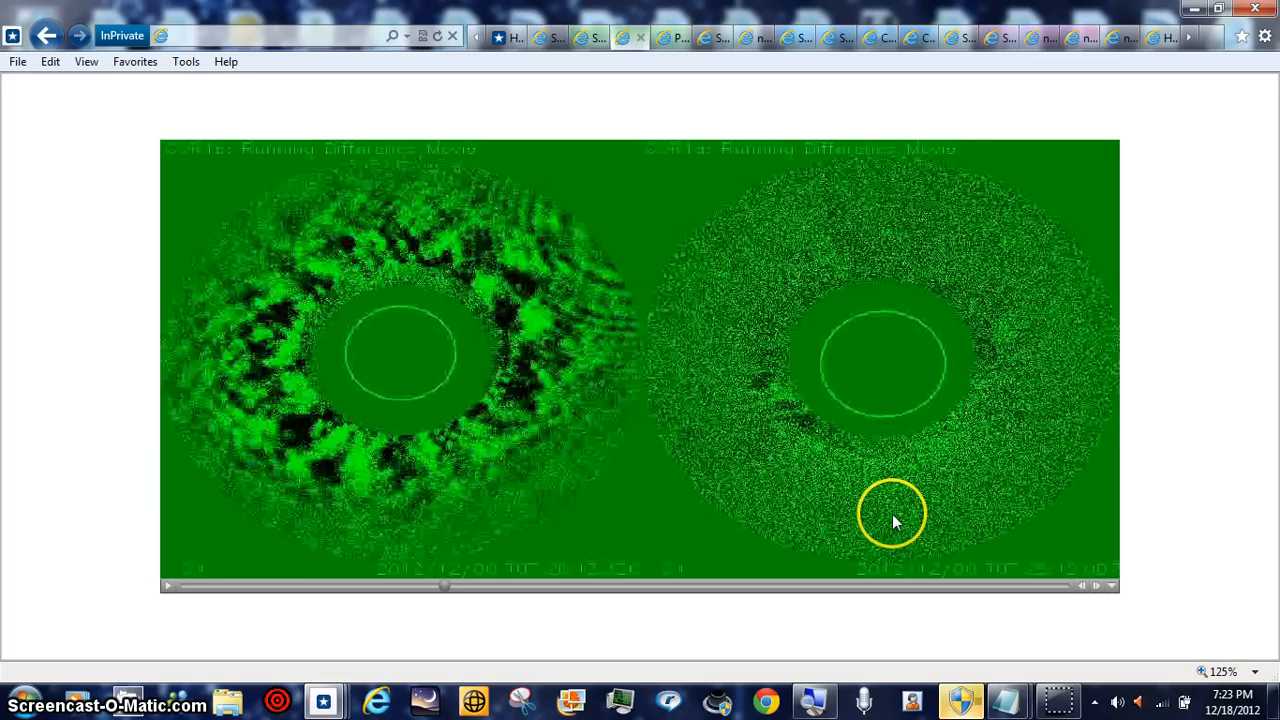
mouse_move(895, 522)
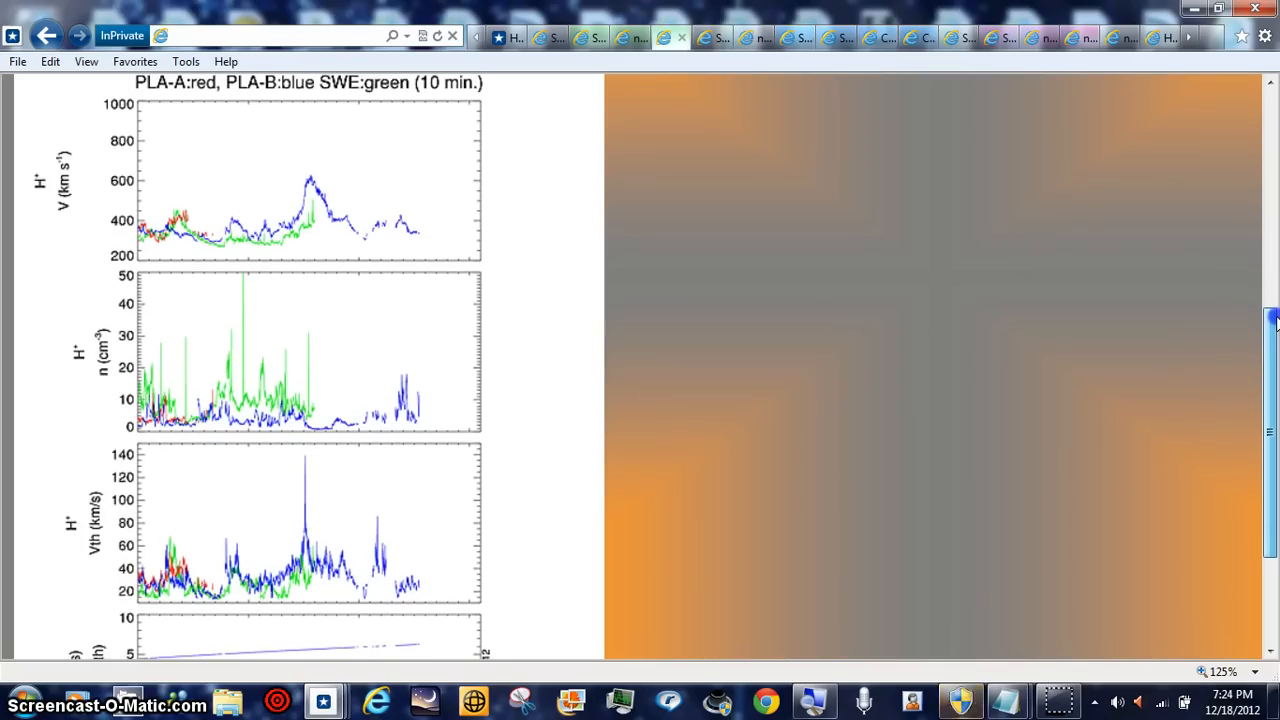
Step: Scroll down the PLASTIC plots to the thermal speed, latitude panels and dates axis
scroll(down, 3)
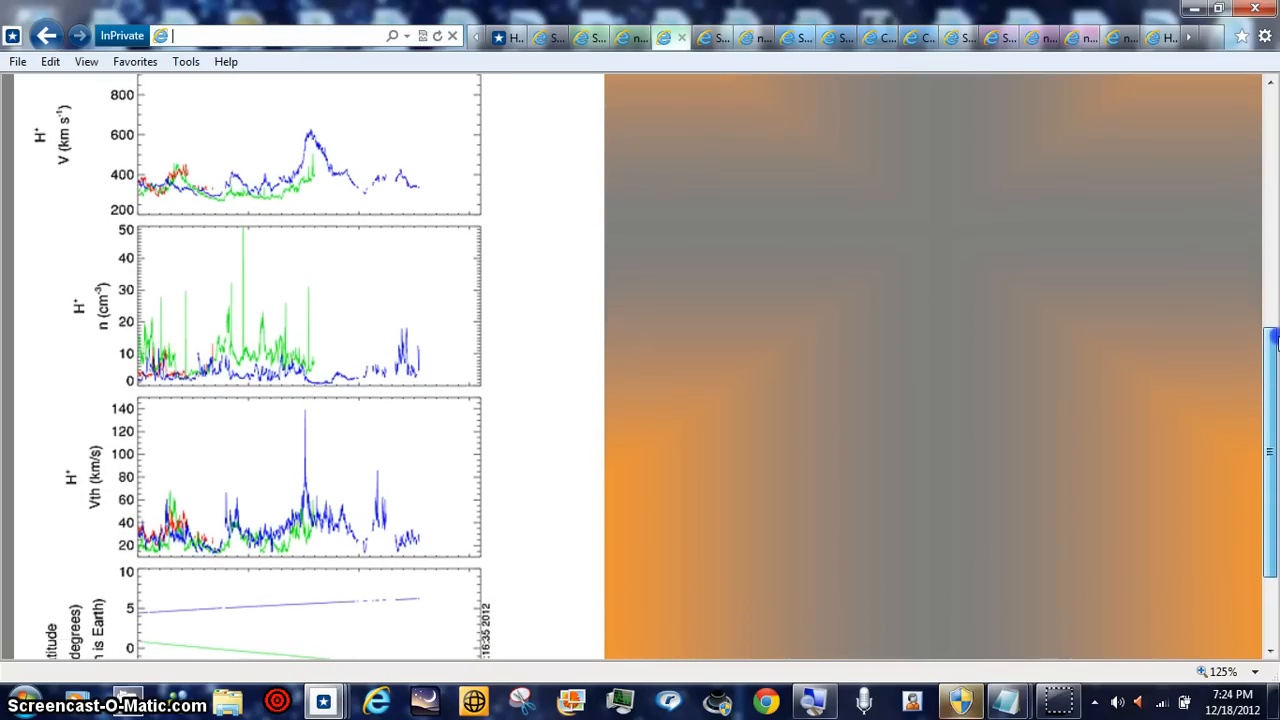
scroll(down, 3)
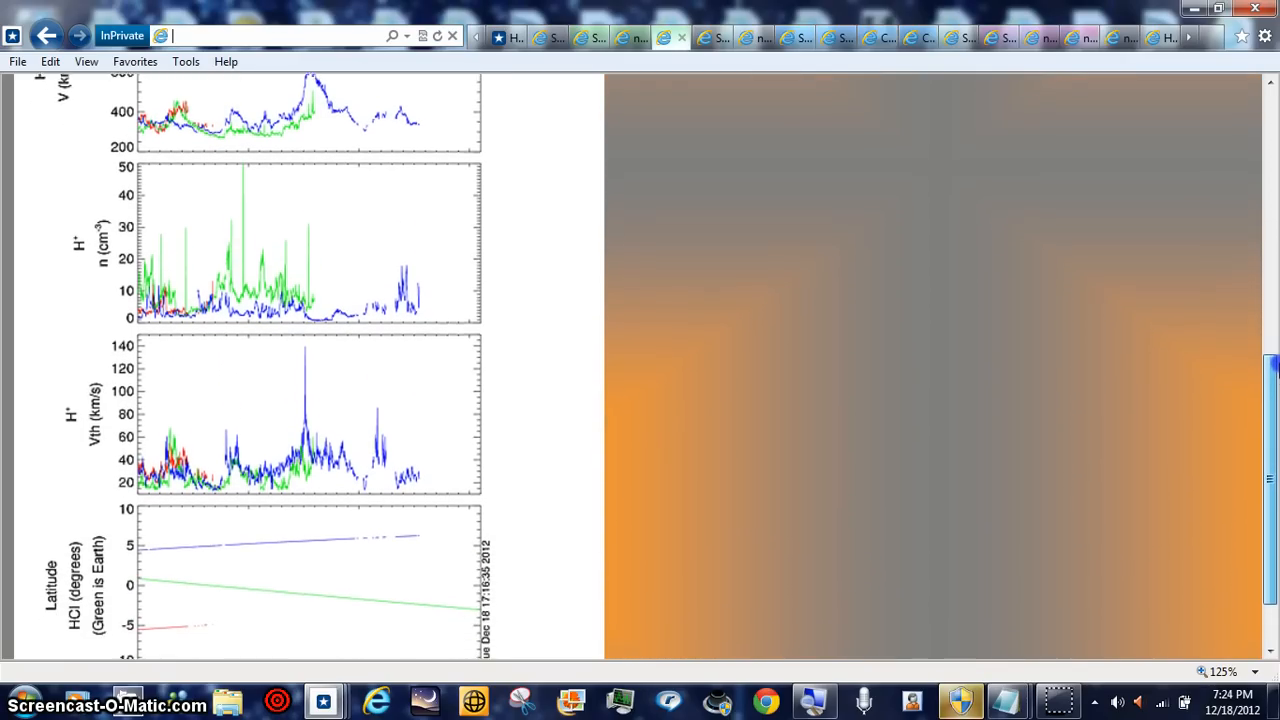
scroll(down, 3)
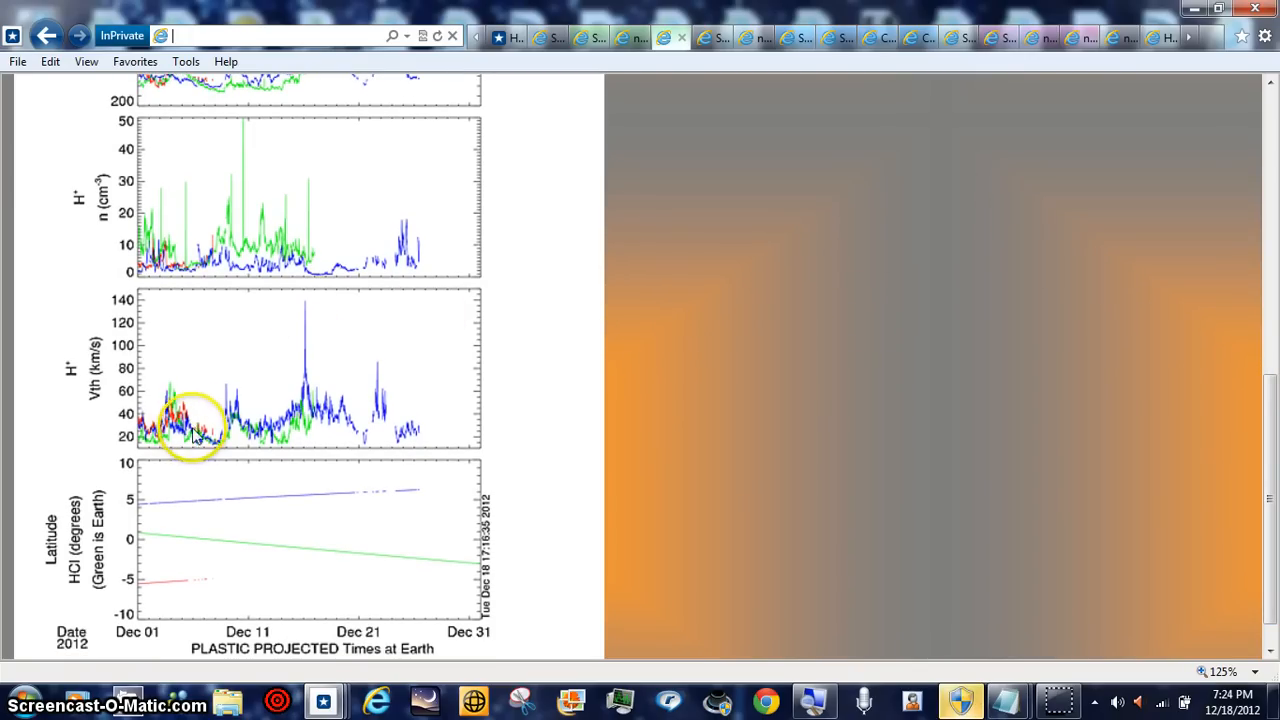
mouse_move(337, 368)
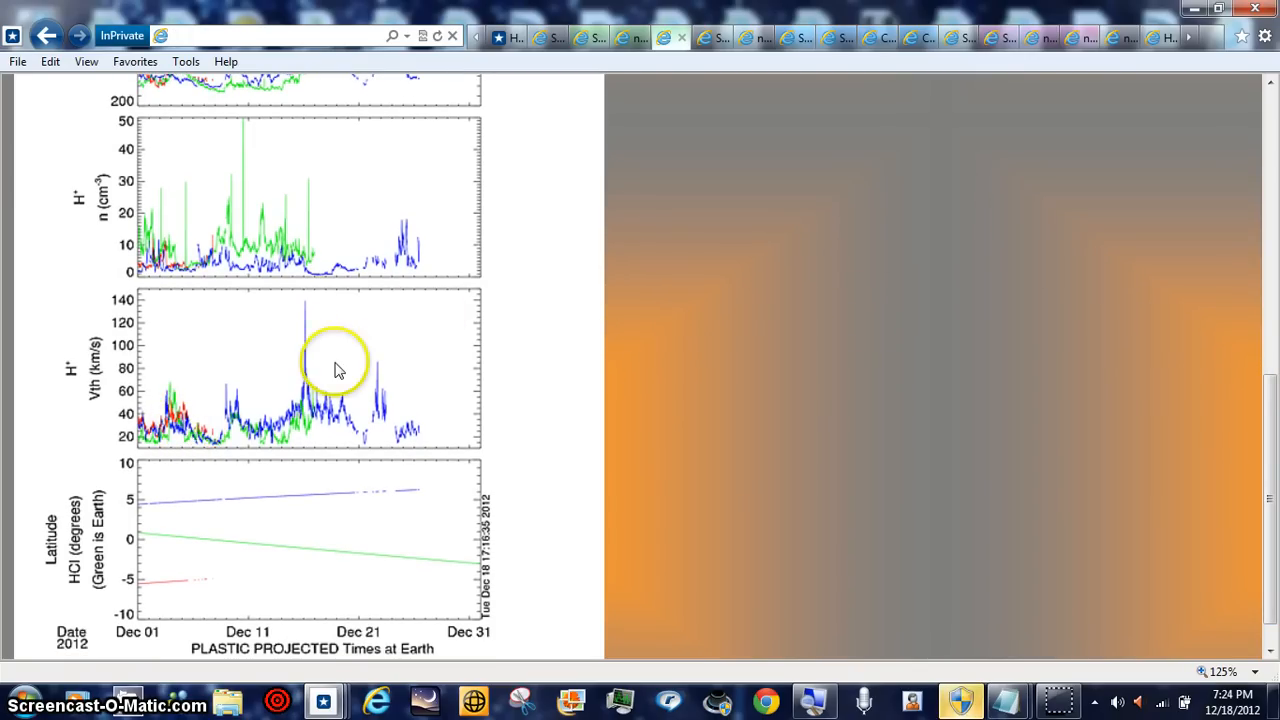
mouse_move(320, 605)
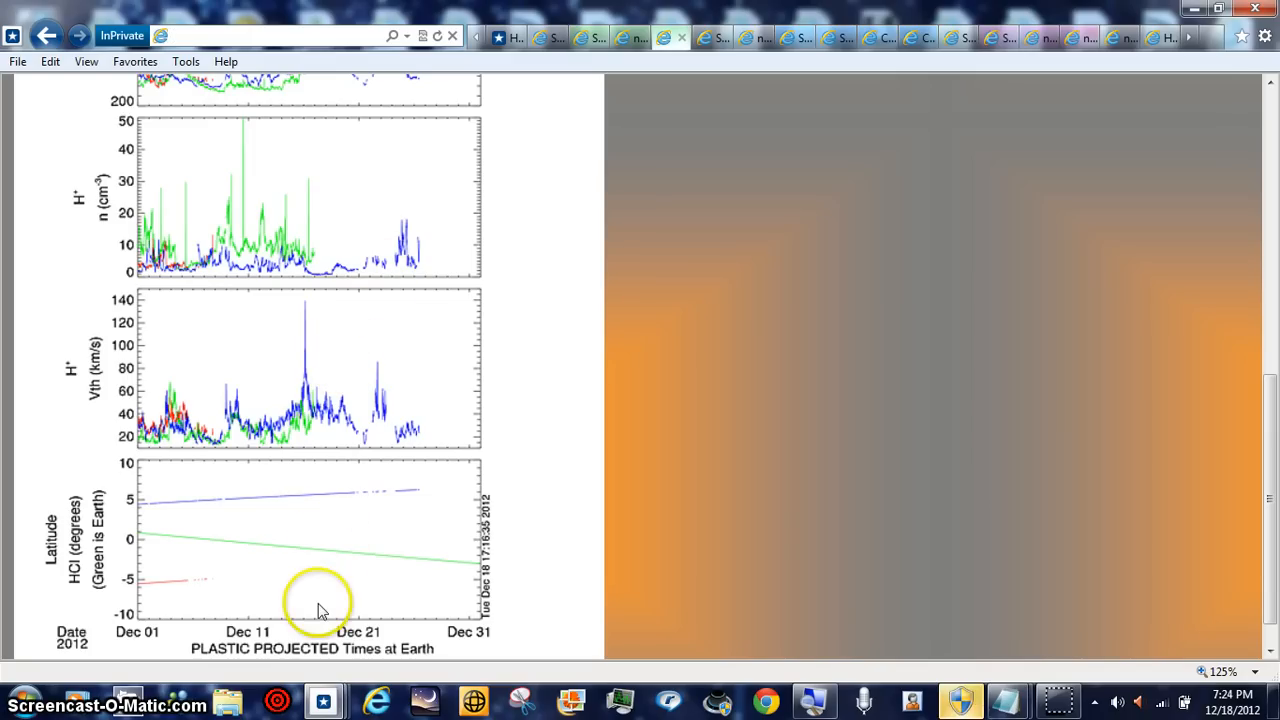
mouse_move(400, 638)
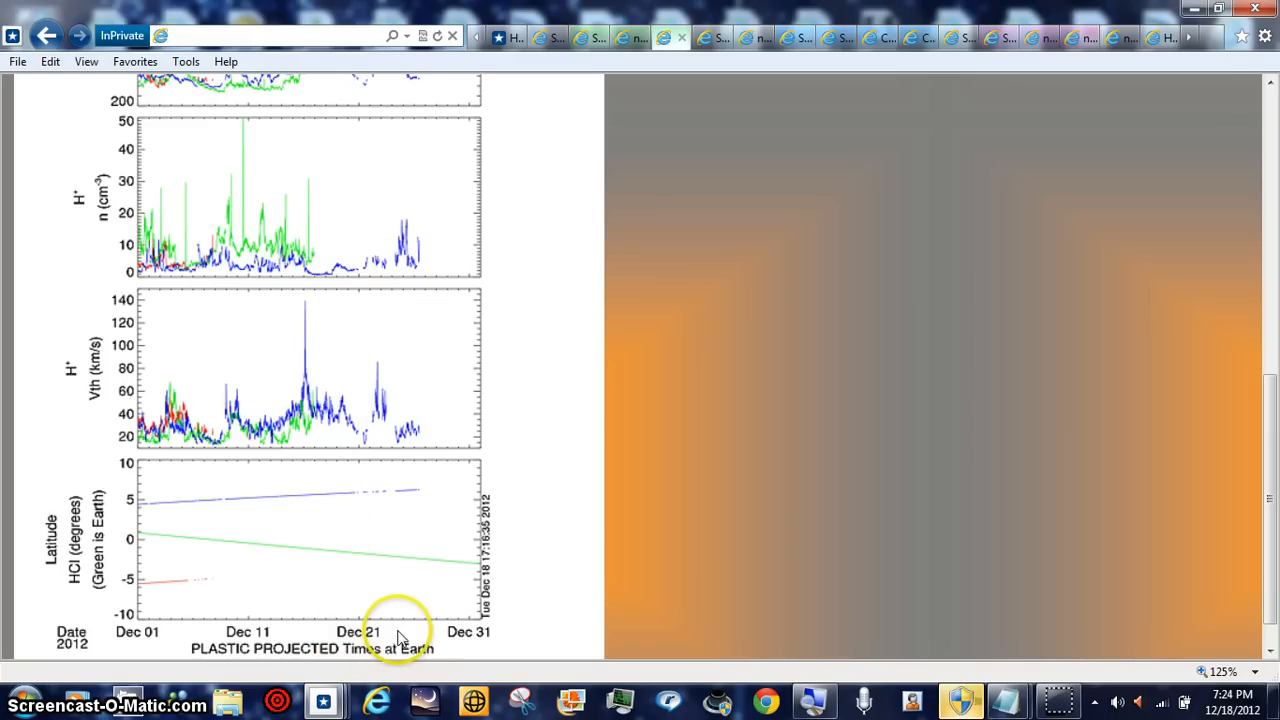
mouse_move(425, 480)
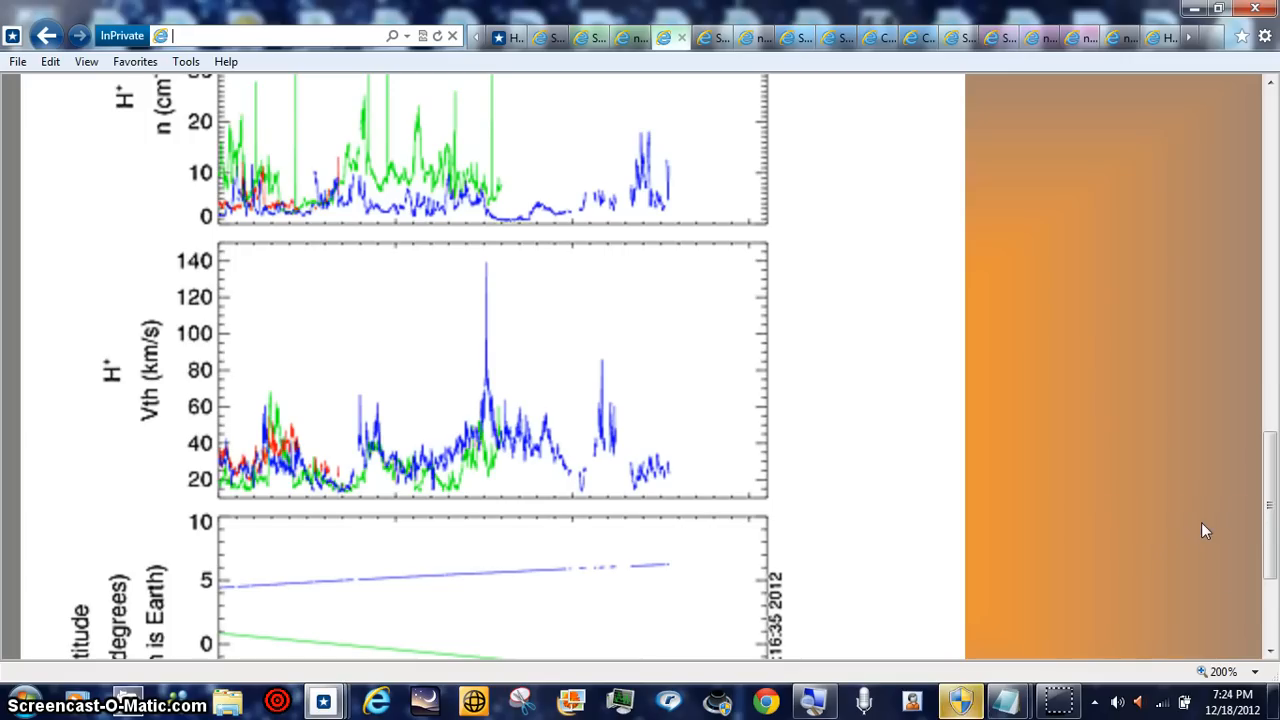
scroll(down, 3)
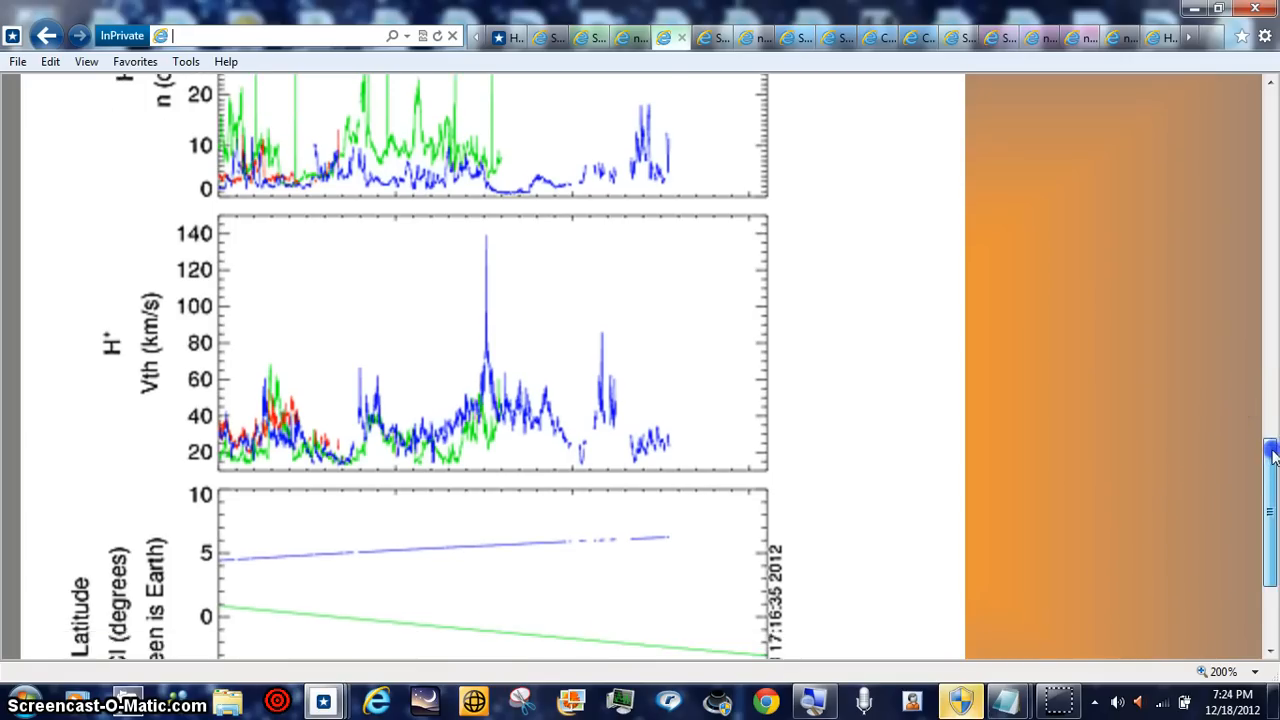
scroll(down, 3)
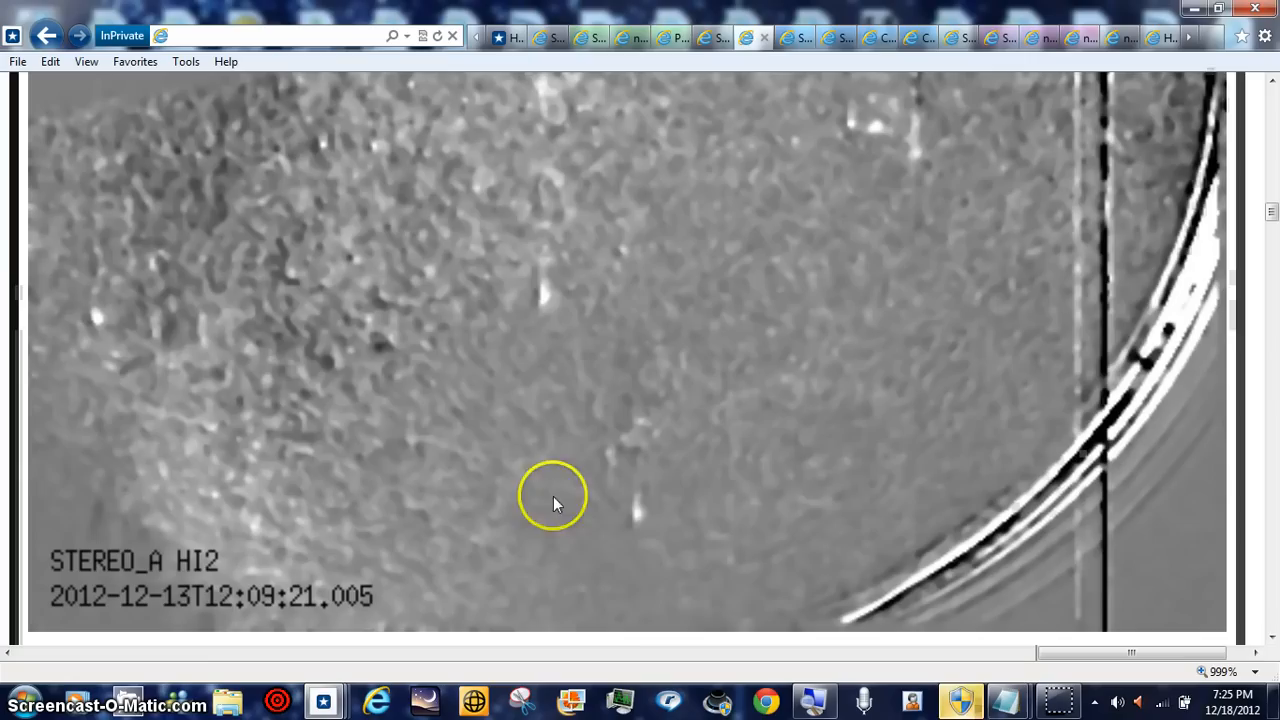
mouse_move(1270, 240)
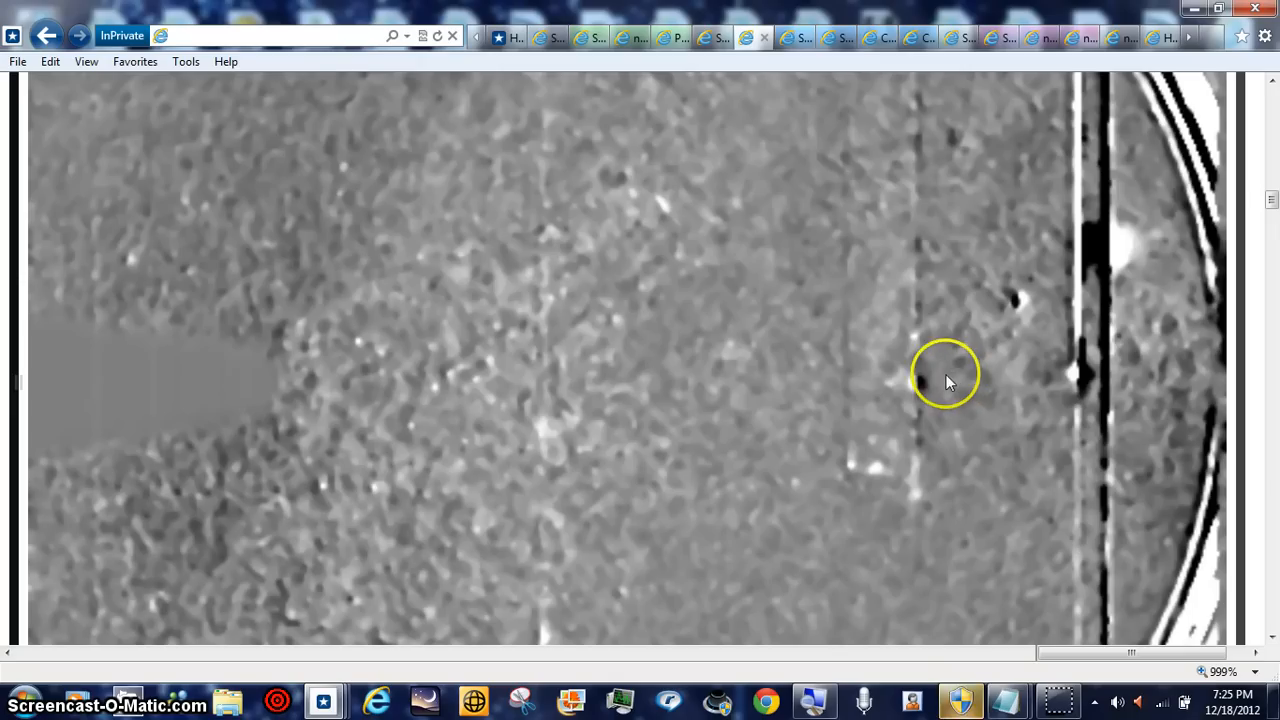
mouse_move(1045, 335)
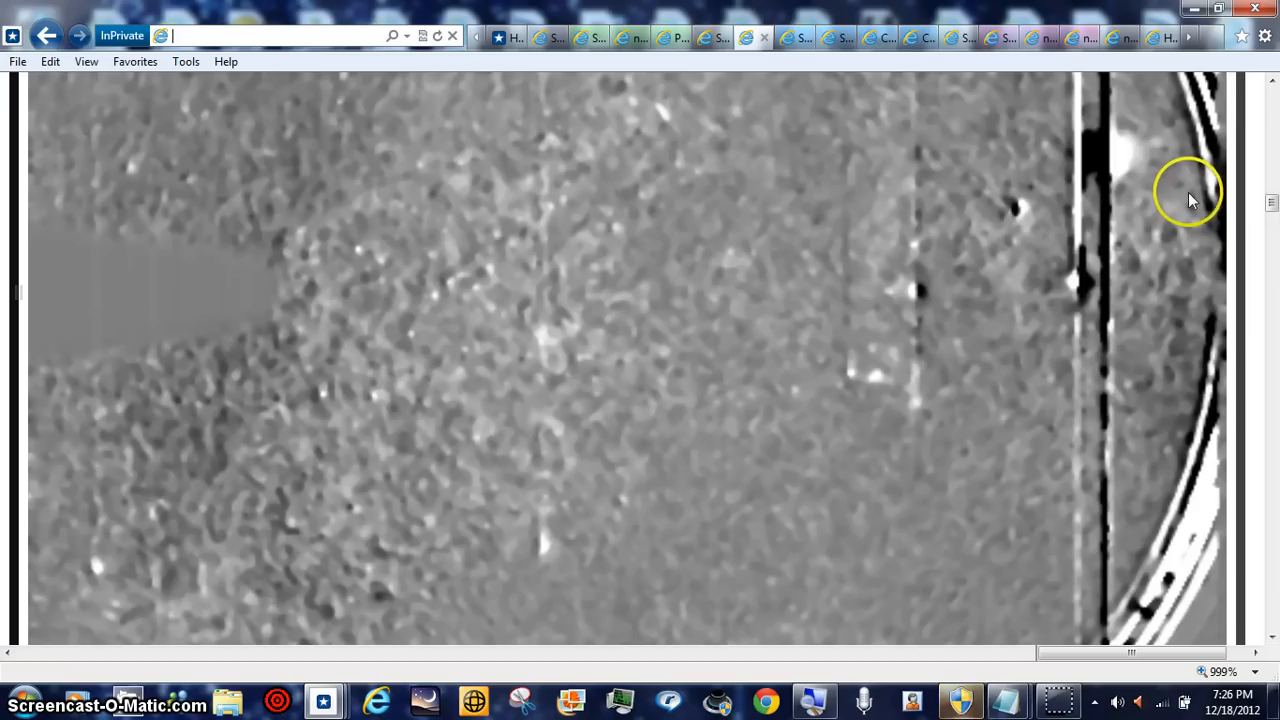
mouse_move(1105, 395)
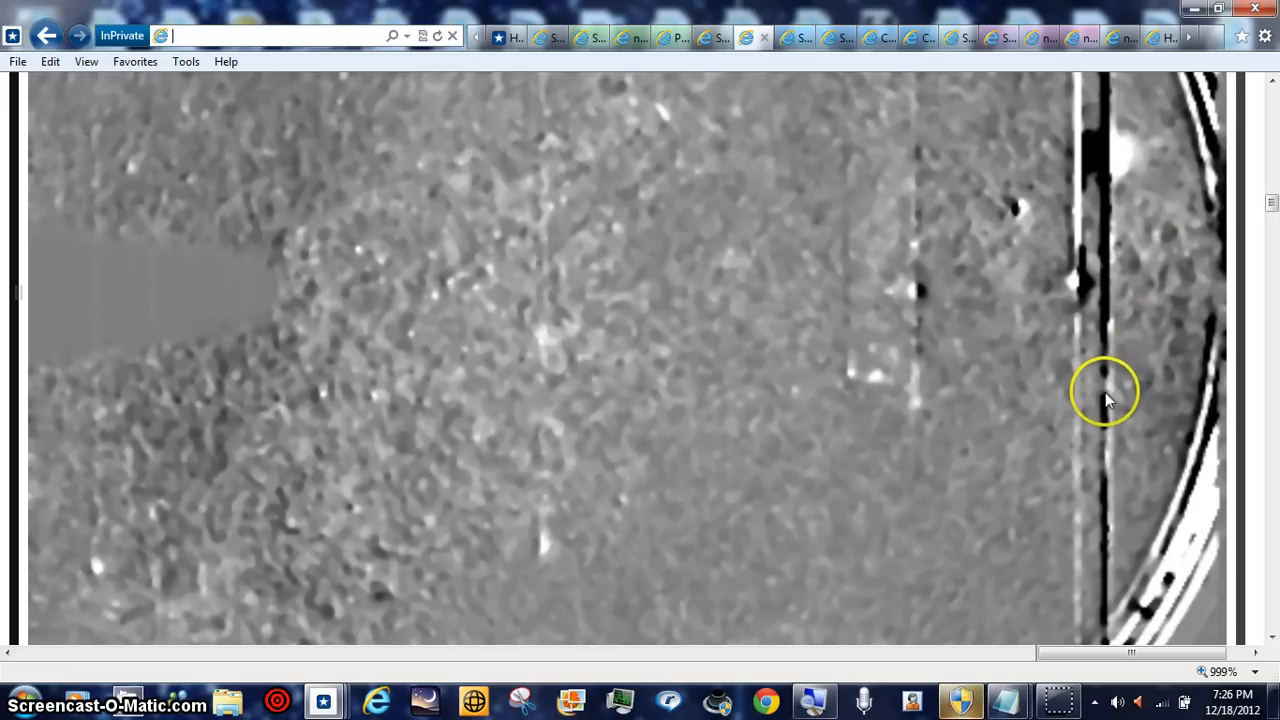
mouse_move(1200, 220)
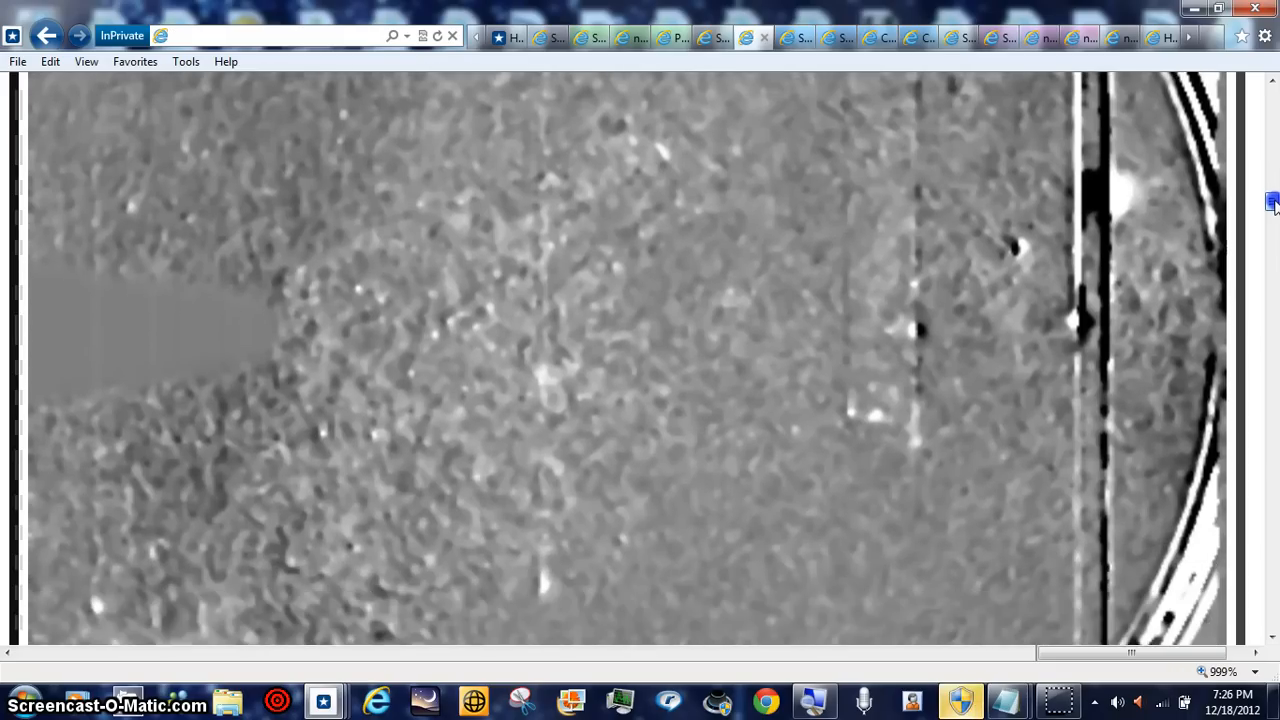
Step: Scroll the enlarged 2012-12-13 STEREO-A HI2 image to inspect its bright specks
scroll(down, 3)
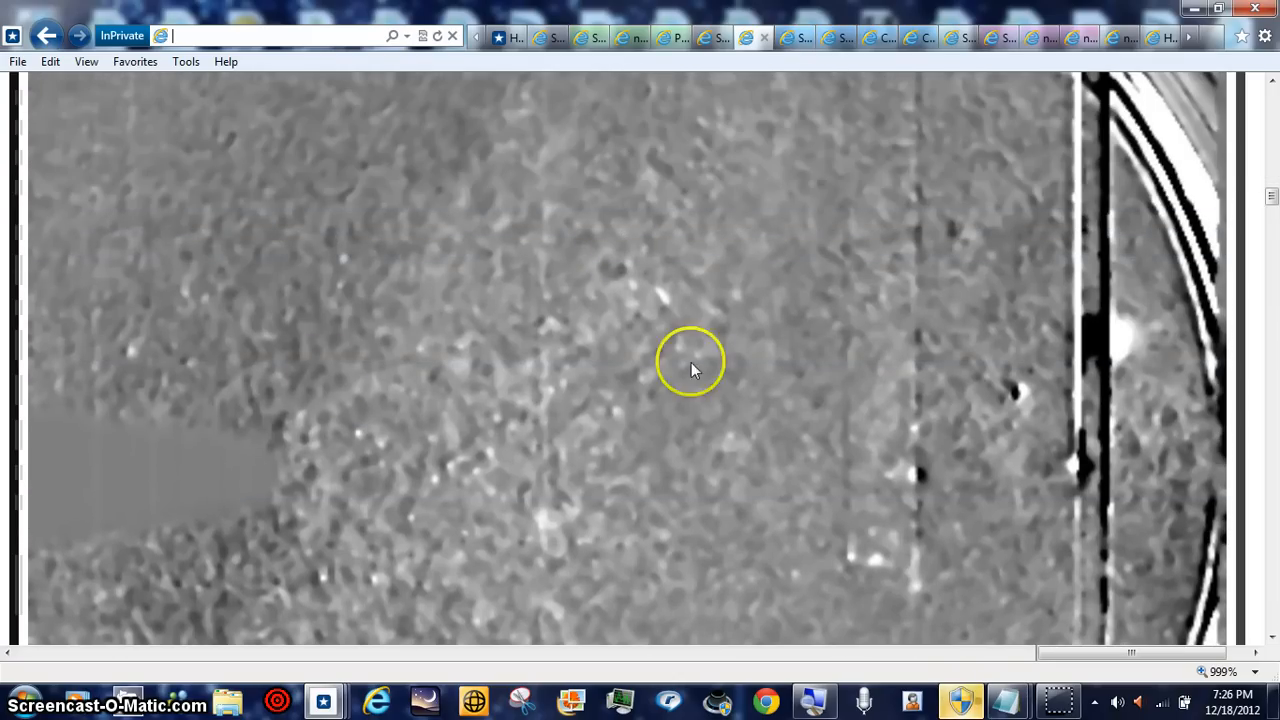
mouse_move(910, 490)
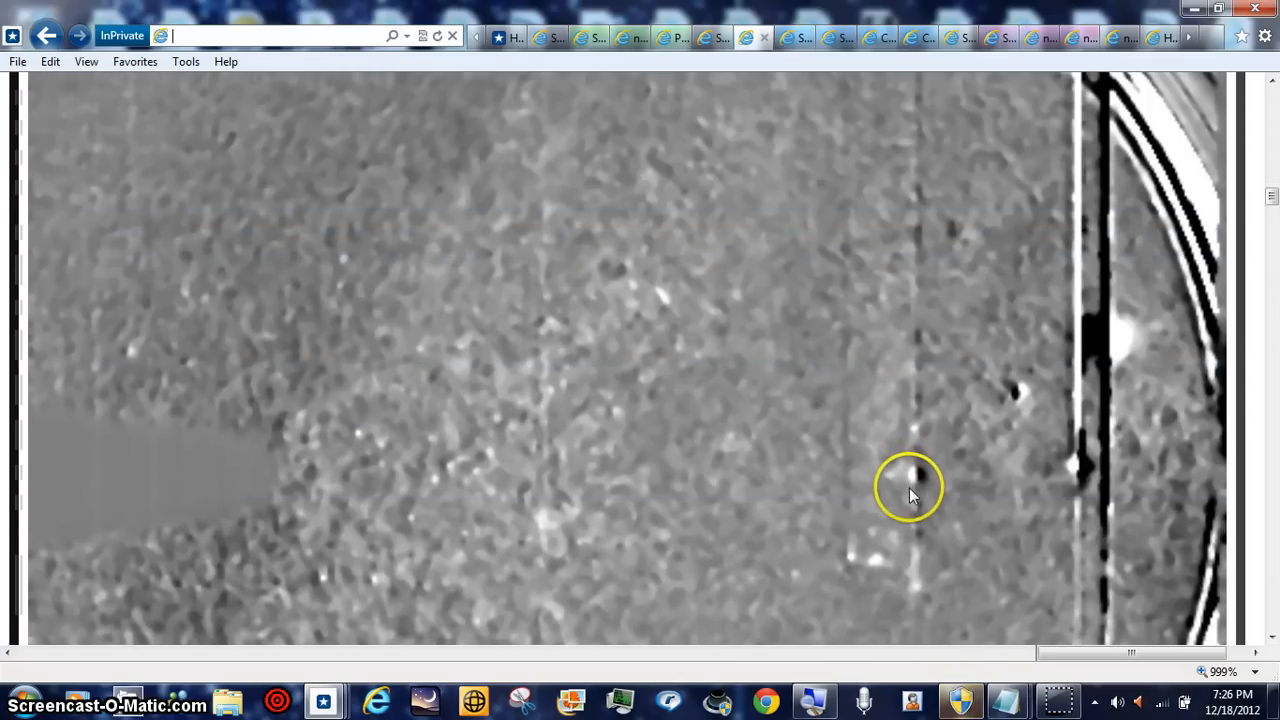
mouse_move(285, 475)
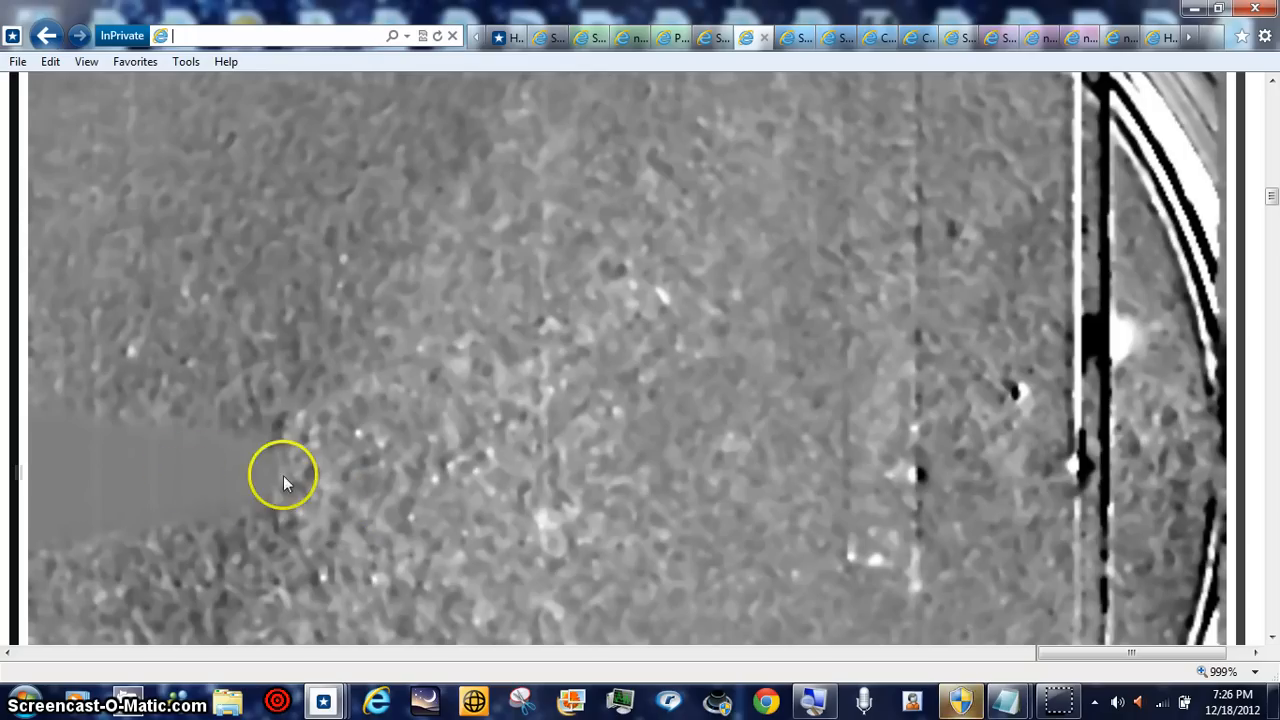
mouse_move(1270, 205)
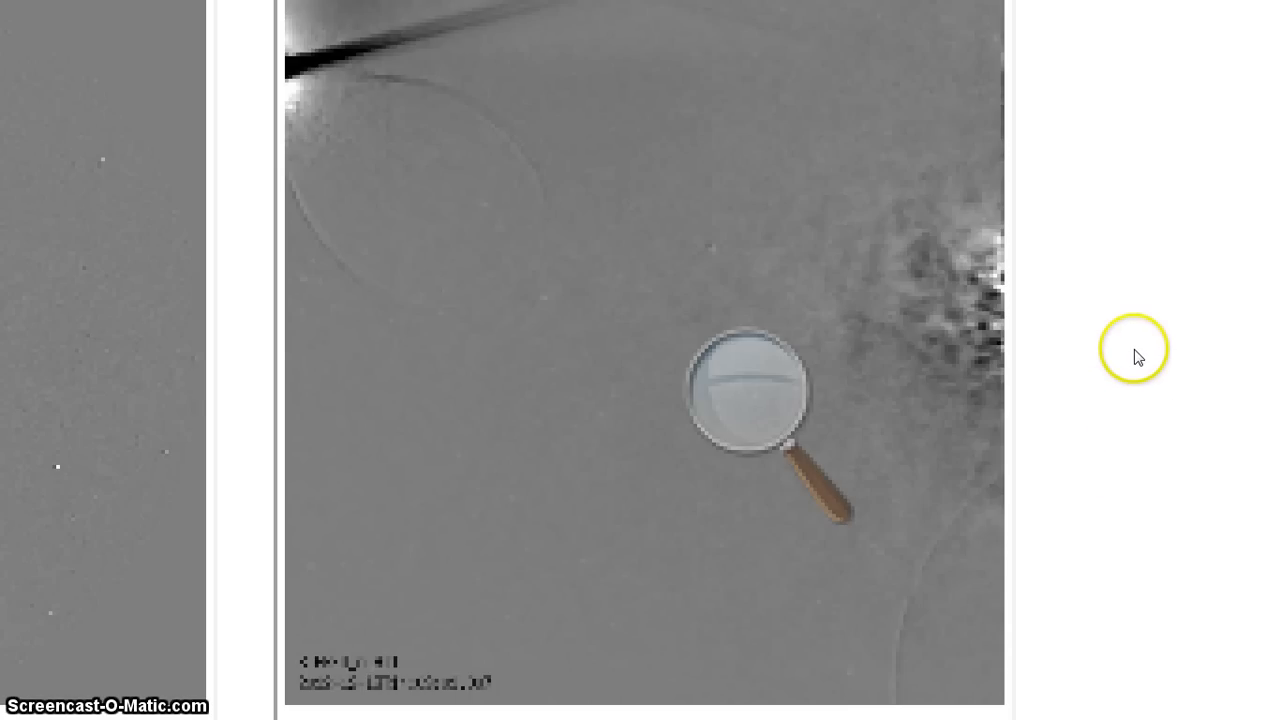
mouse_move(1135, 340)
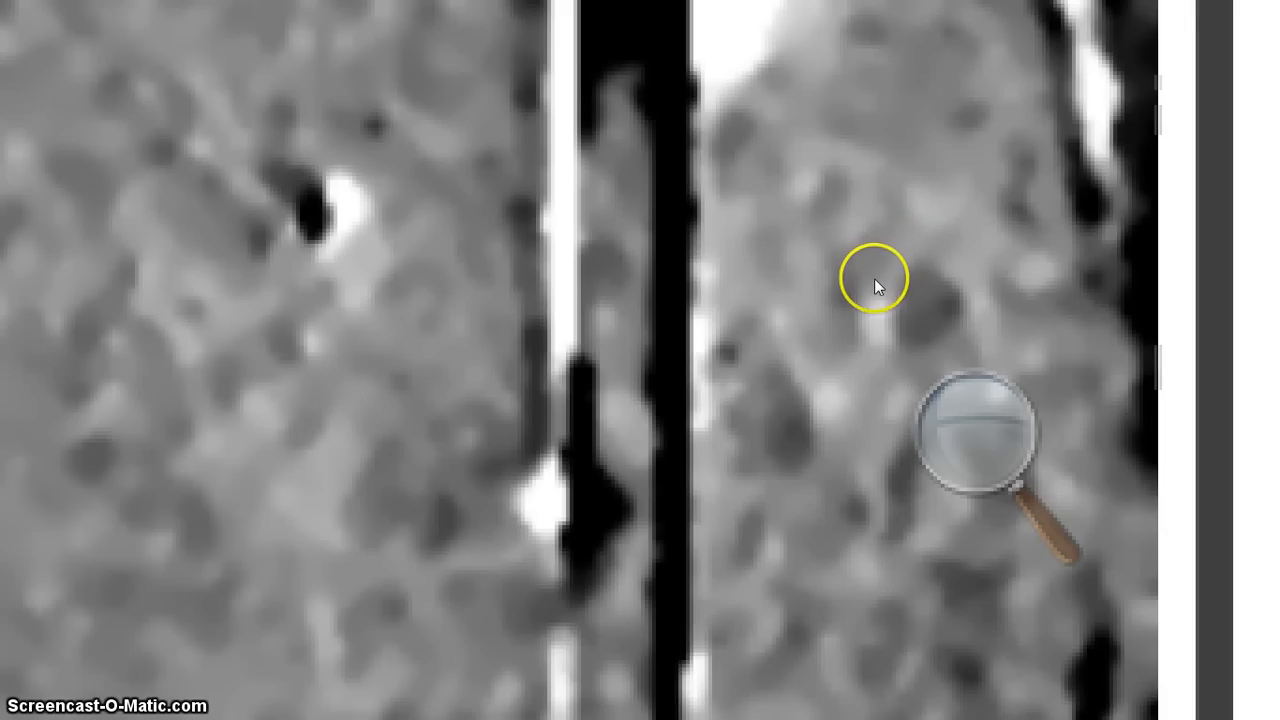
mouse_move(895, 265)
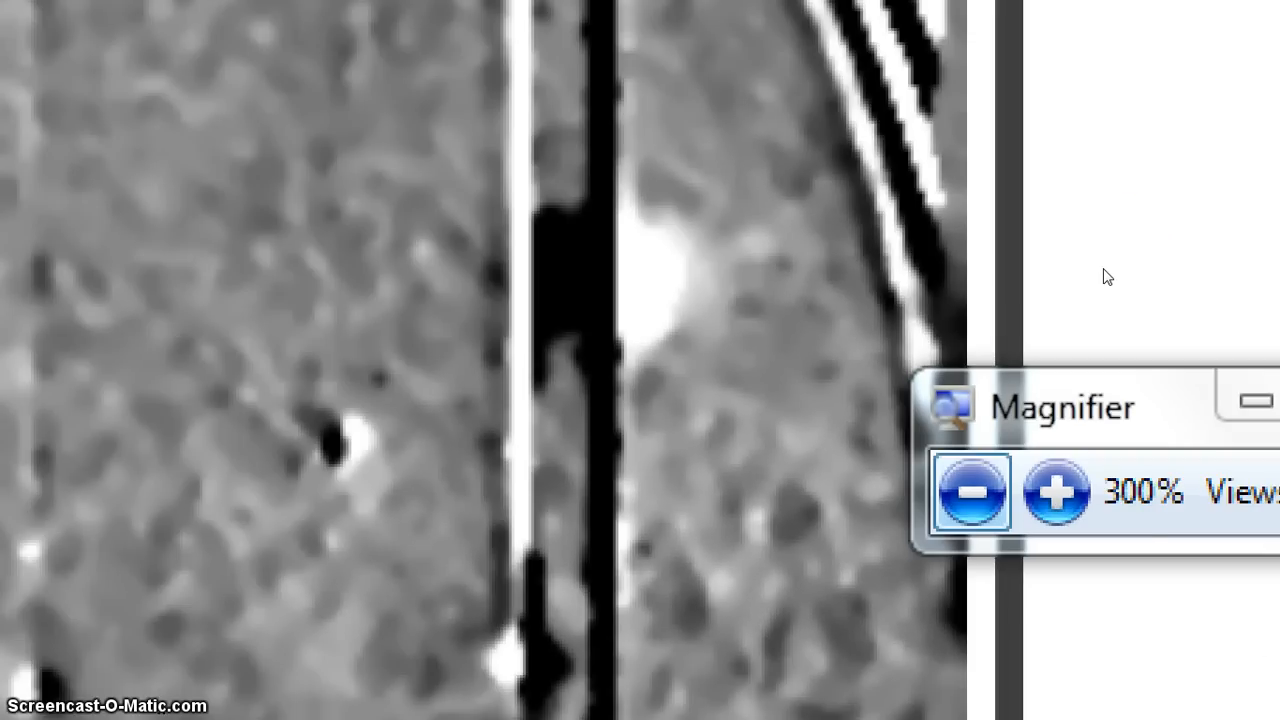
Step: Operate the Magnifier window after inspecting the HI2 image's specks at 300%
click(969, 491)
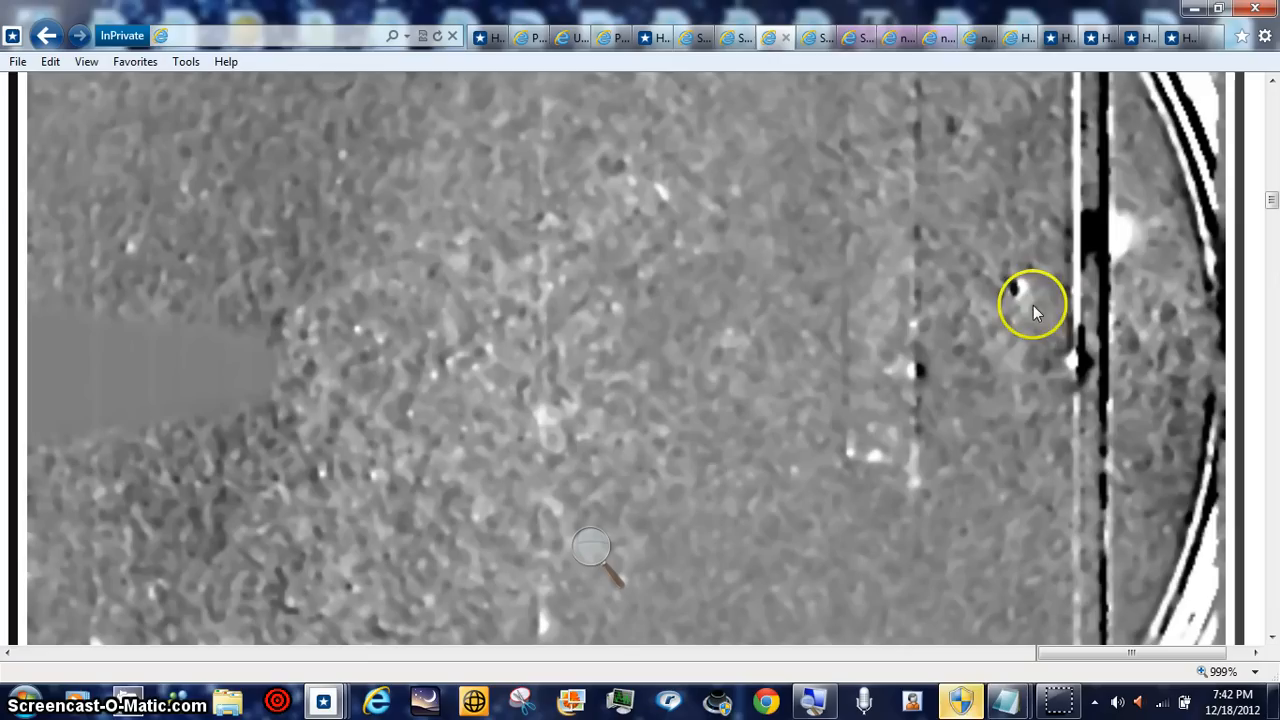
mouse_move(1122, 475)
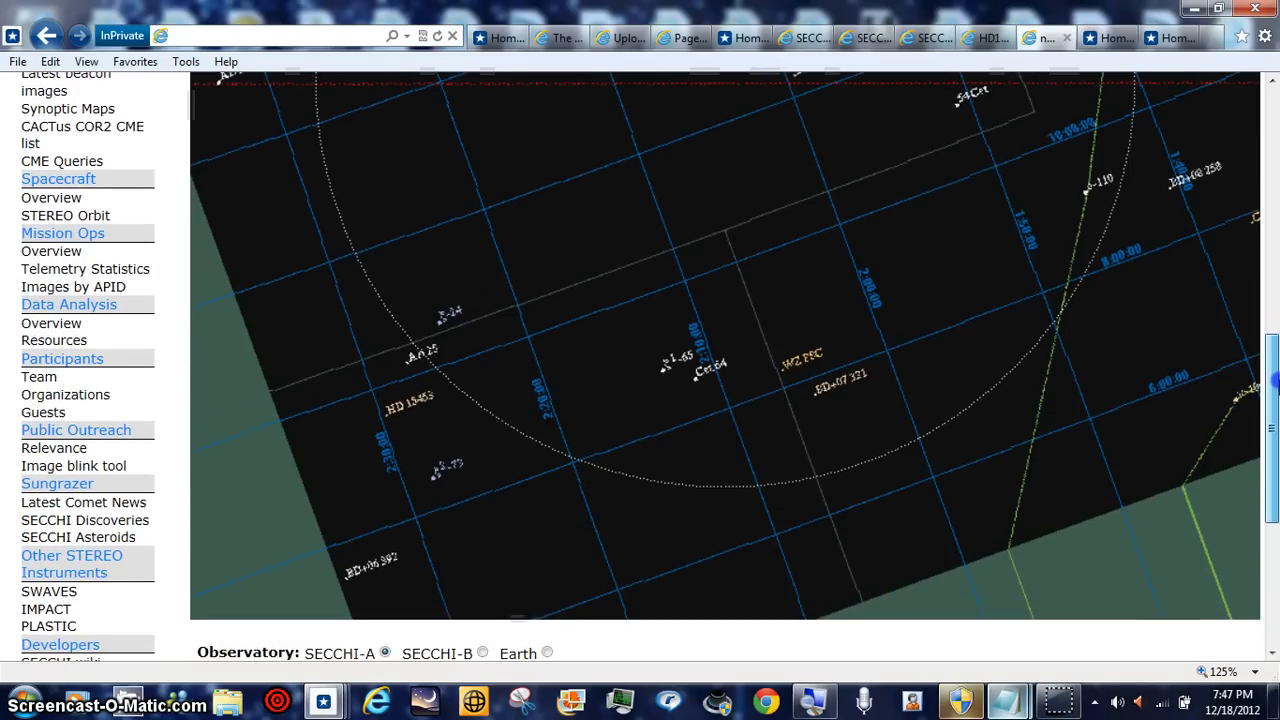
Step: Scroll up and down the SECCHI star chart to inspect the labelled Aries and Pisces stars
scroll(down, 3)
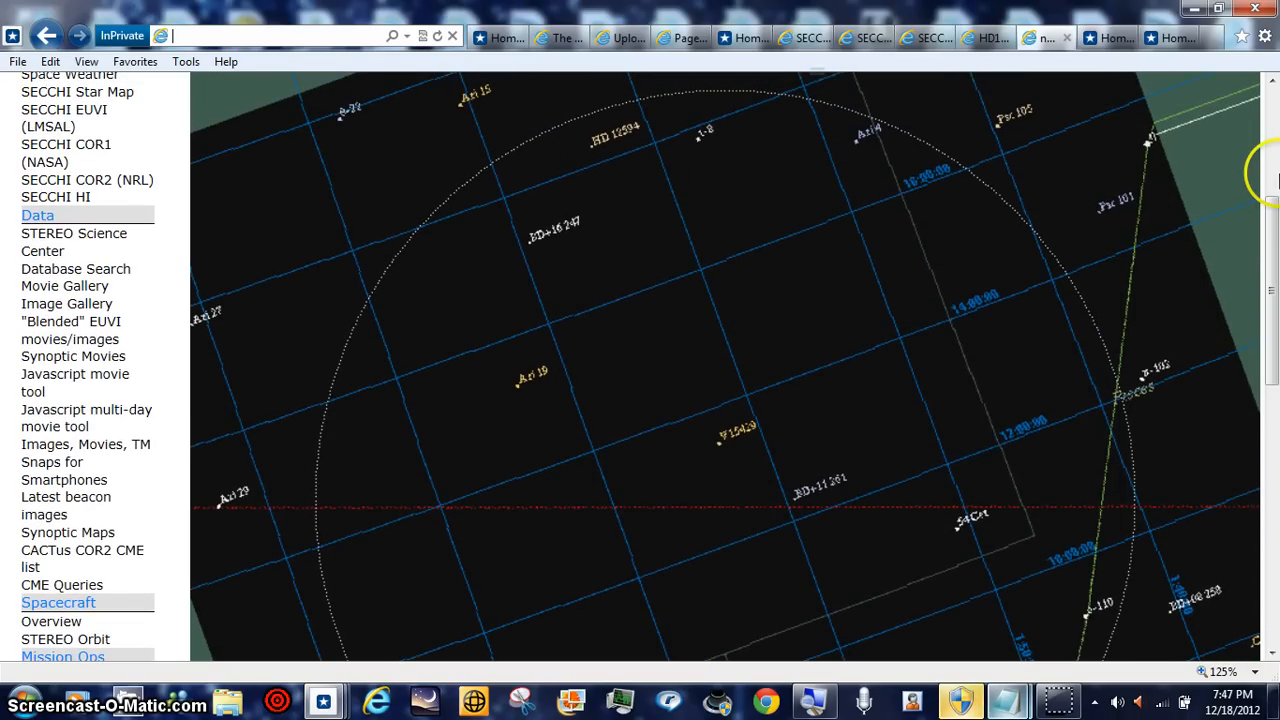
scroll(down, 3)
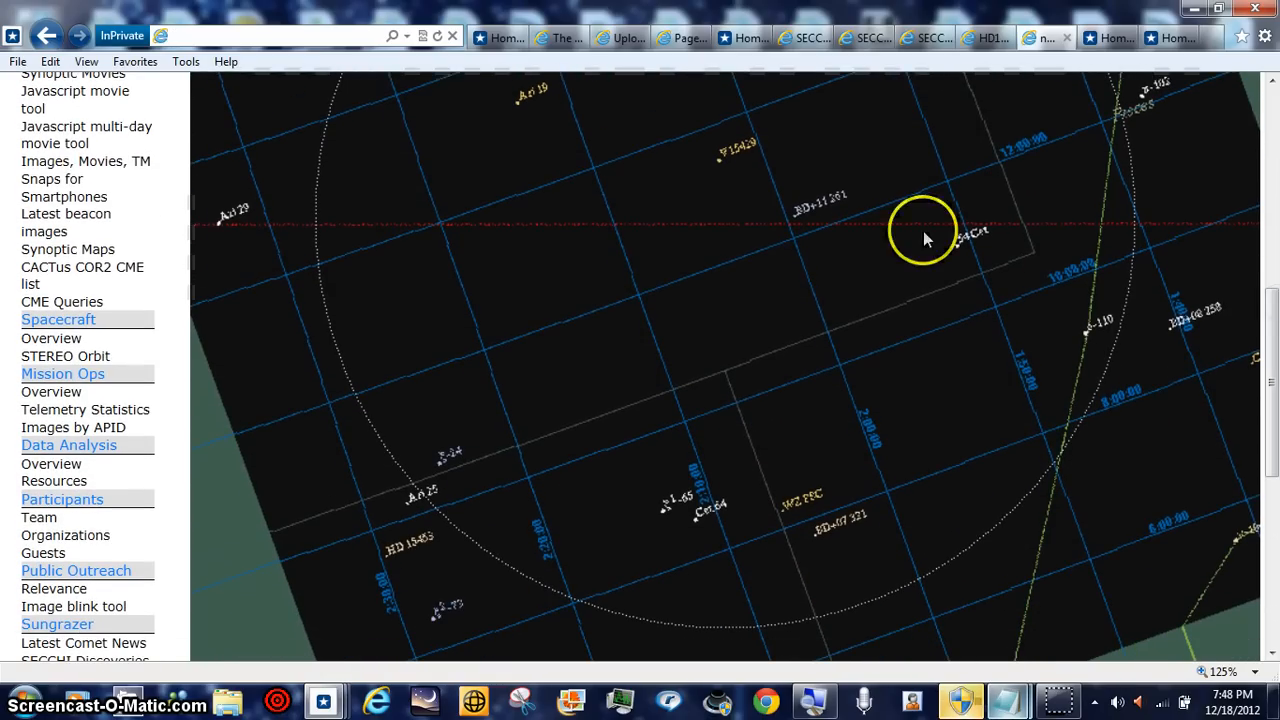
mouse_move(1148, 330)
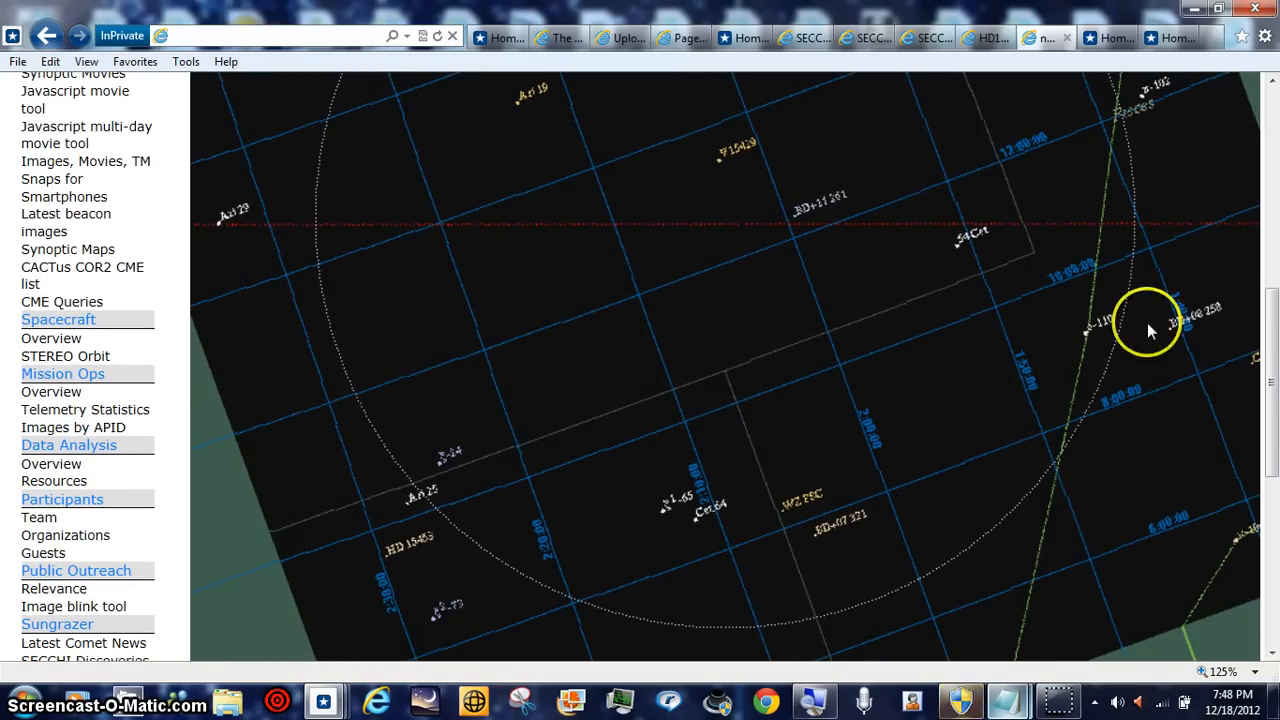
scroll(down, 3)
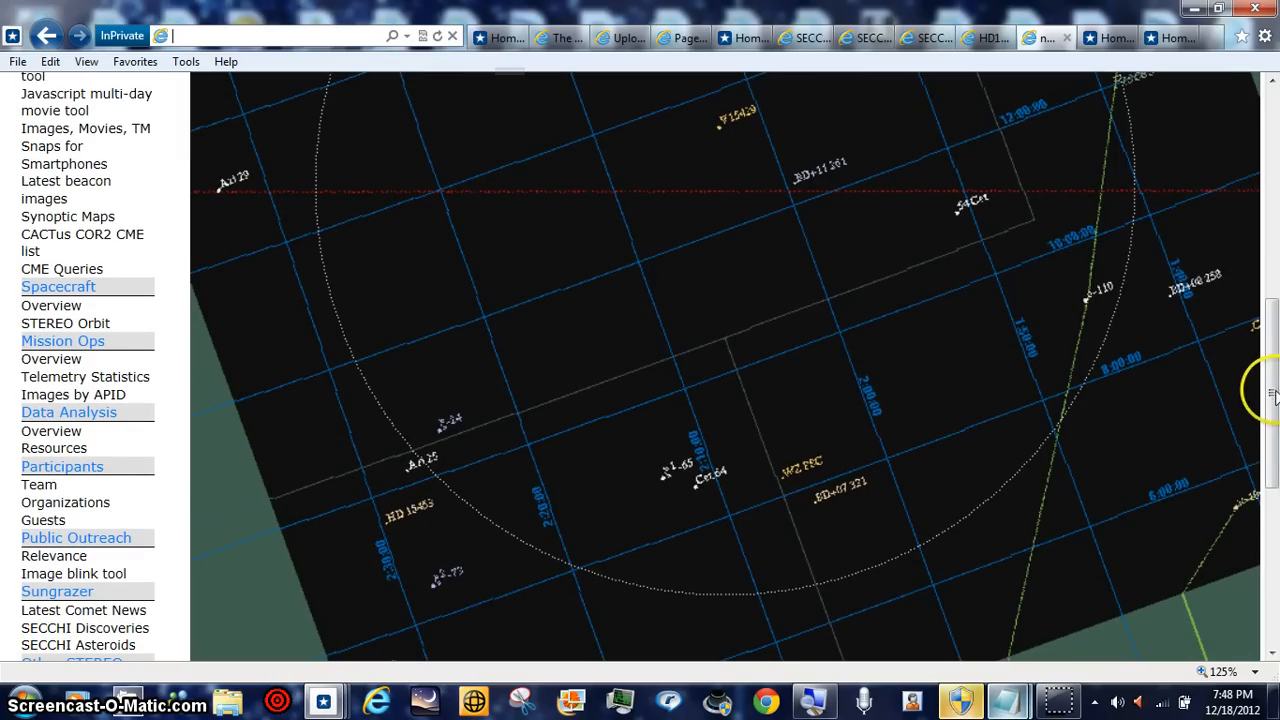
scroll(up, 3)
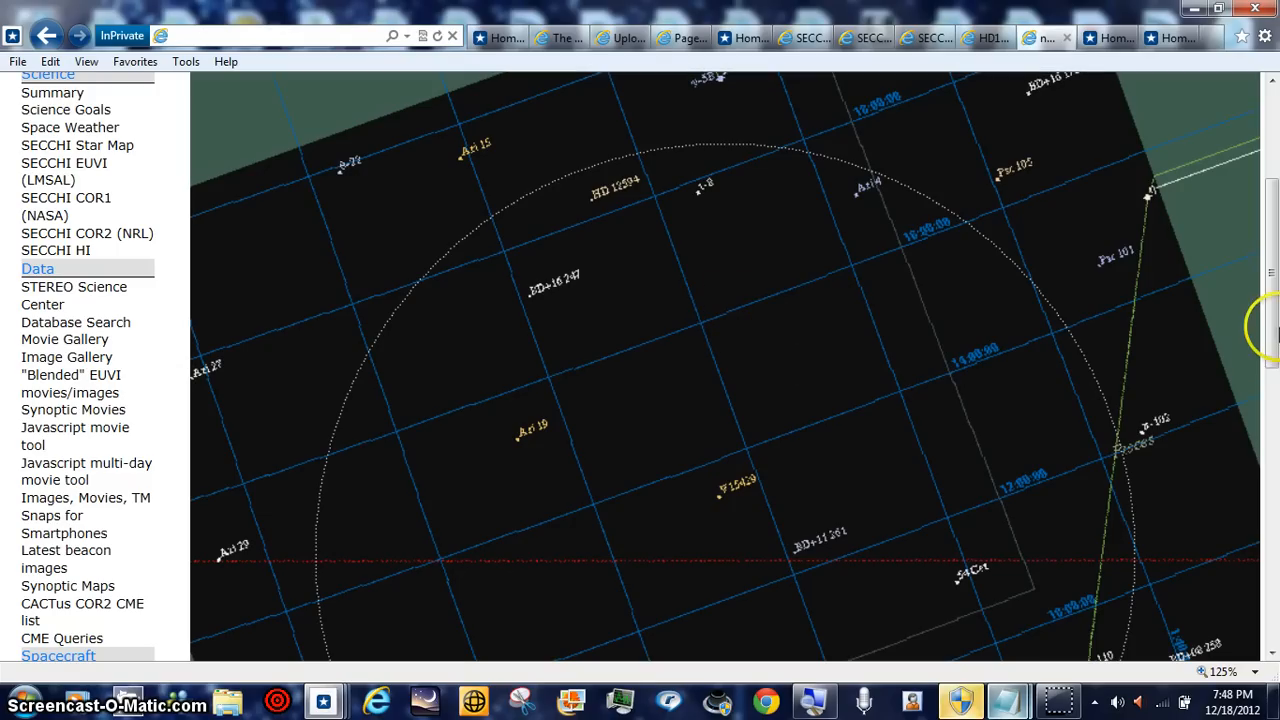
scroll(down, 3)
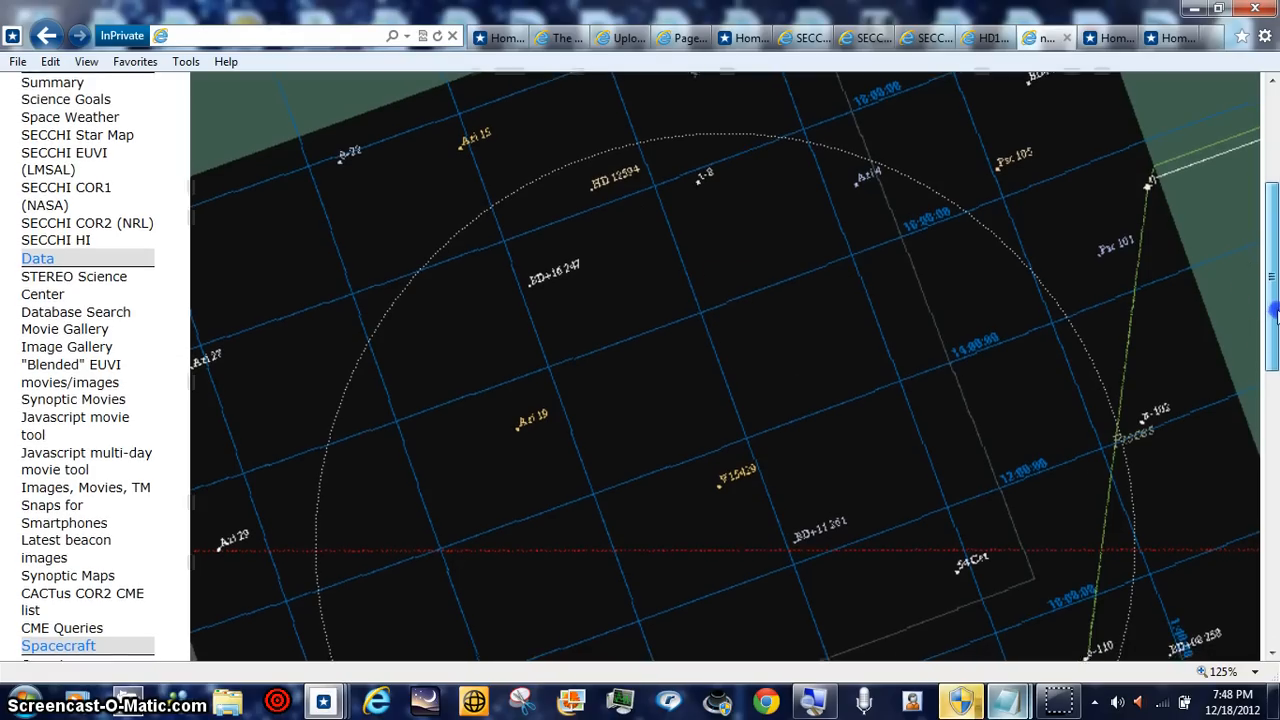
scroll(down, 3)
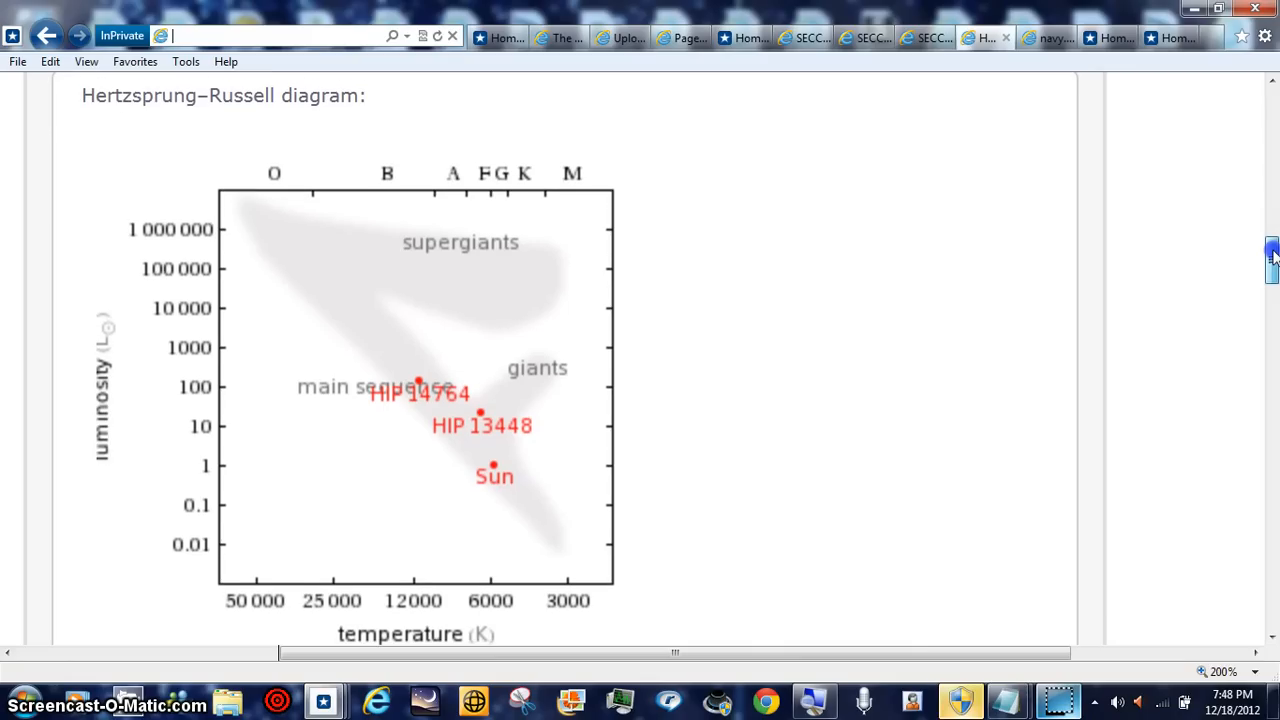
Step: Switch to the HIP 13448 vs Sun vs HIP 14764 tab and review its properties and HR diagram
scroll(down, 3)
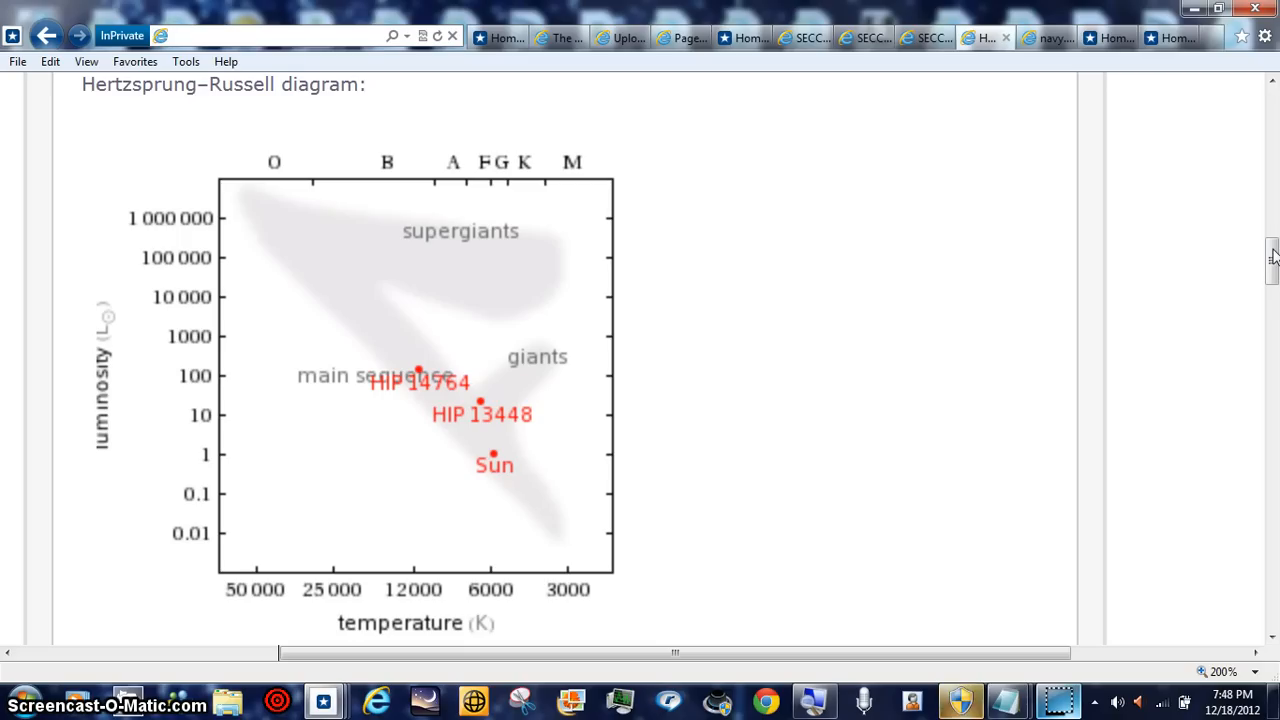
click(270, 36)
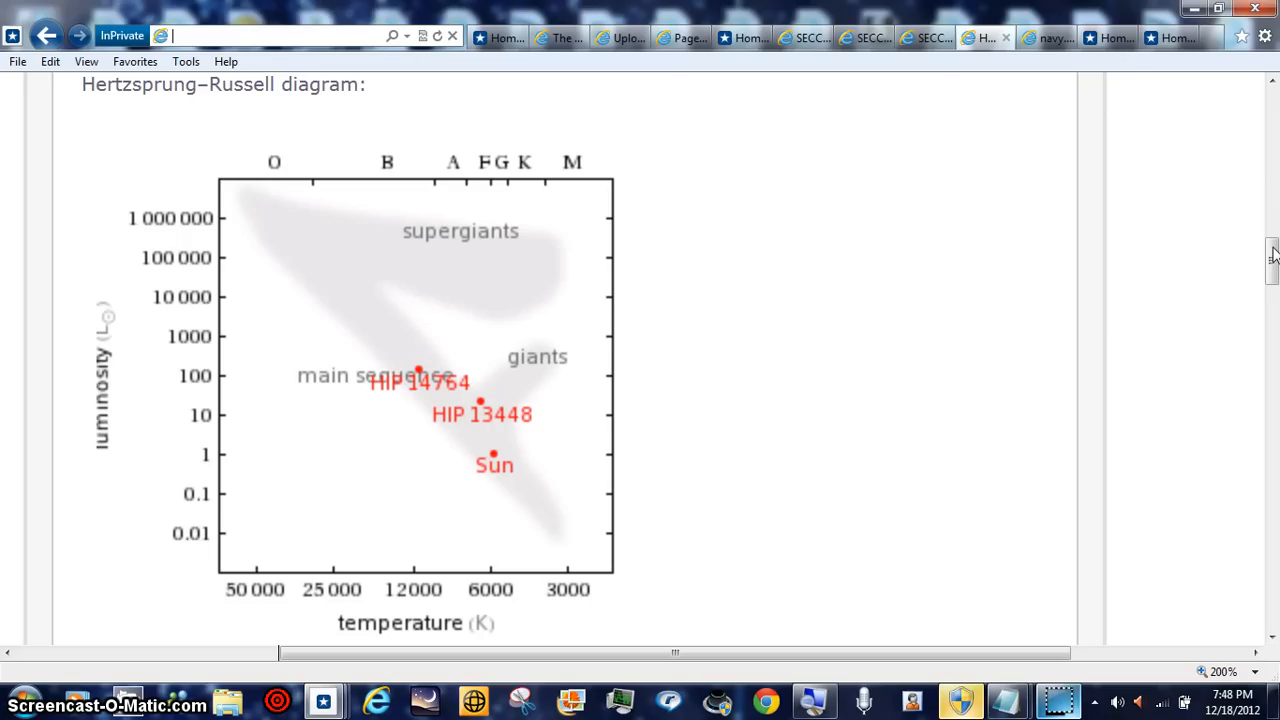
scroll(down, 3)
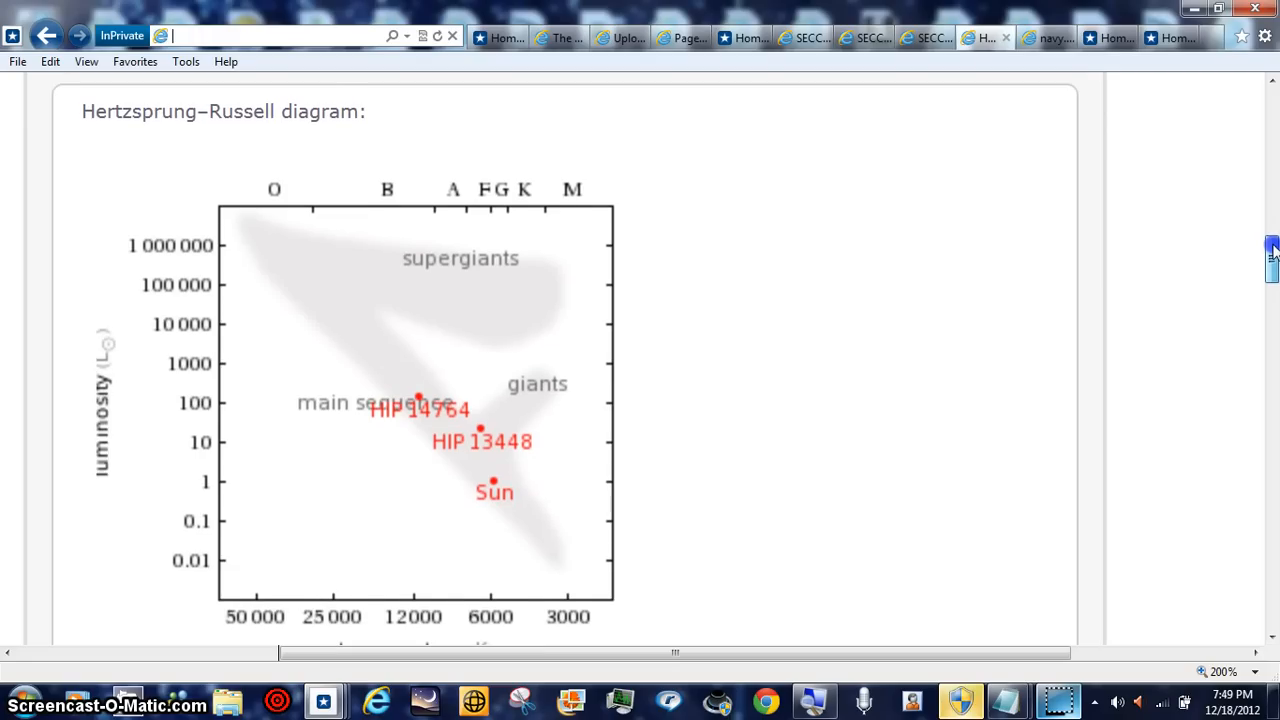
scroll(down, 3)
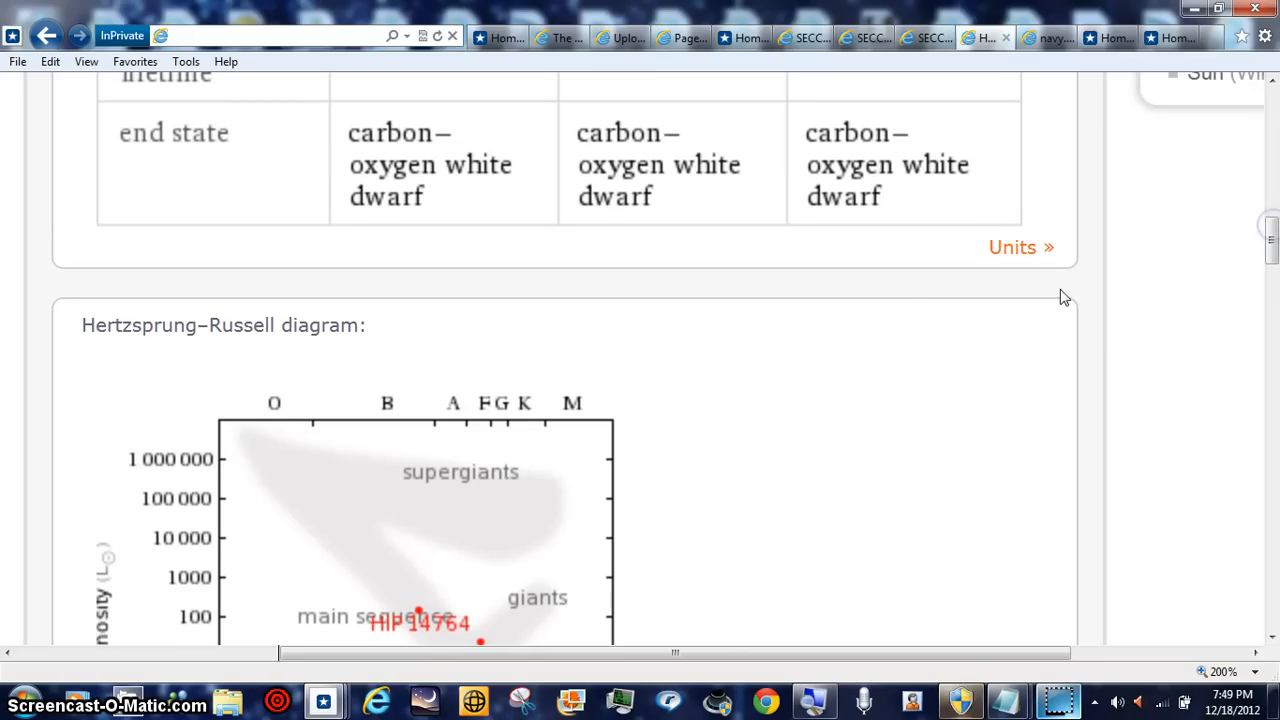
mouse_move(1270, 235)
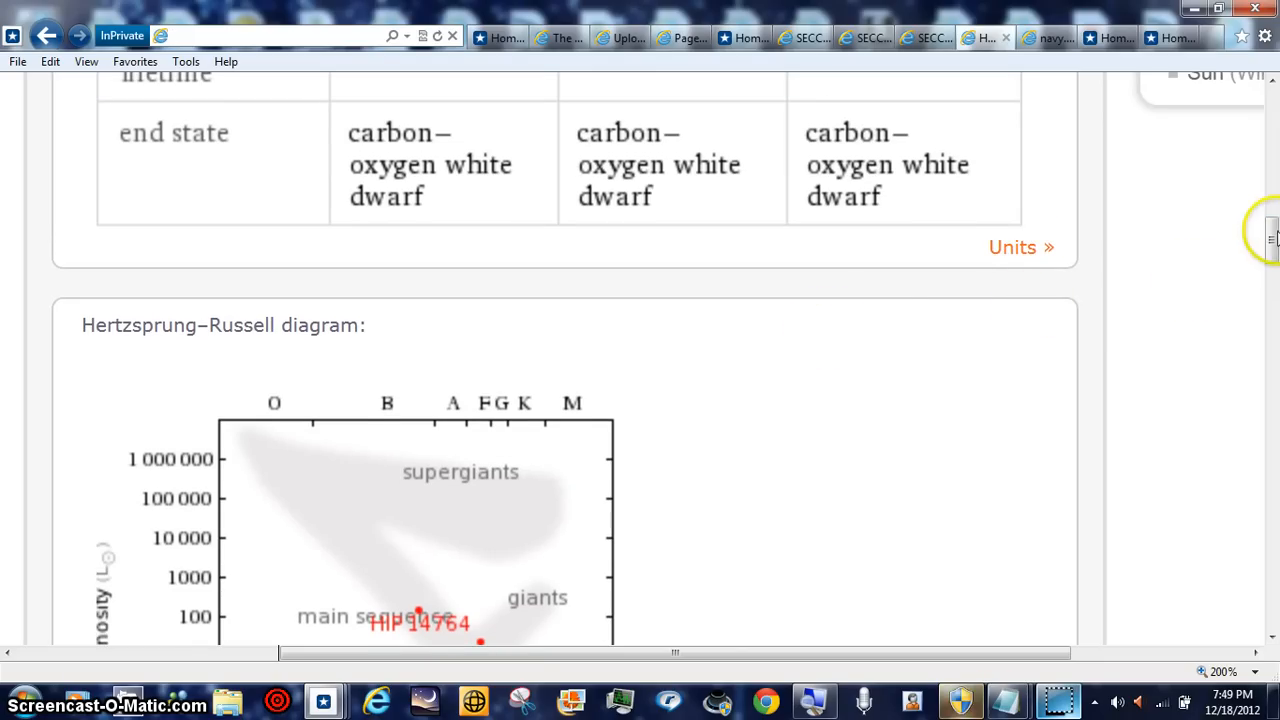
scroll(down, 3)
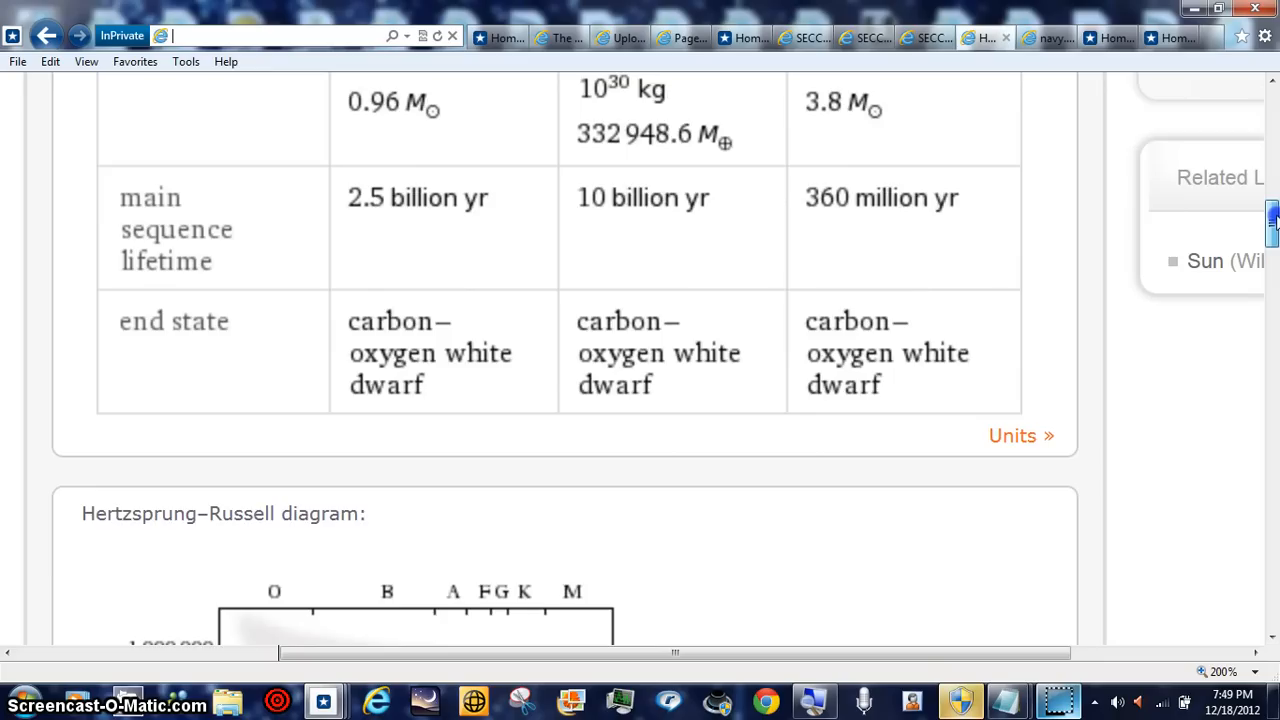
scroll(up, 3)
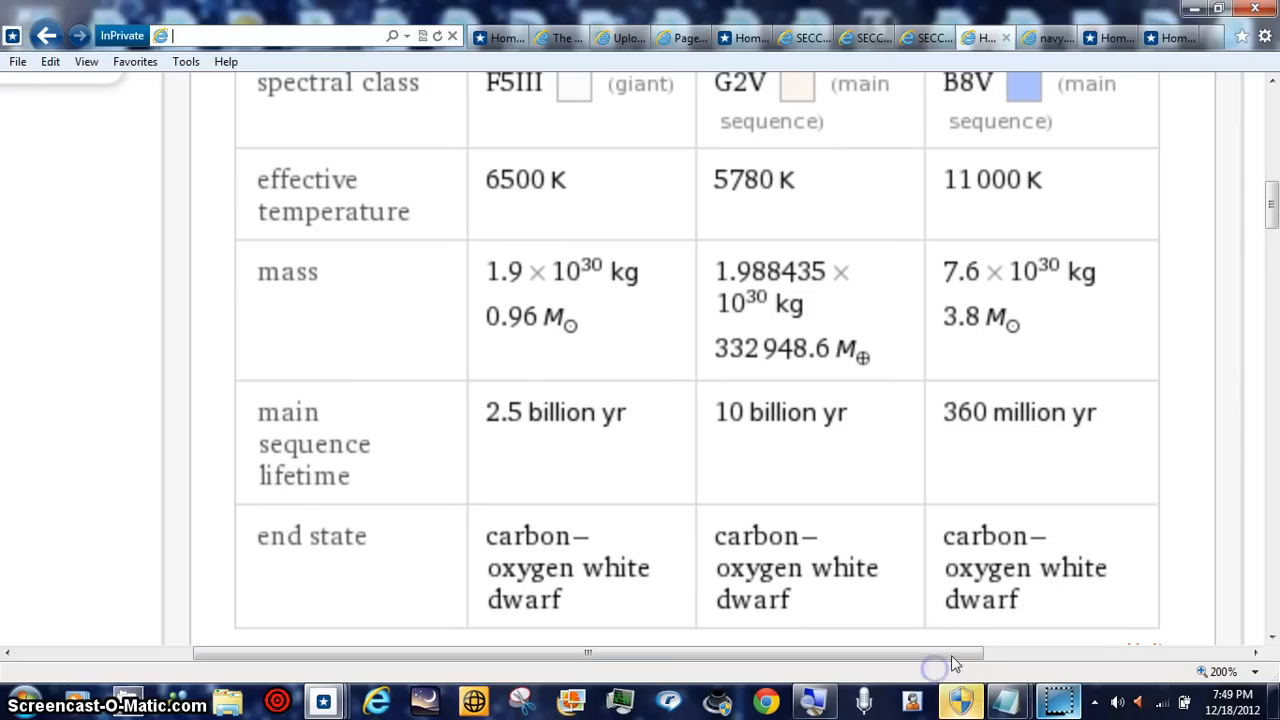
mouse_move(1275, 225)
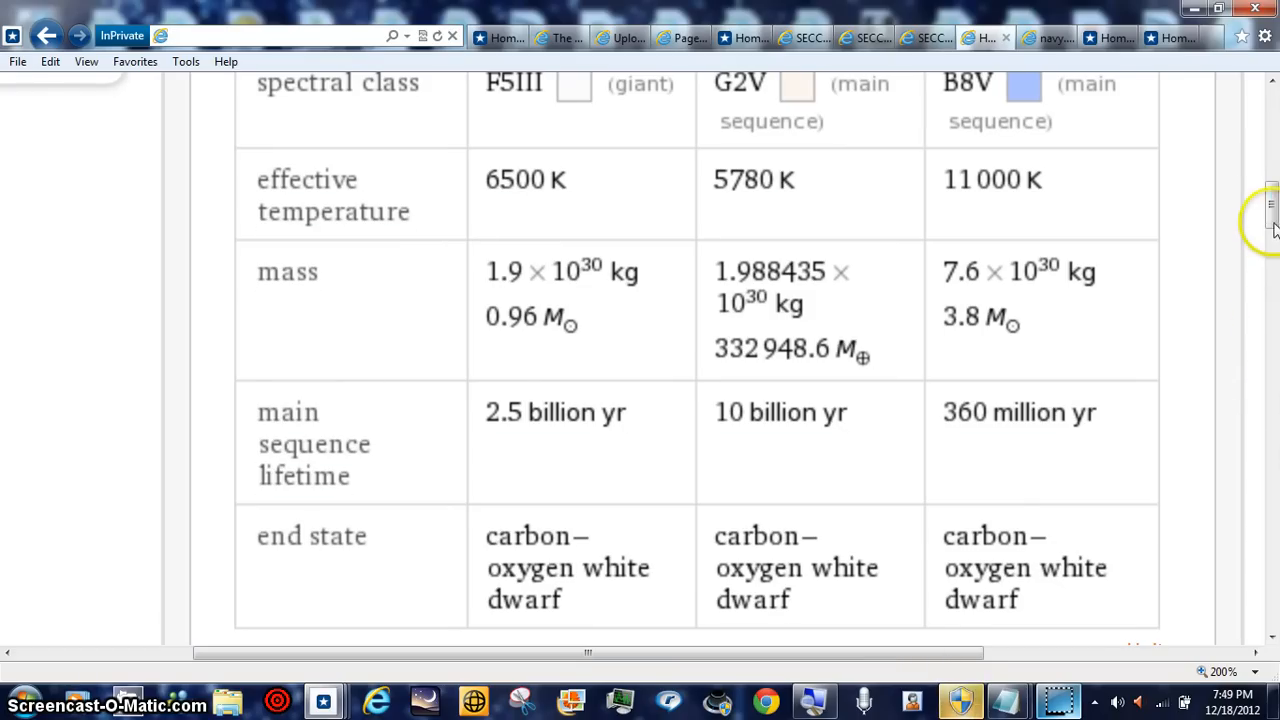
scroll(up, 3)
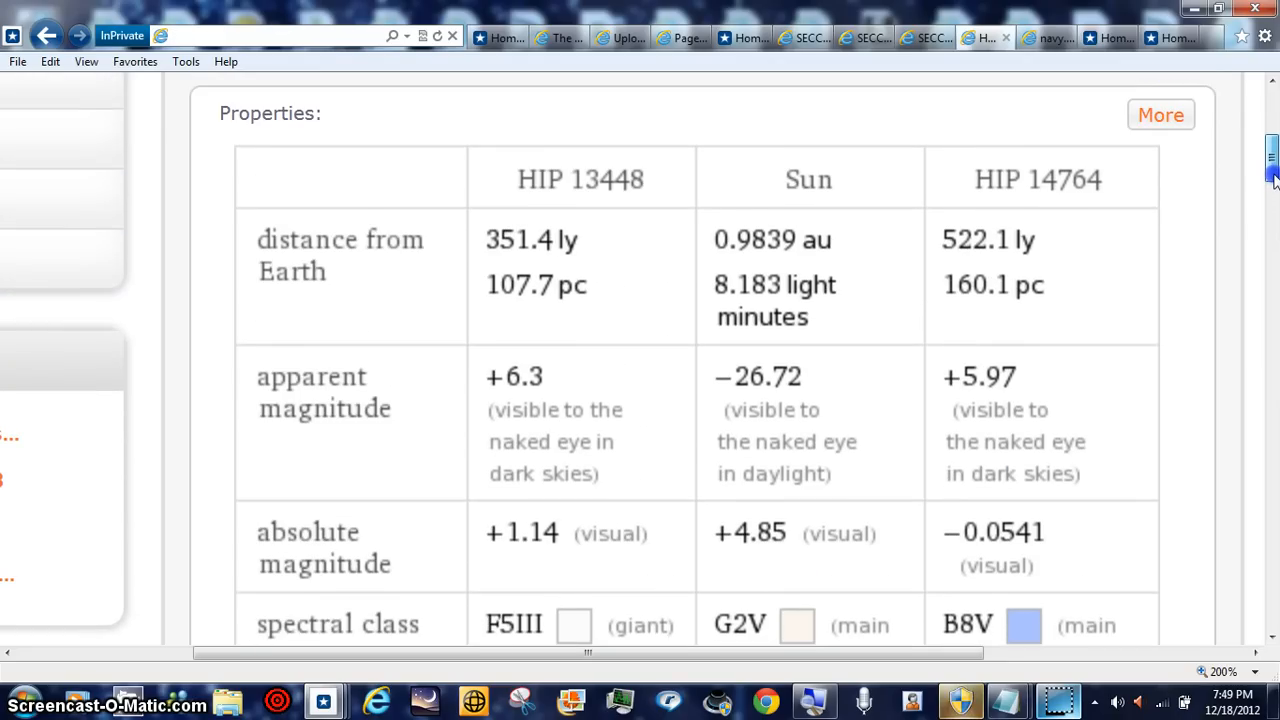
Step: Scroll on through the evolution stages, size comparison and sky chart
scroll(down, 3)
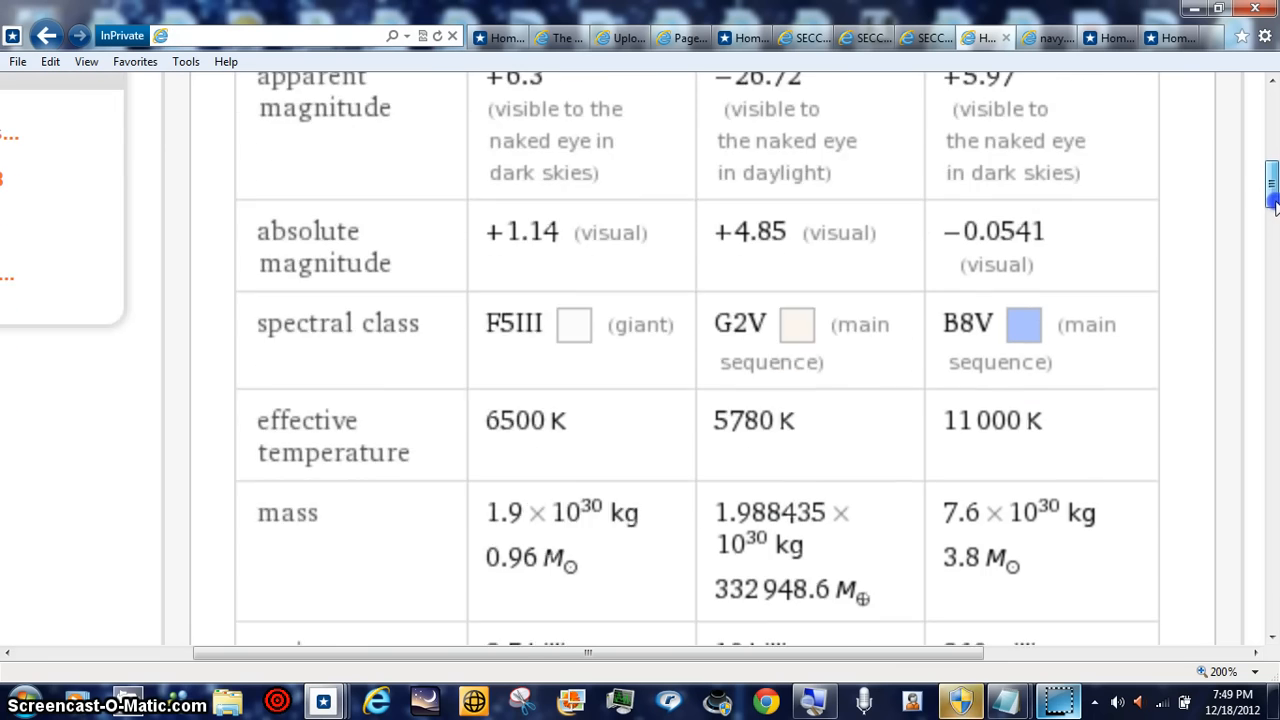
scroll(down, 3)
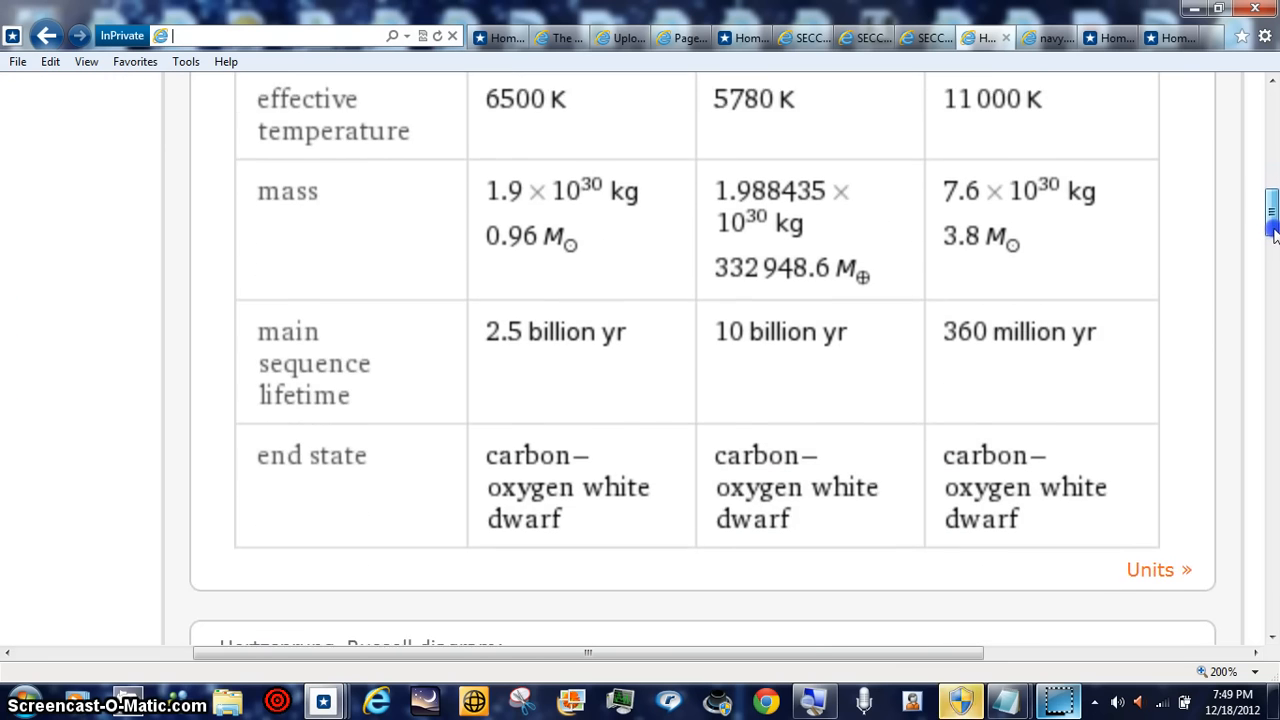
scroll(down, 3)
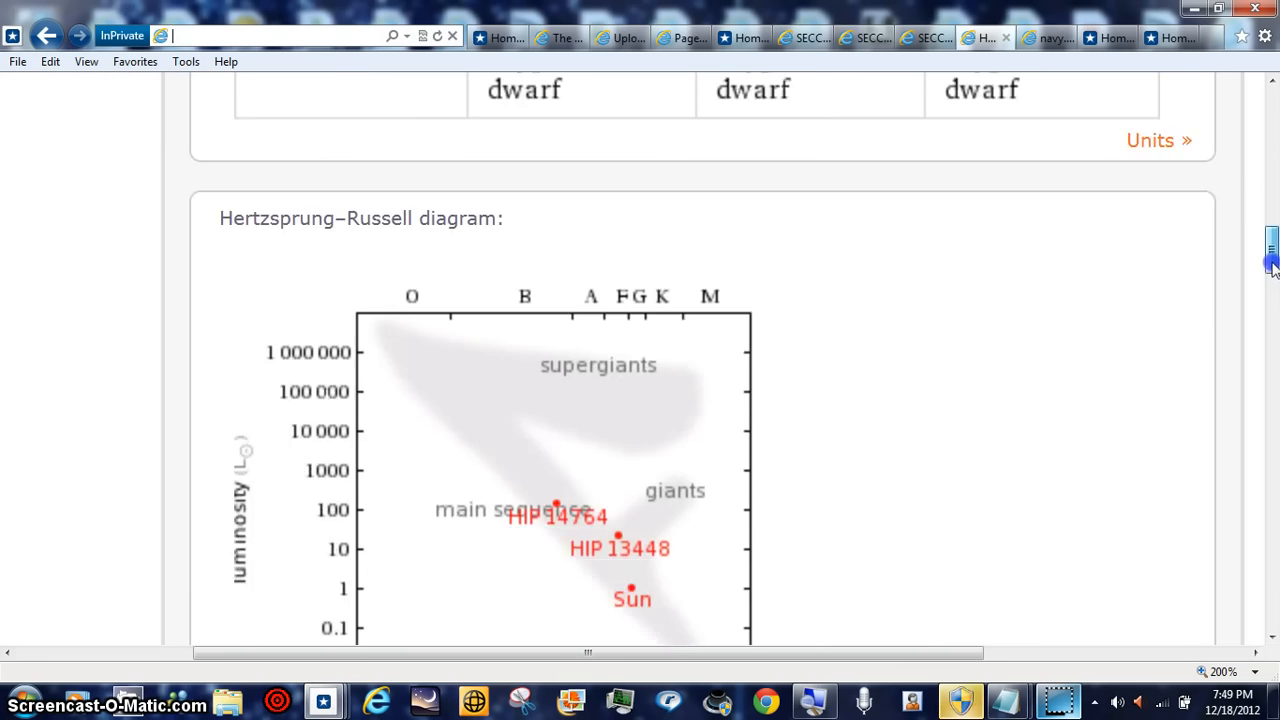
scroll(down, 3)
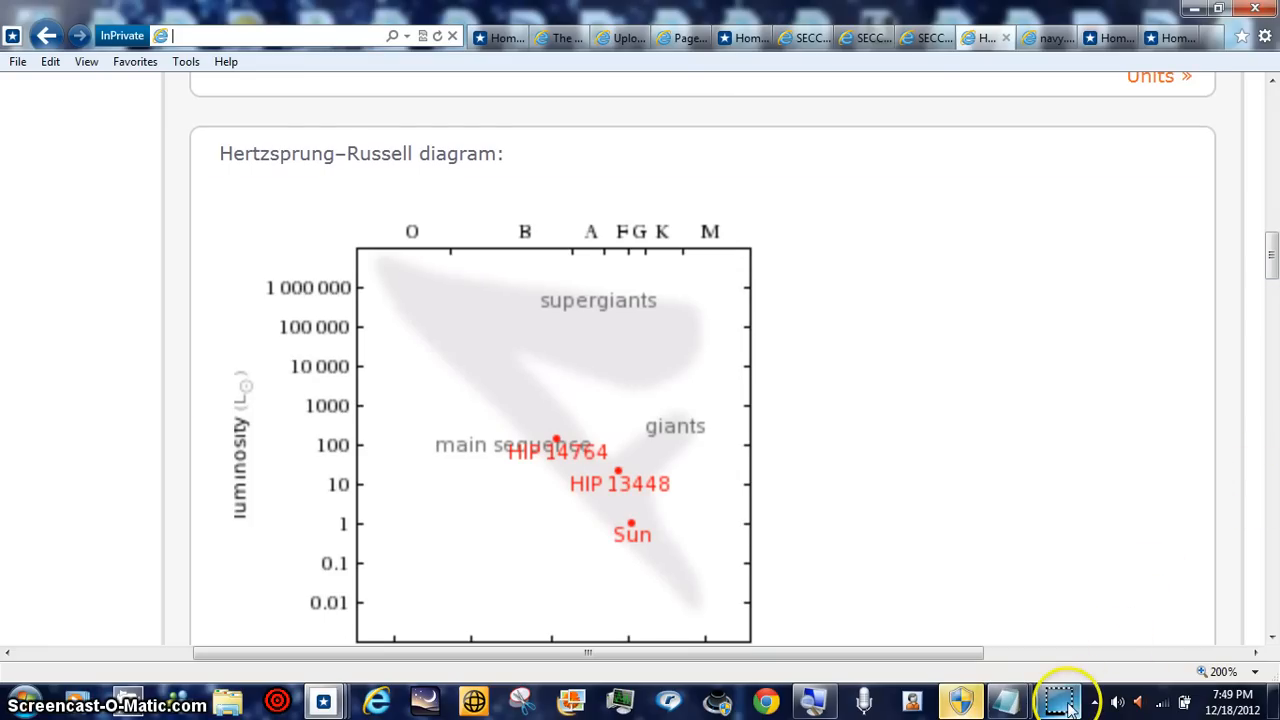
scroll(down, 3)
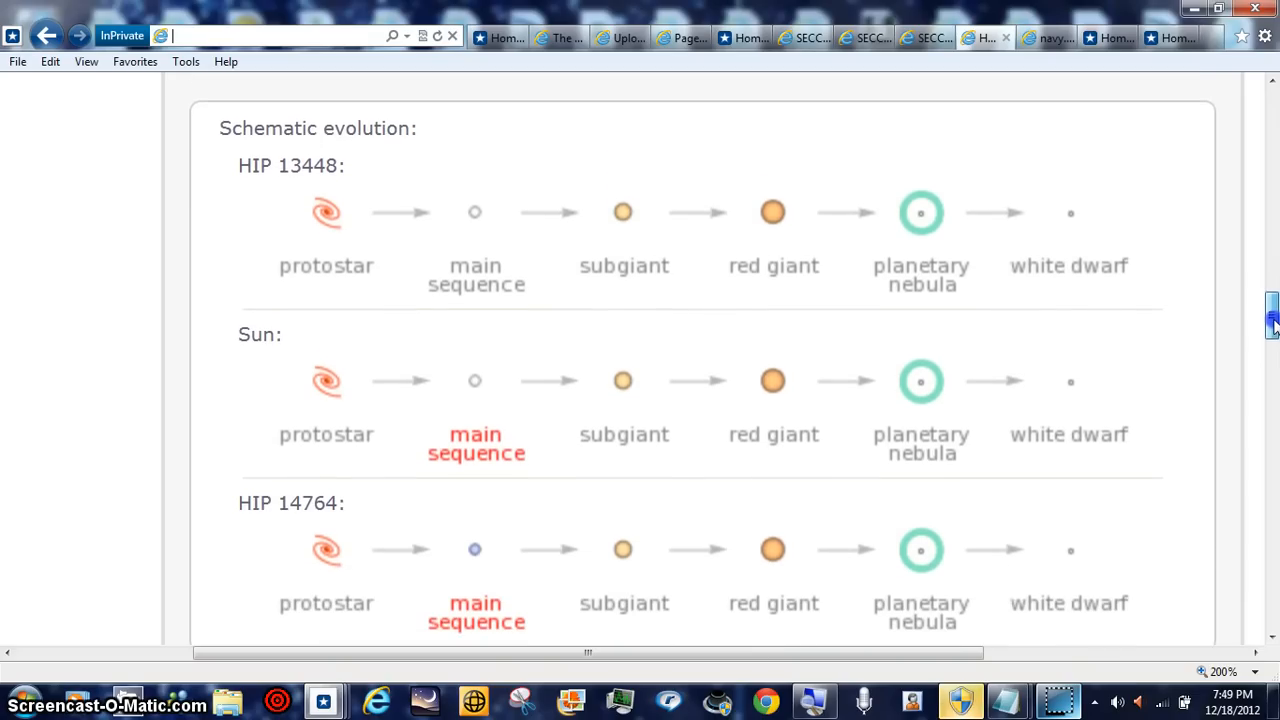
scroll(down, 3)
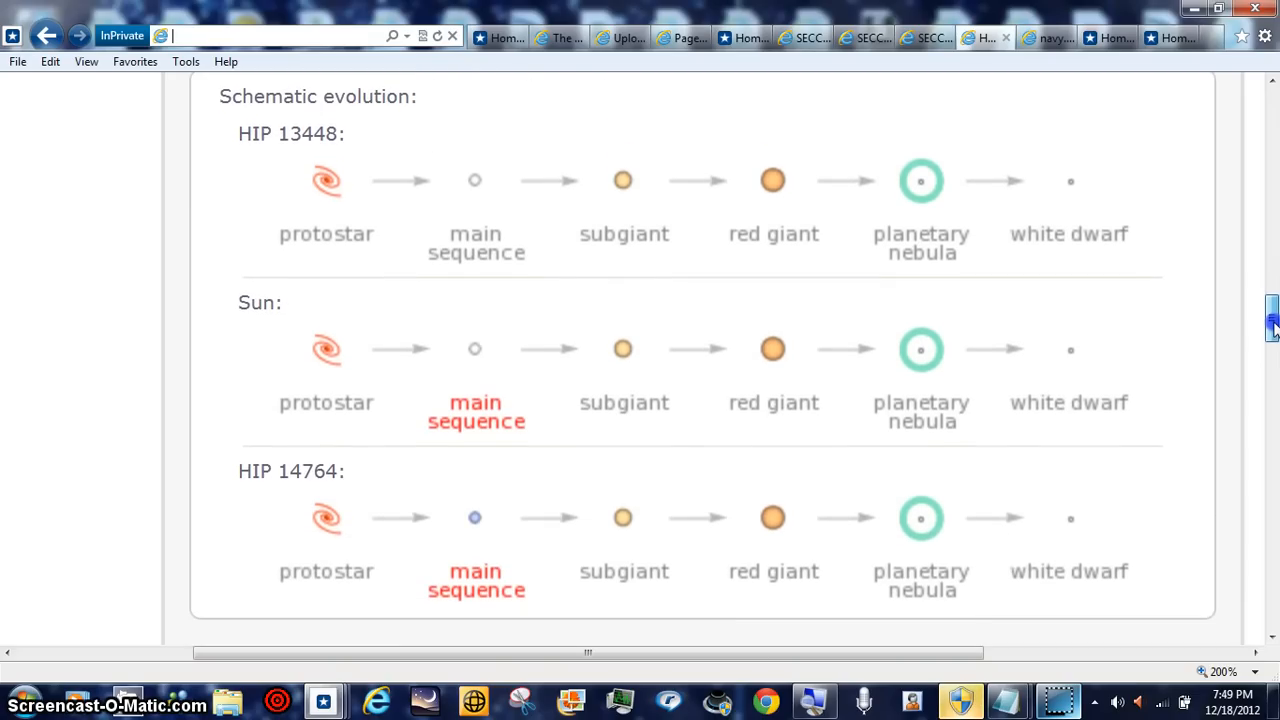
scroll(down, 3)
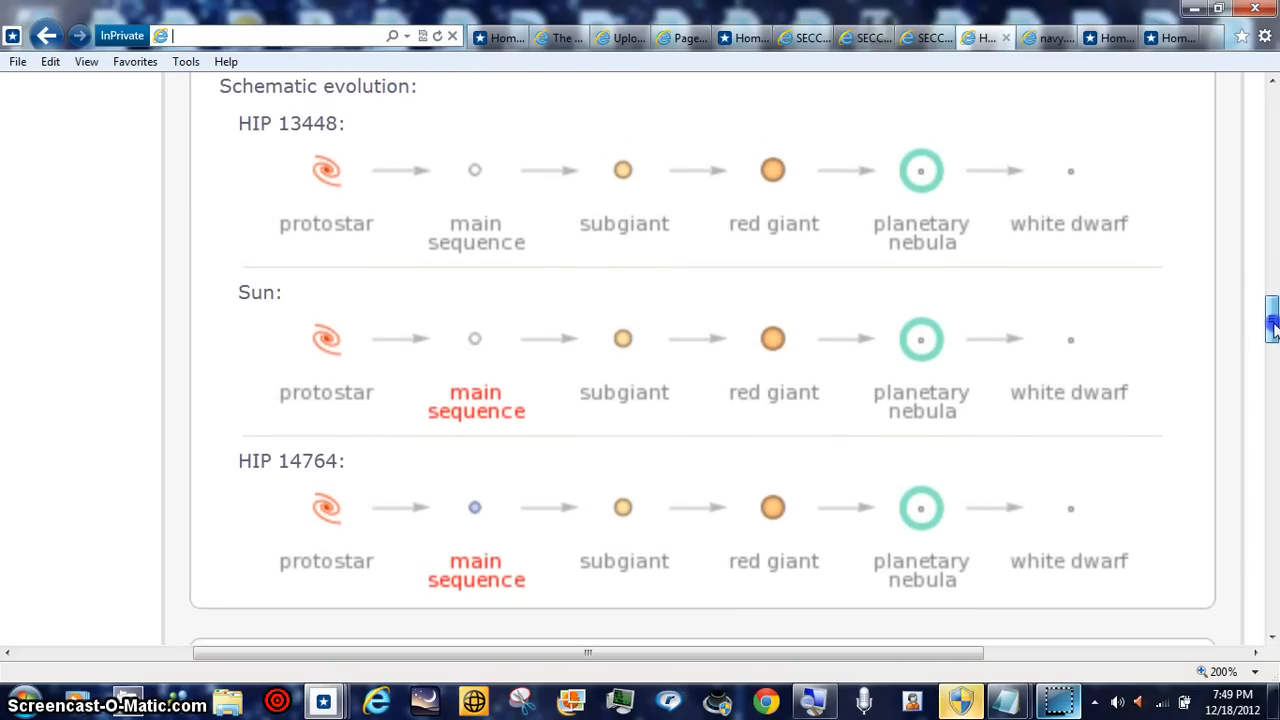
scroll(down, 3)
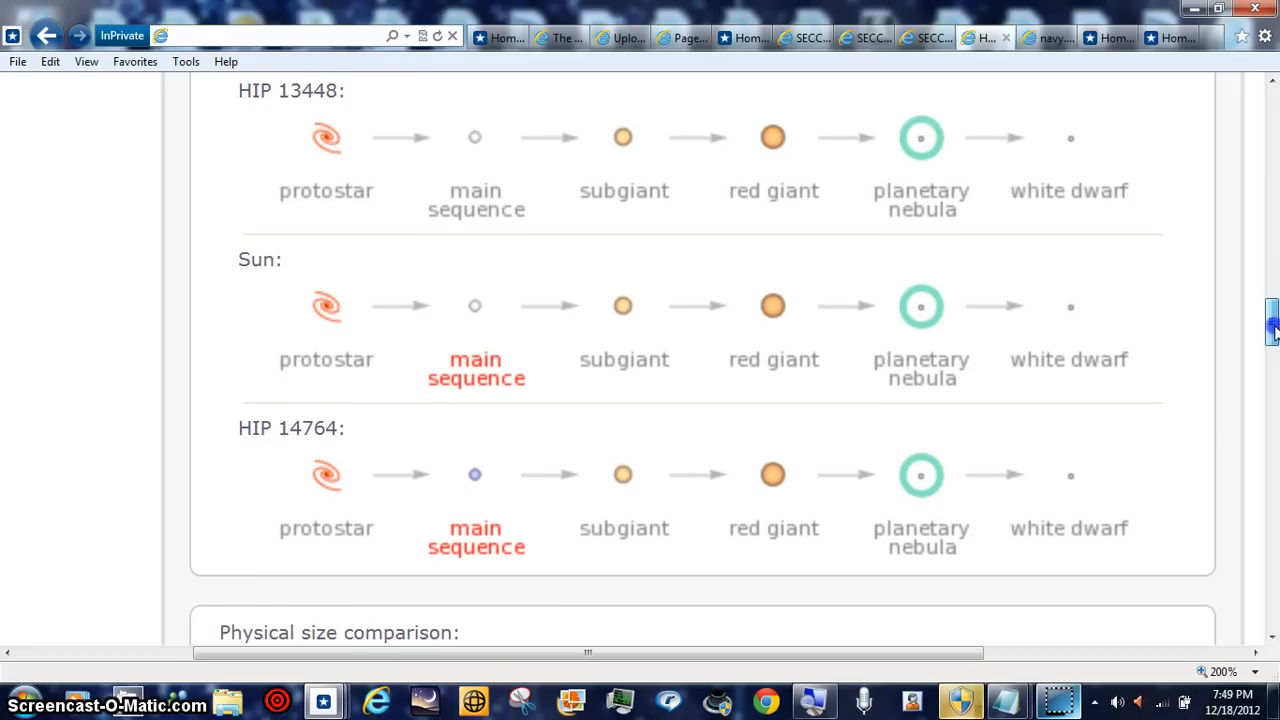
scroll(down, 3)
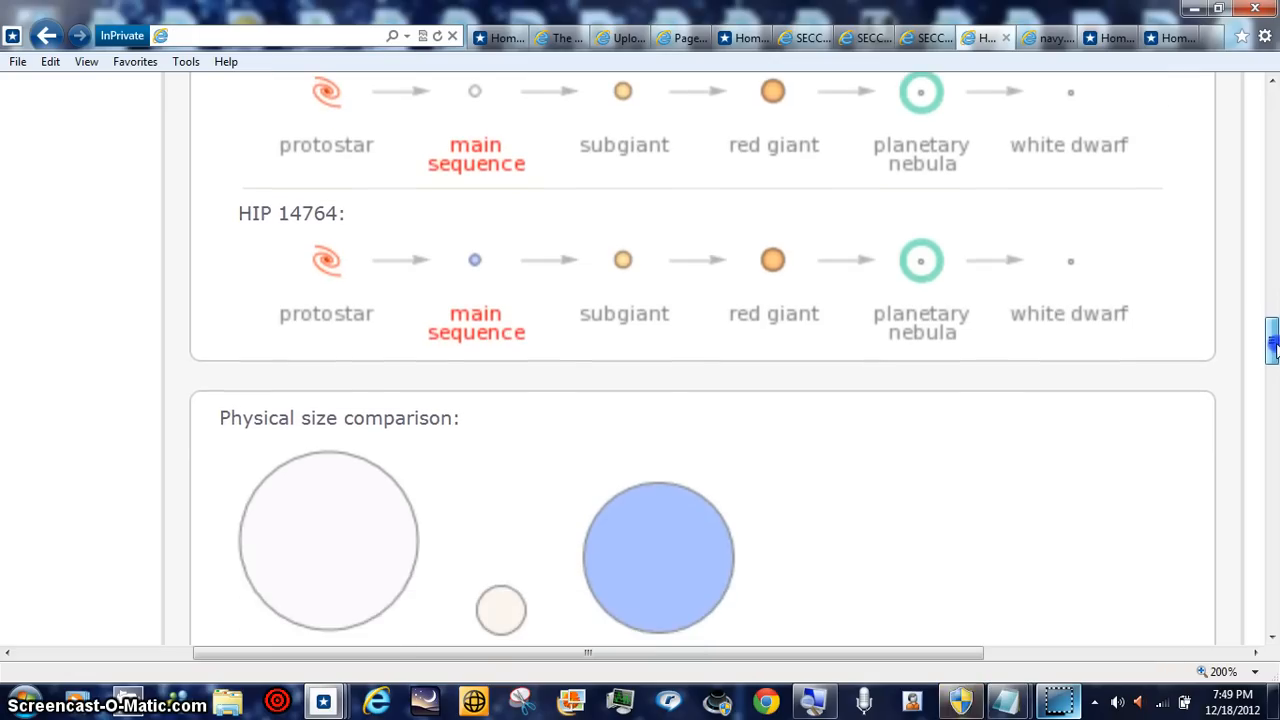
scroll(down, 3)
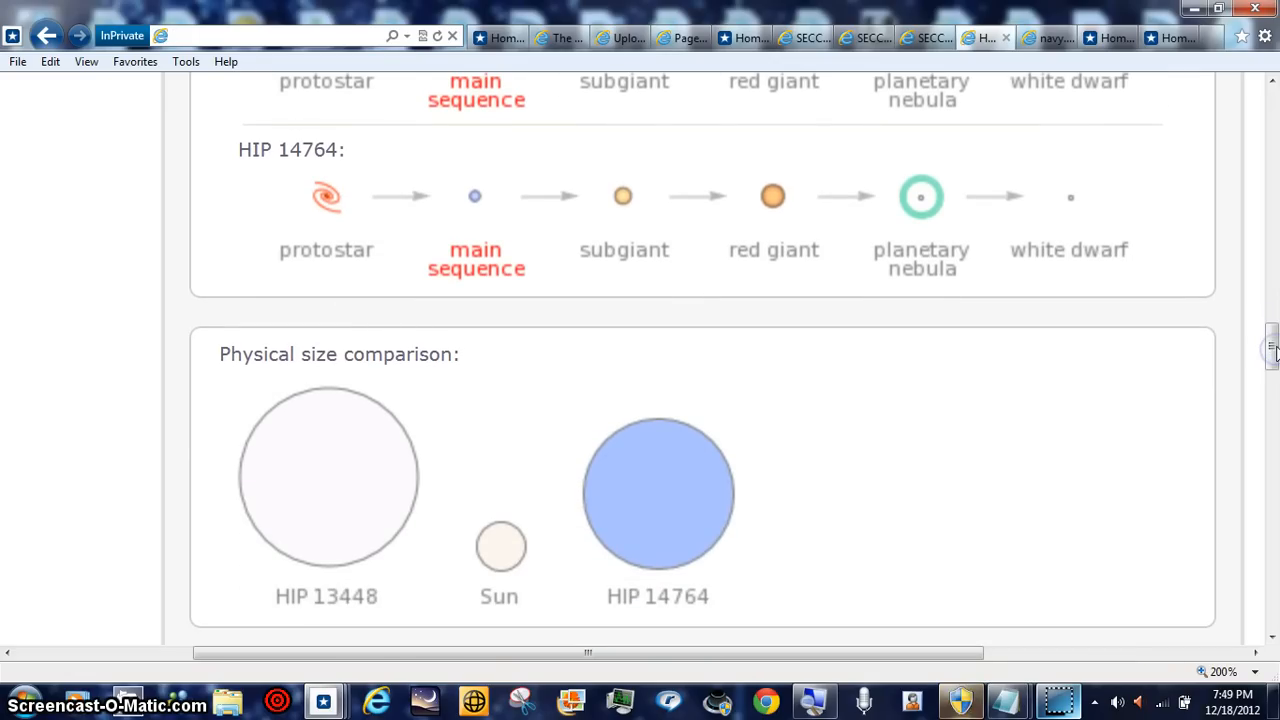
Step: Switch to the YouTube tab and scroll through the upload list of videos
click(280, 36)
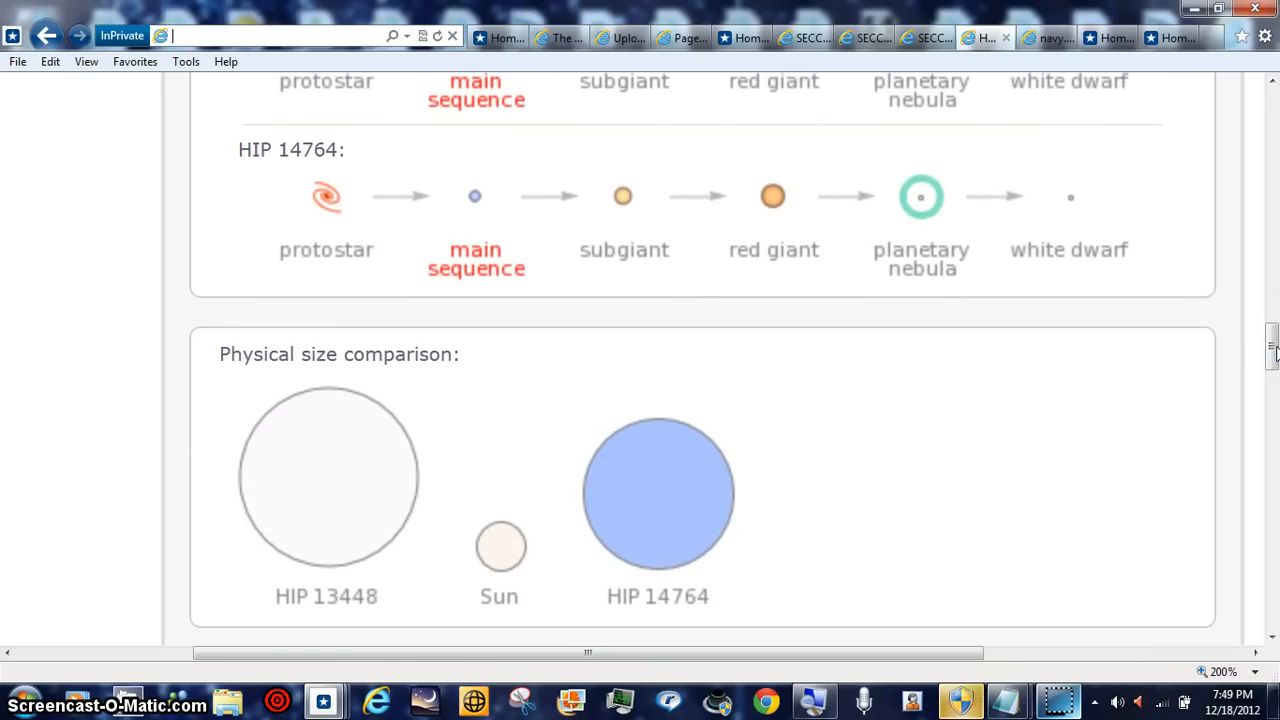
scroll(down, 3)
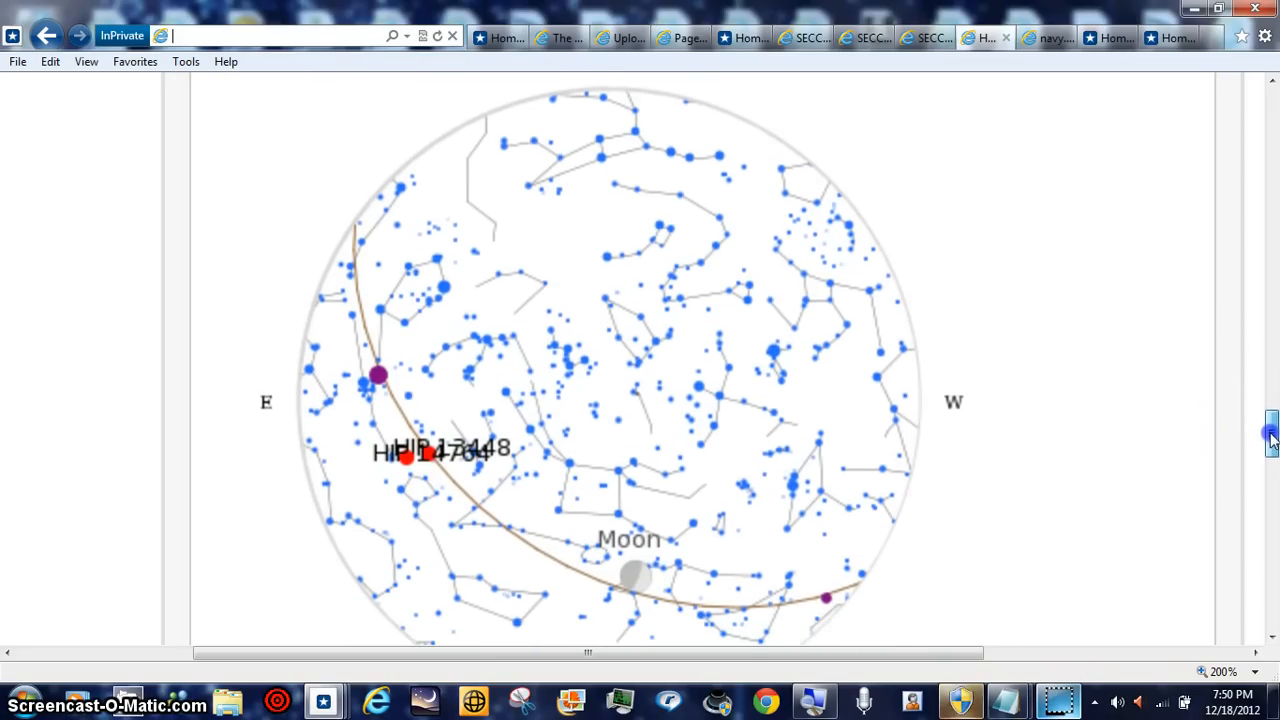
scroll(down, 3)
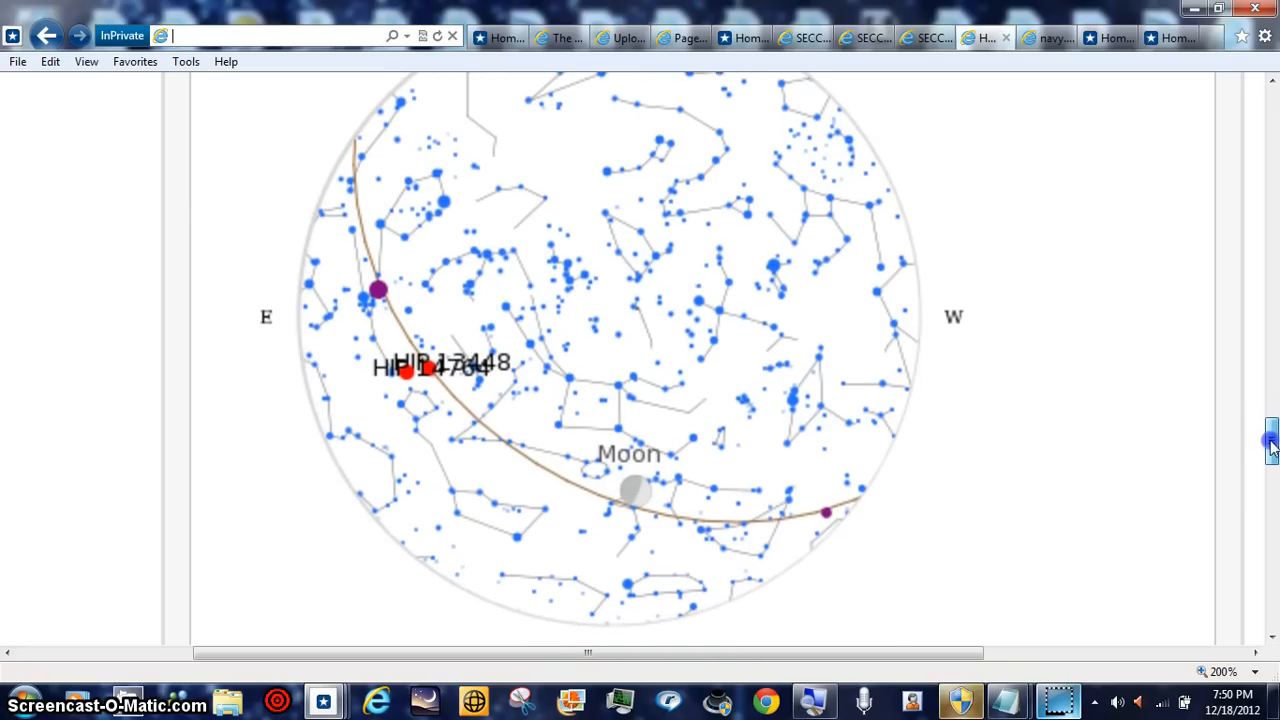
scroll(down, 3)
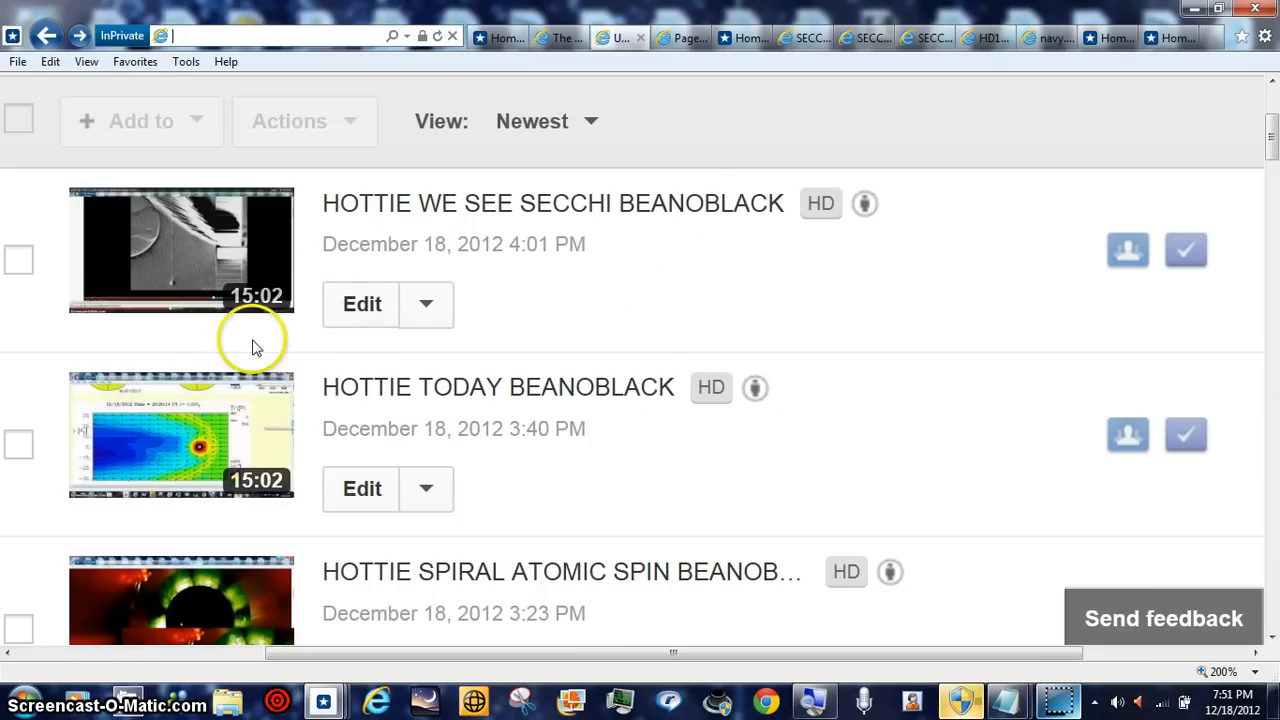
mouse_move(105, 245)
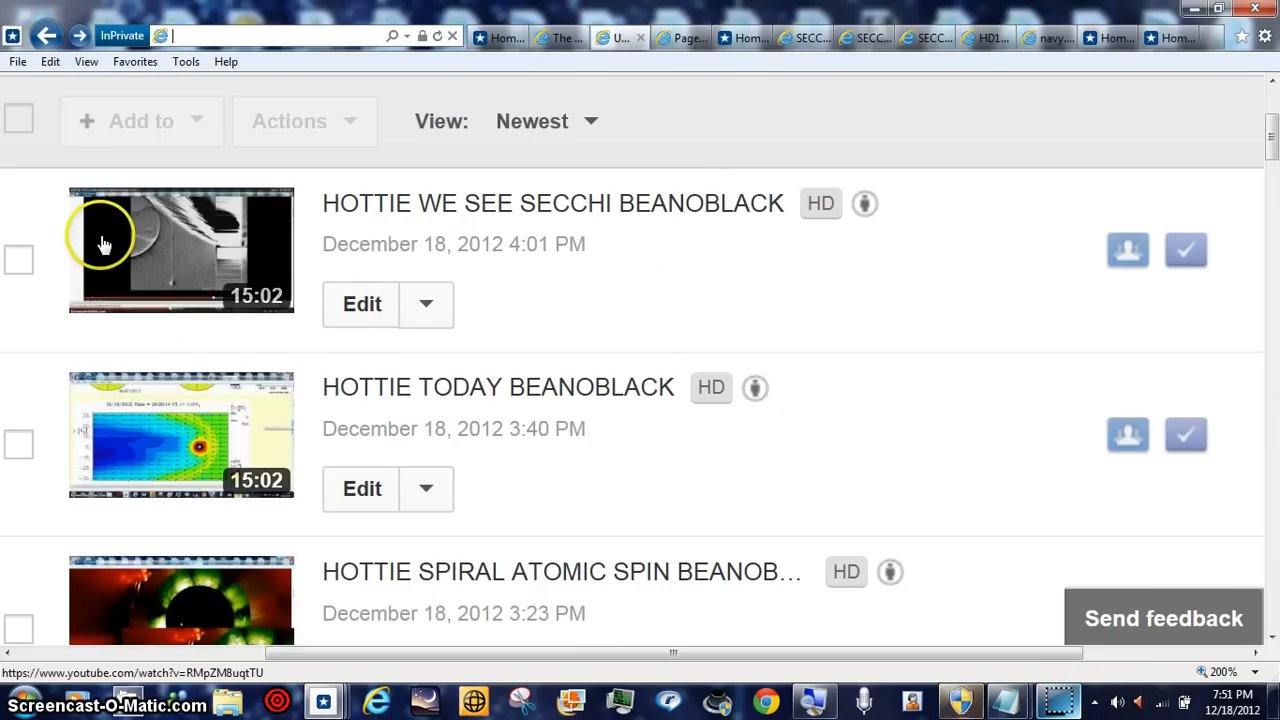
mouse_move(102, 325)
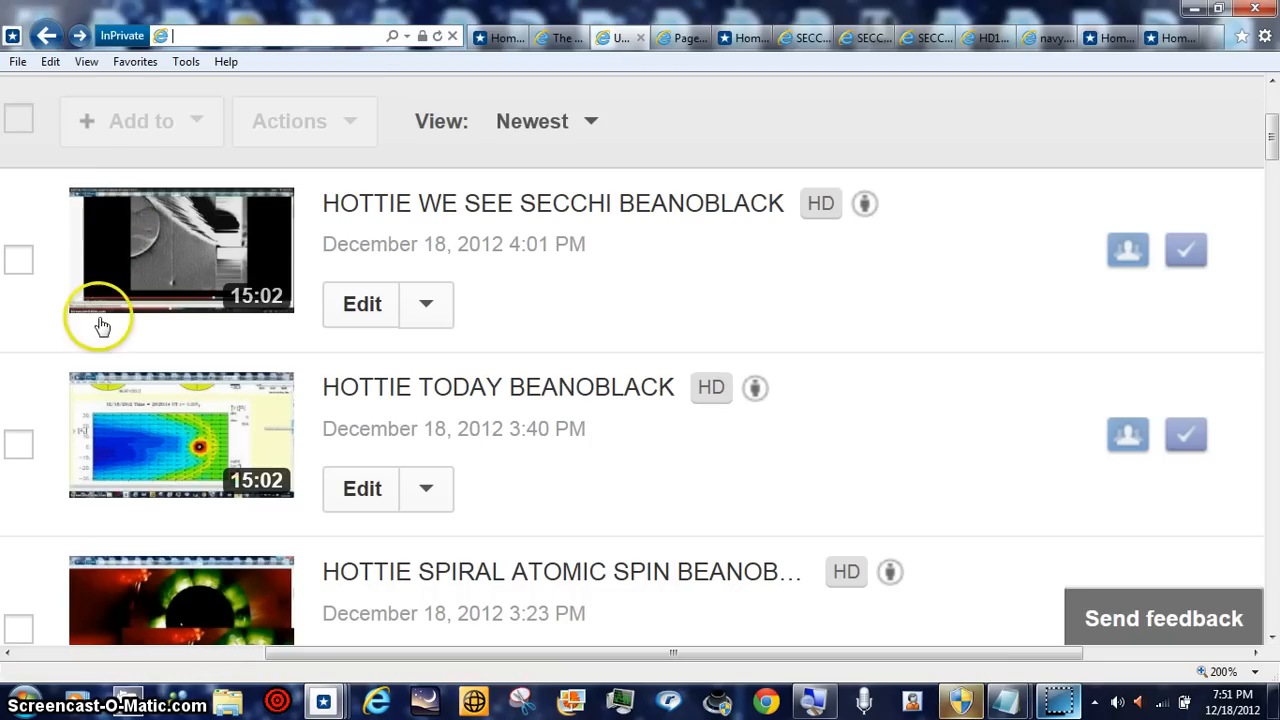
mouse_move(1040, 555)
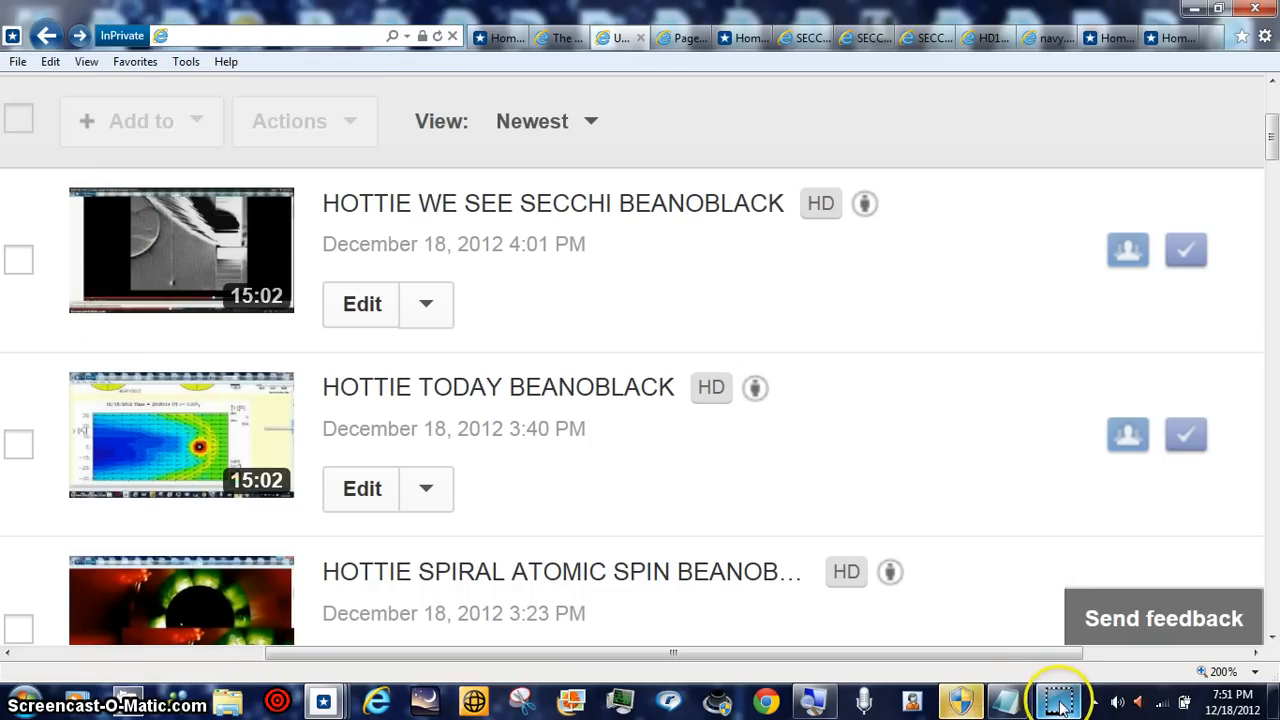
mouse_move(685, 235)
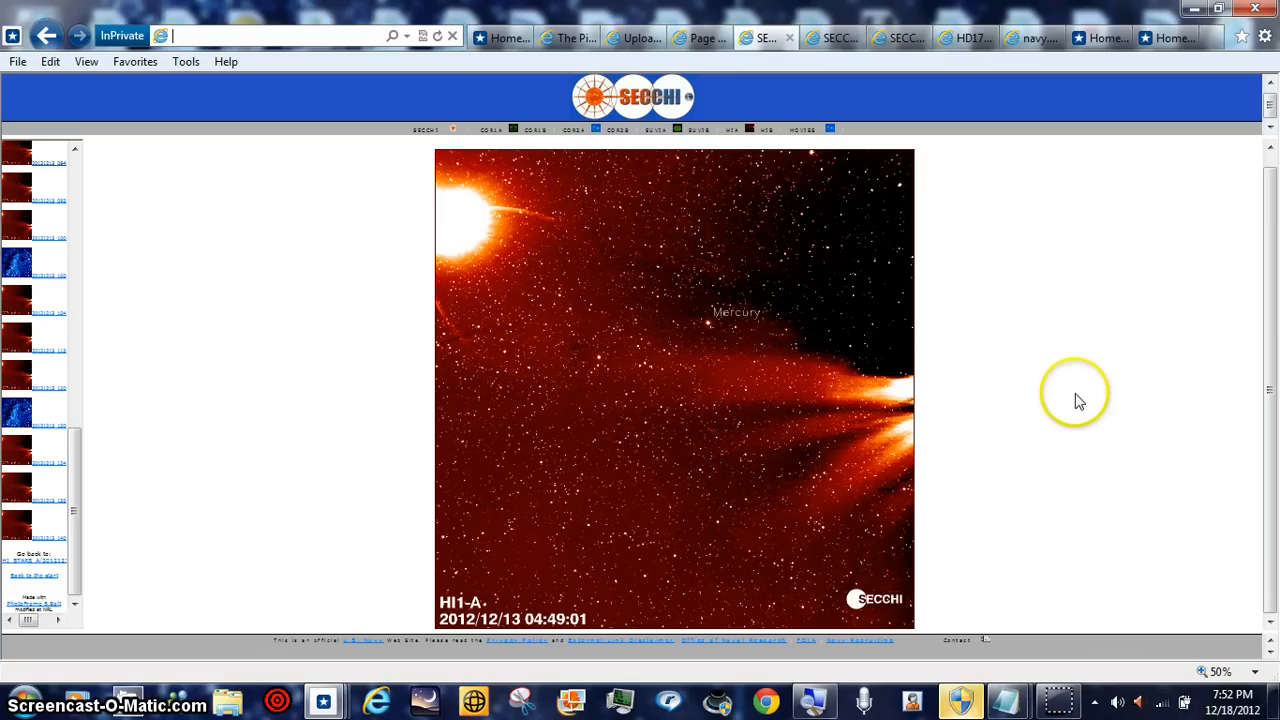
mouse_move(1075, 517)
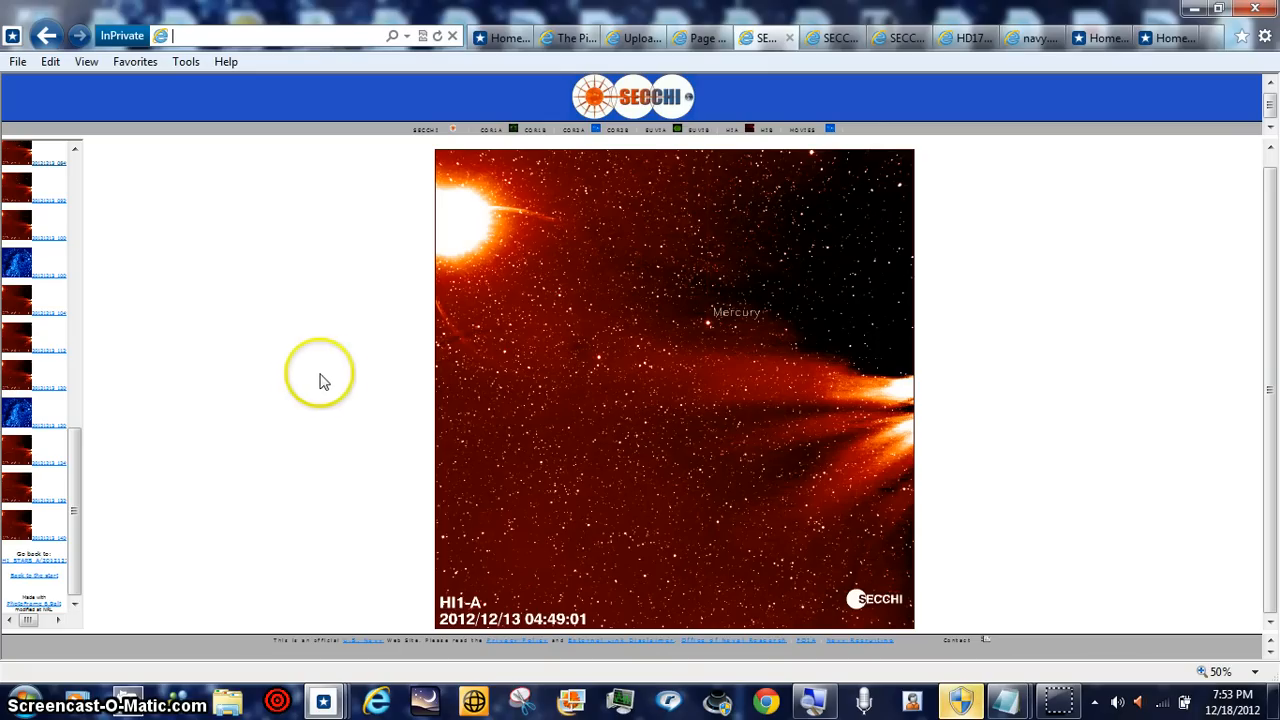
mouse_move(365, 315)
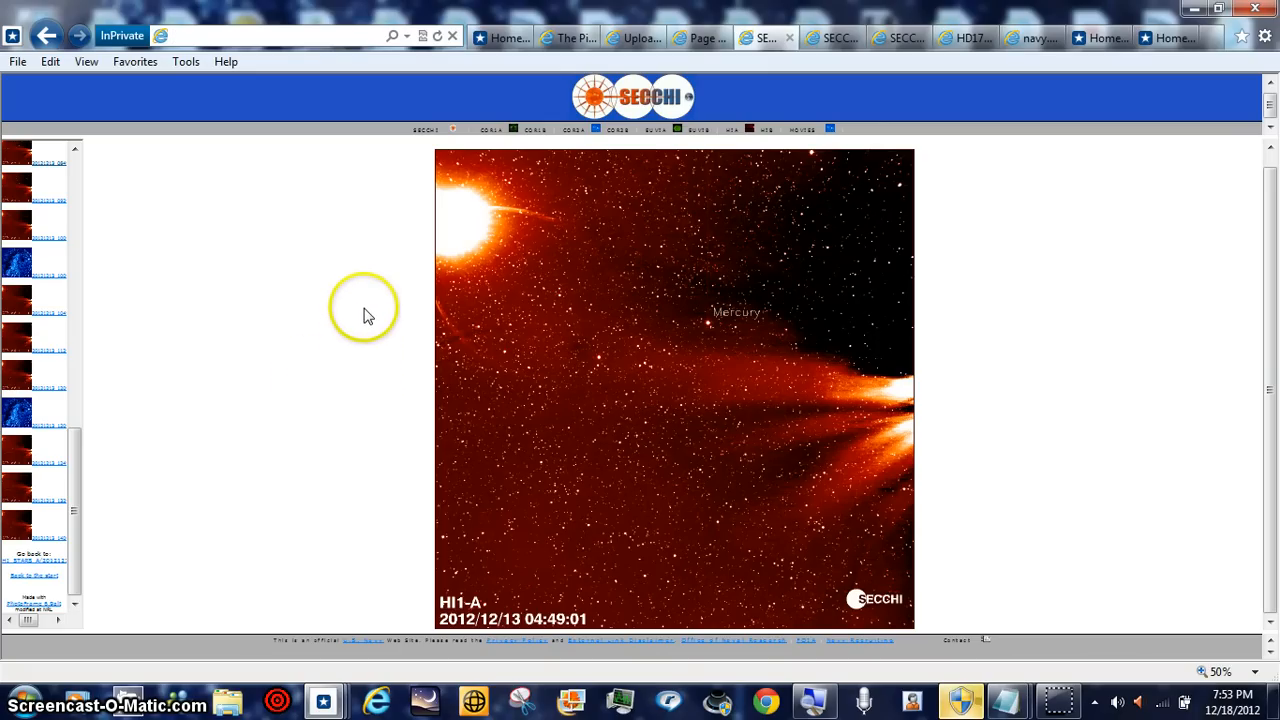
mouse_move(405, 280)
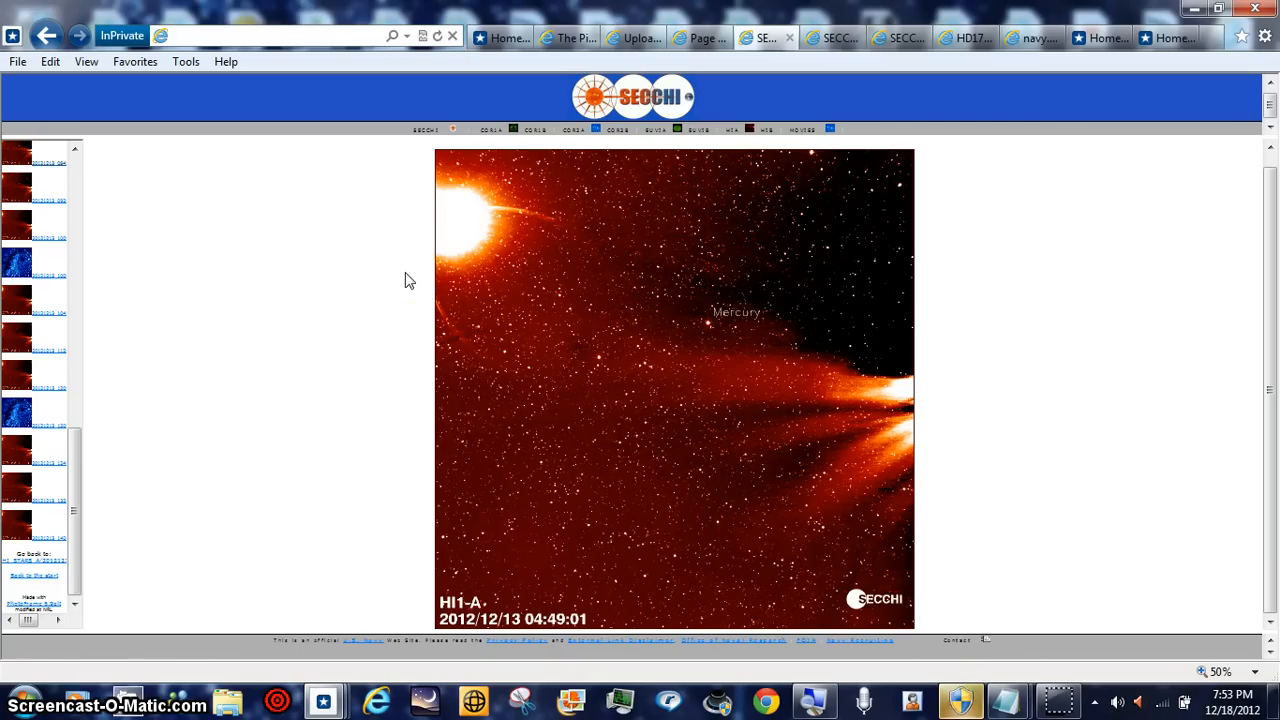
Step: Switch to the SECCHI HI1-A 2012/12/13 04:49:01 image with Mercury labelled and scroll the frame links
click(270, 35)
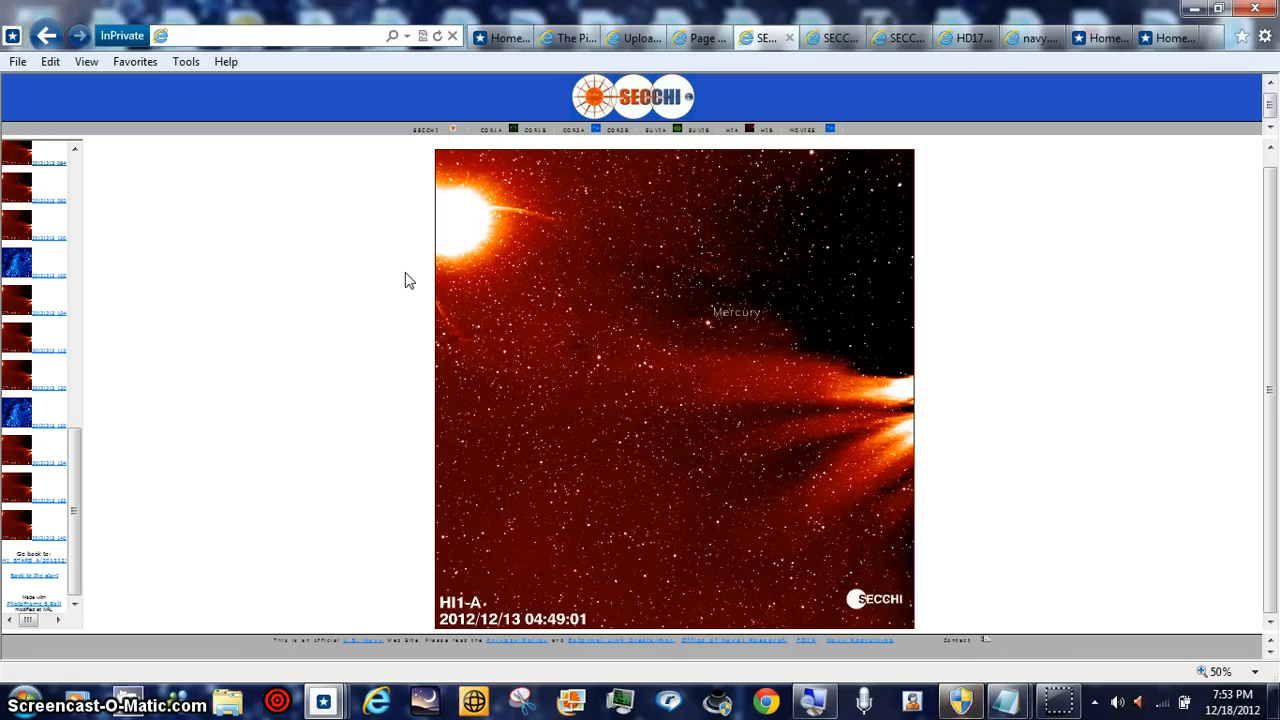
mouse_move(78, 508)
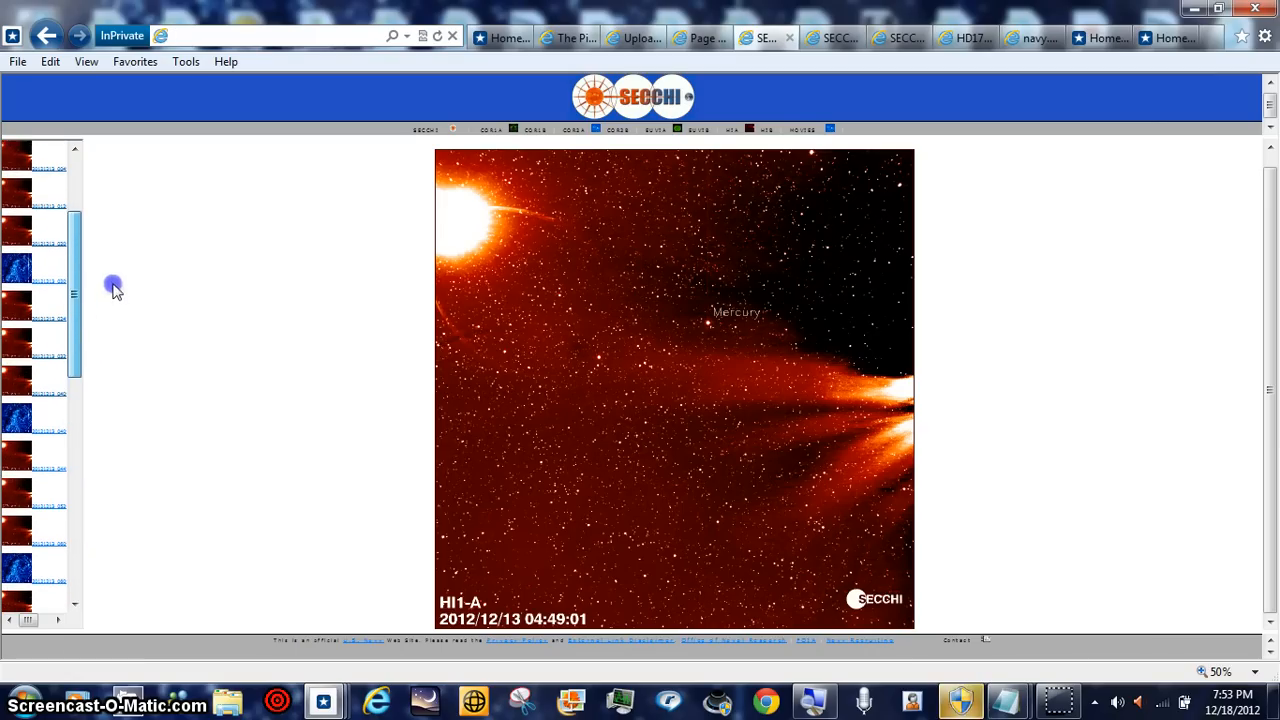
scroll(down, 3)
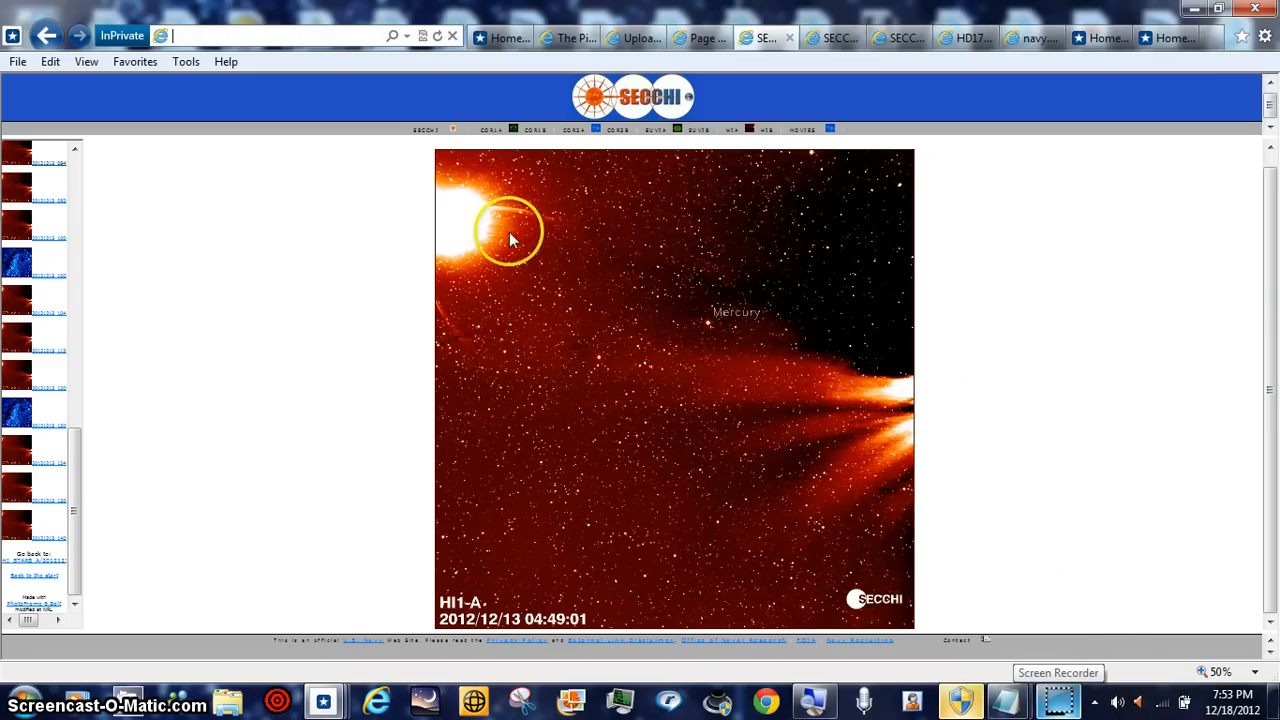
mouse_move(95, 455)
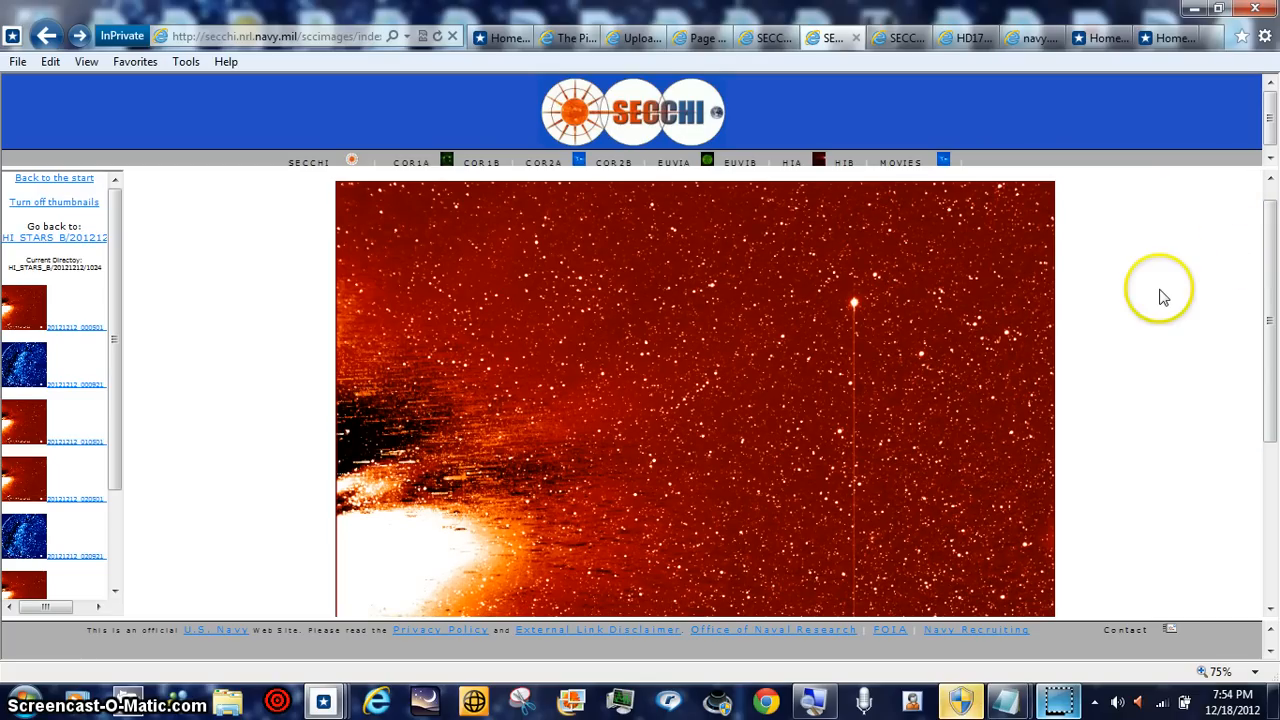
mouse_move(920, 393)
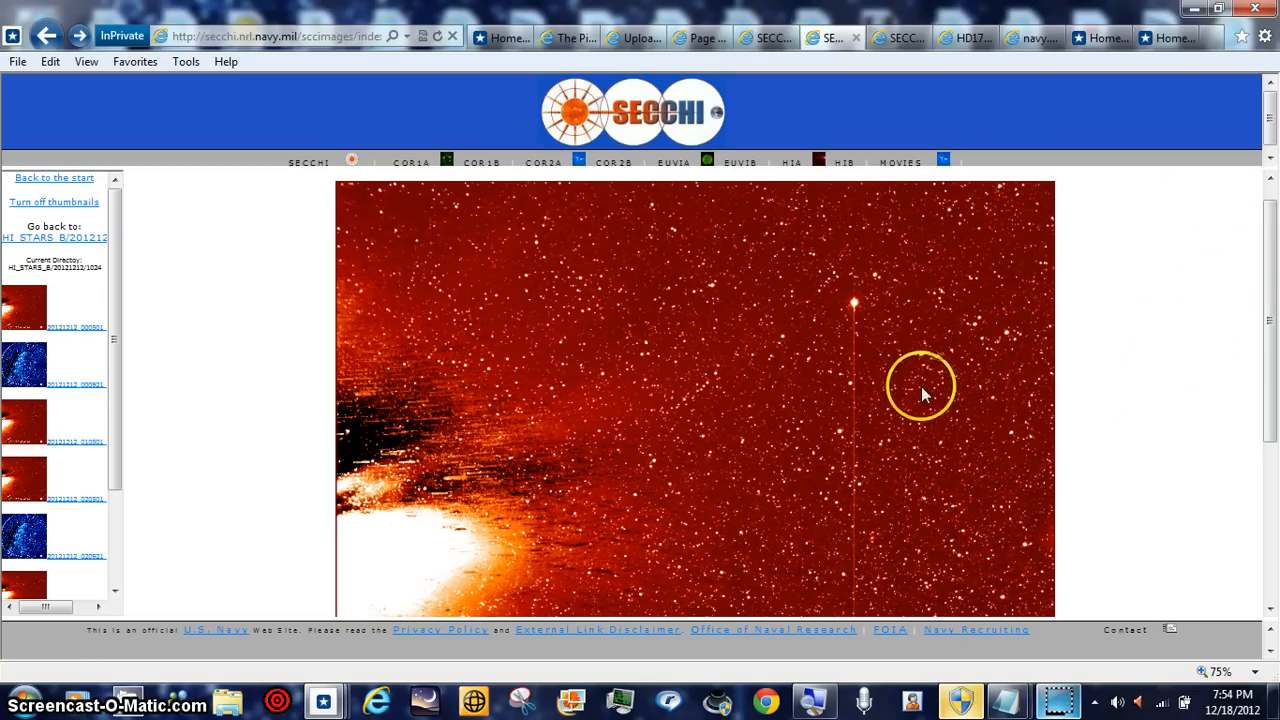
mouse_move(880, 330)
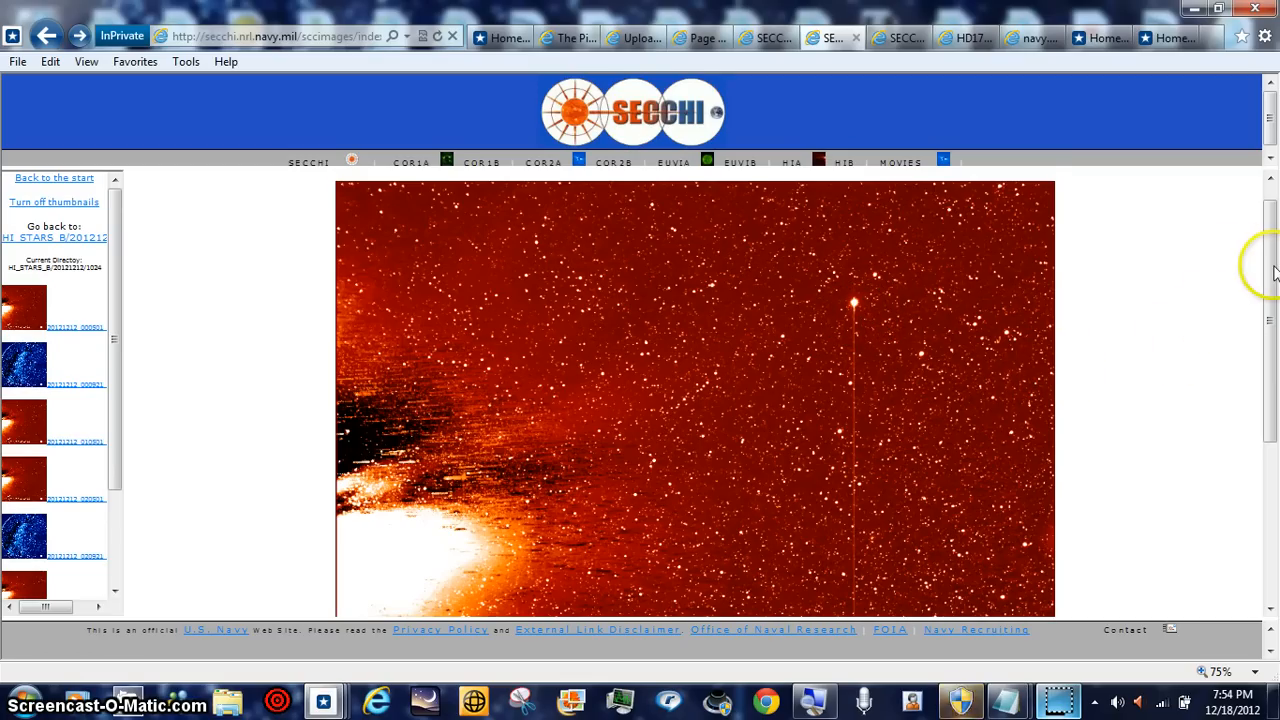
Step: Scroll the larger SECCHI frame showing the bright object with a vertical streak
scroll(down, 3)
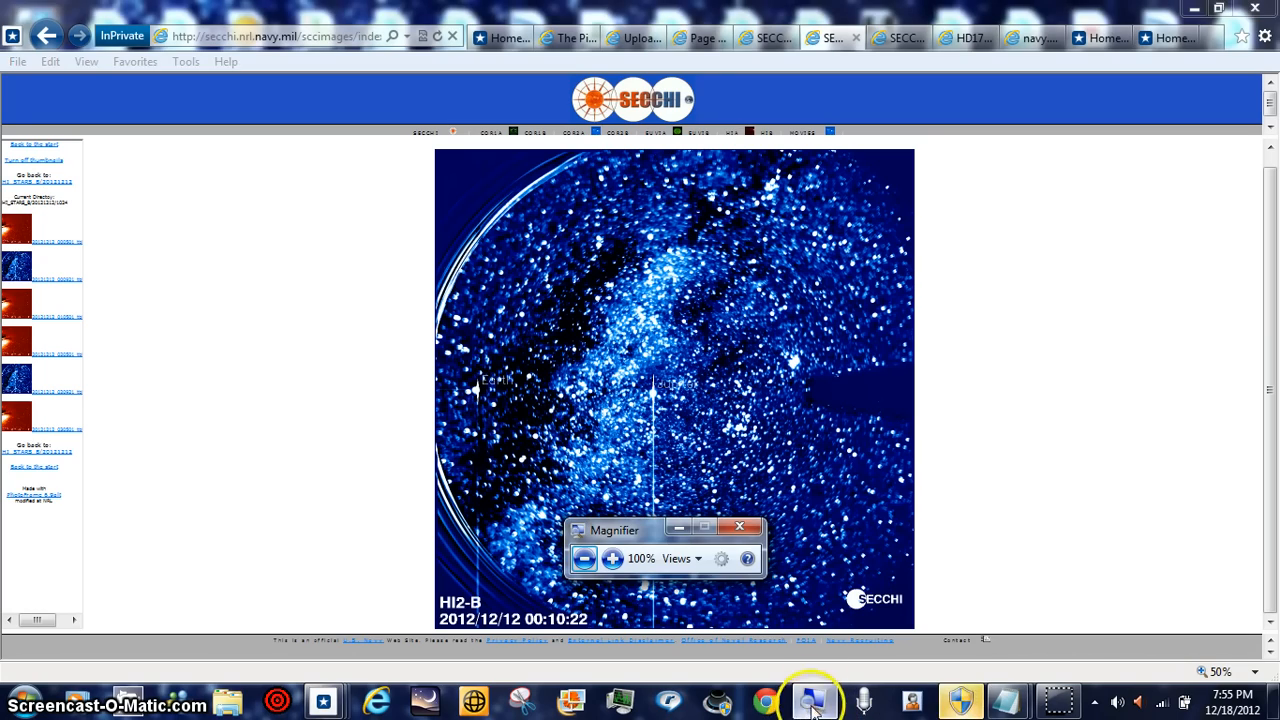
Step: Zoom Magnifier stepwise from 200% to 700% on the HI2-B star field, then reduce to 300%
click(612, 558)
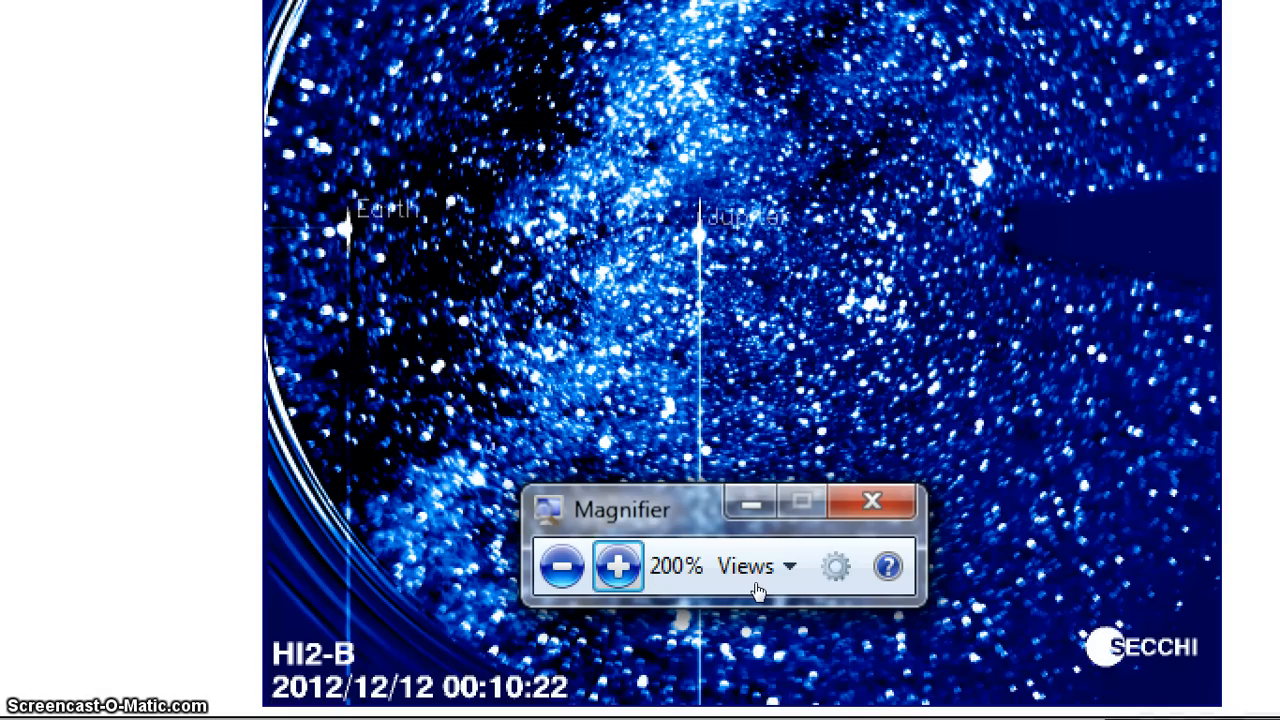
click(618, 566)
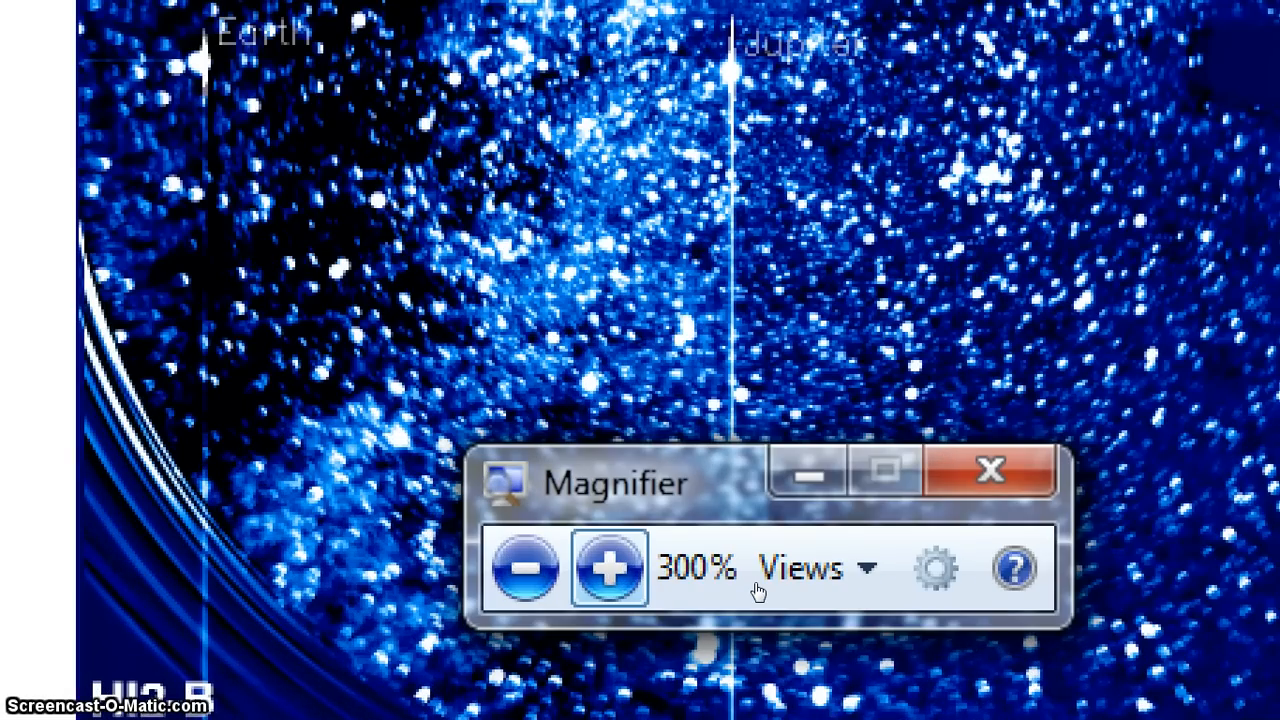
click(608, 568)
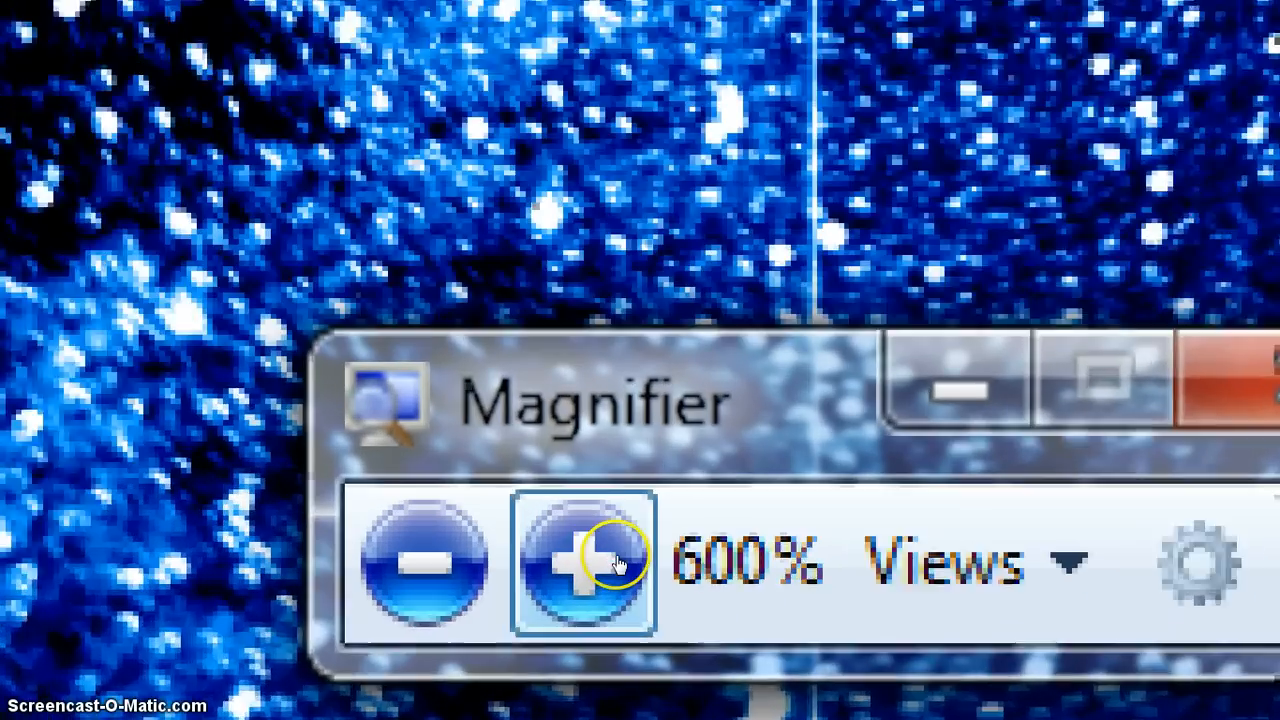
click(584, 563)
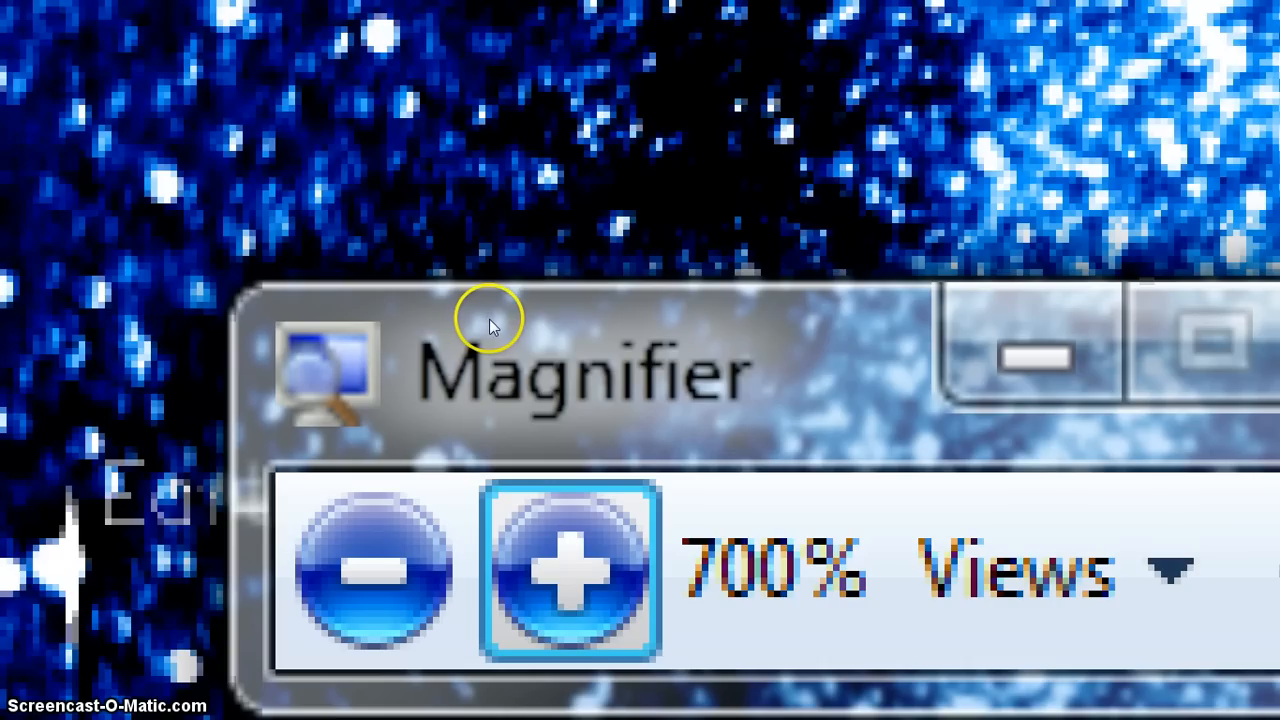
mouse_move(528, 330)
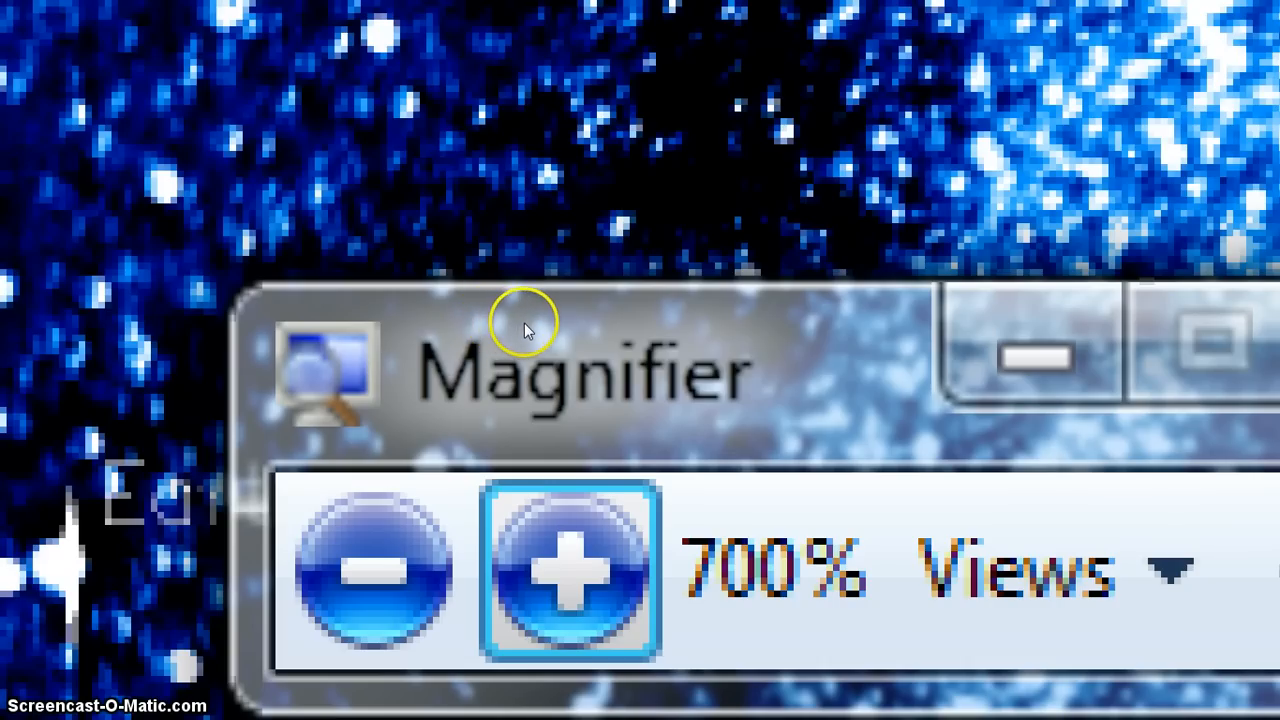
mouse_move(545, 335)
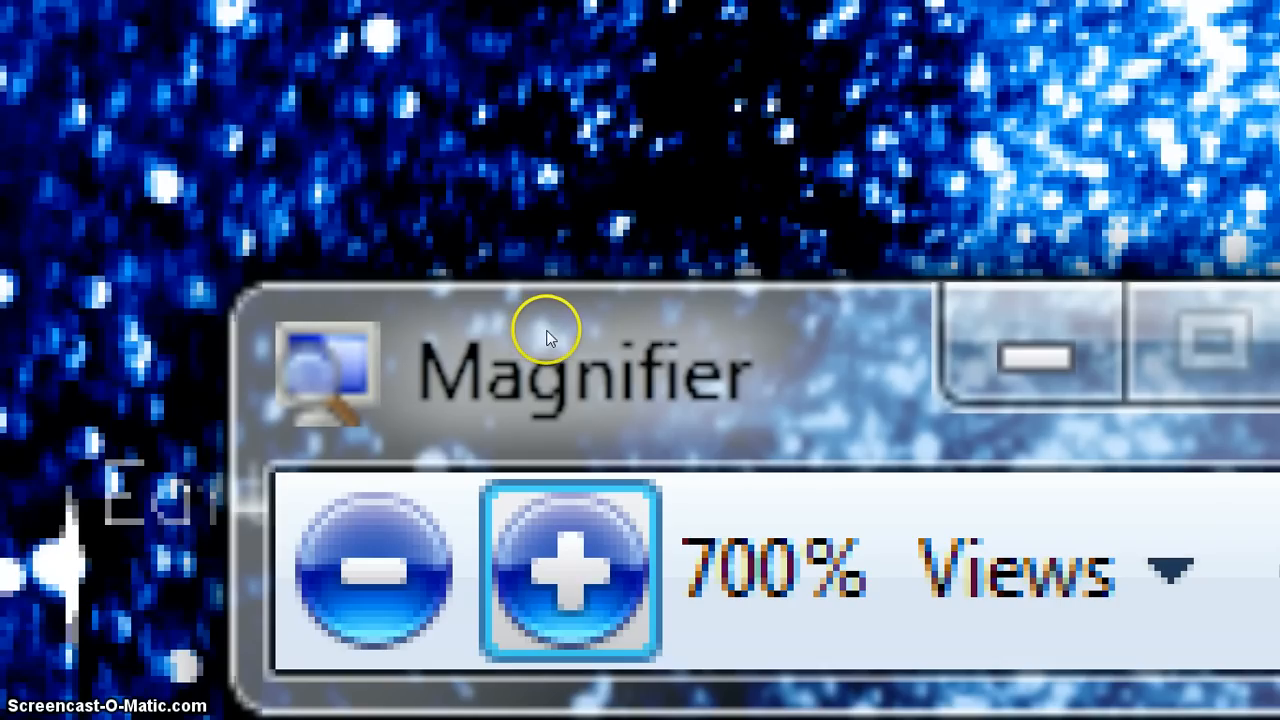
mouse_move(560, 345)
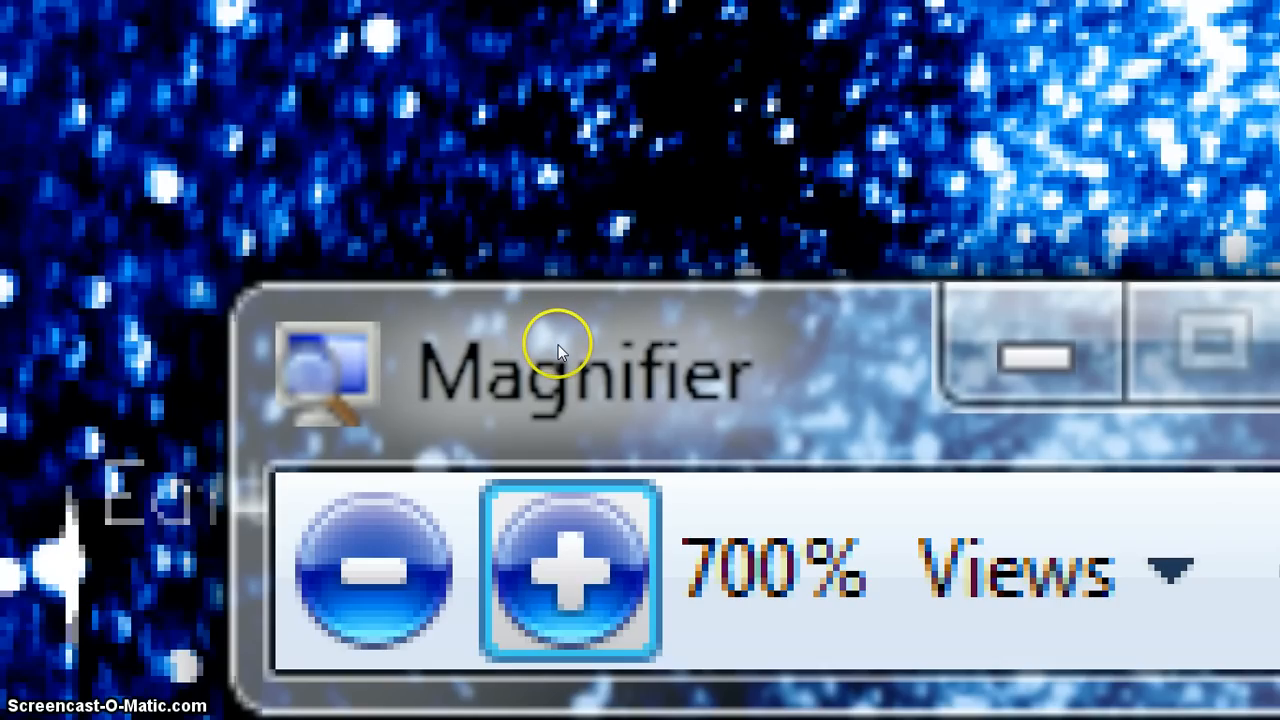
mouse_move(565, 568)
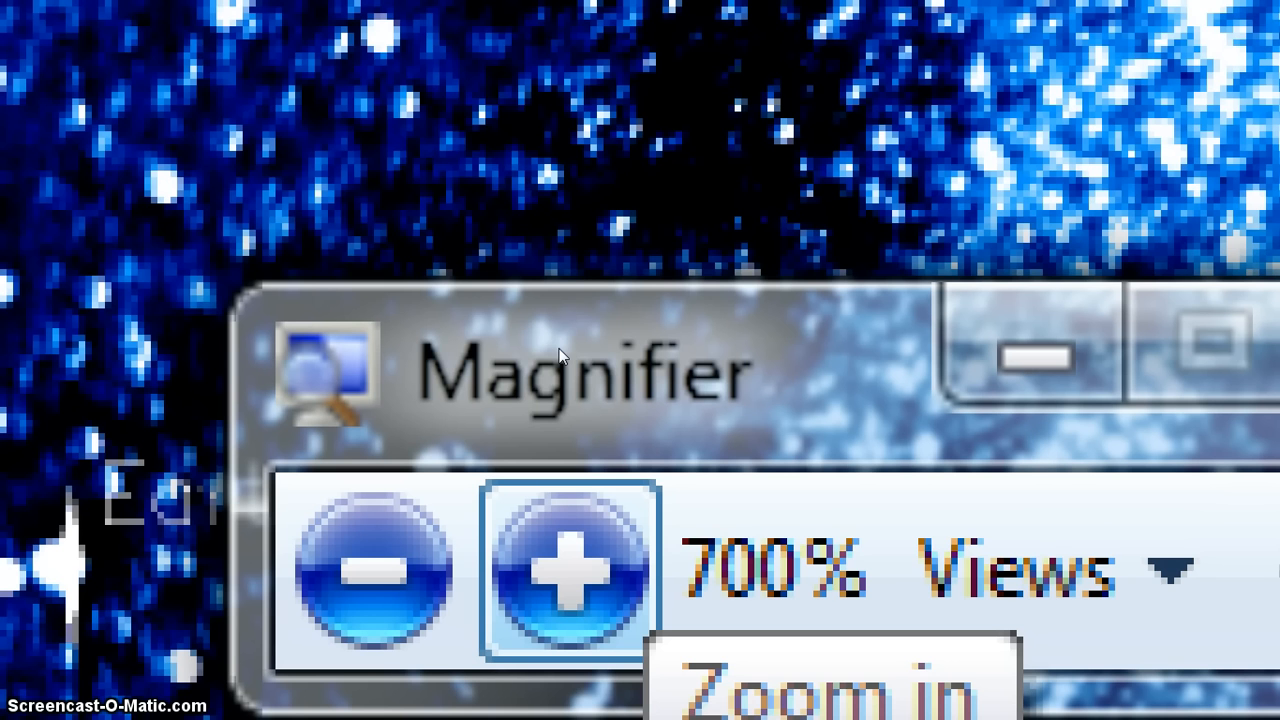
mouse_move(550, 400)
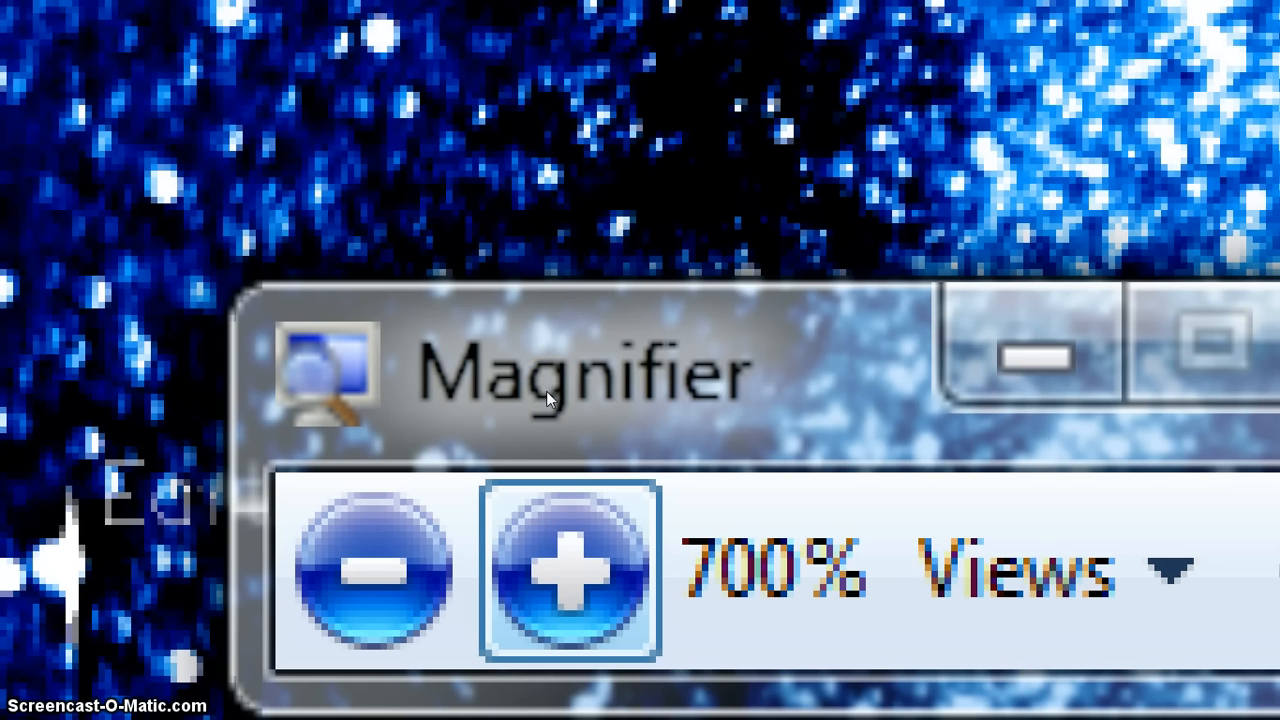
click(367, 570)
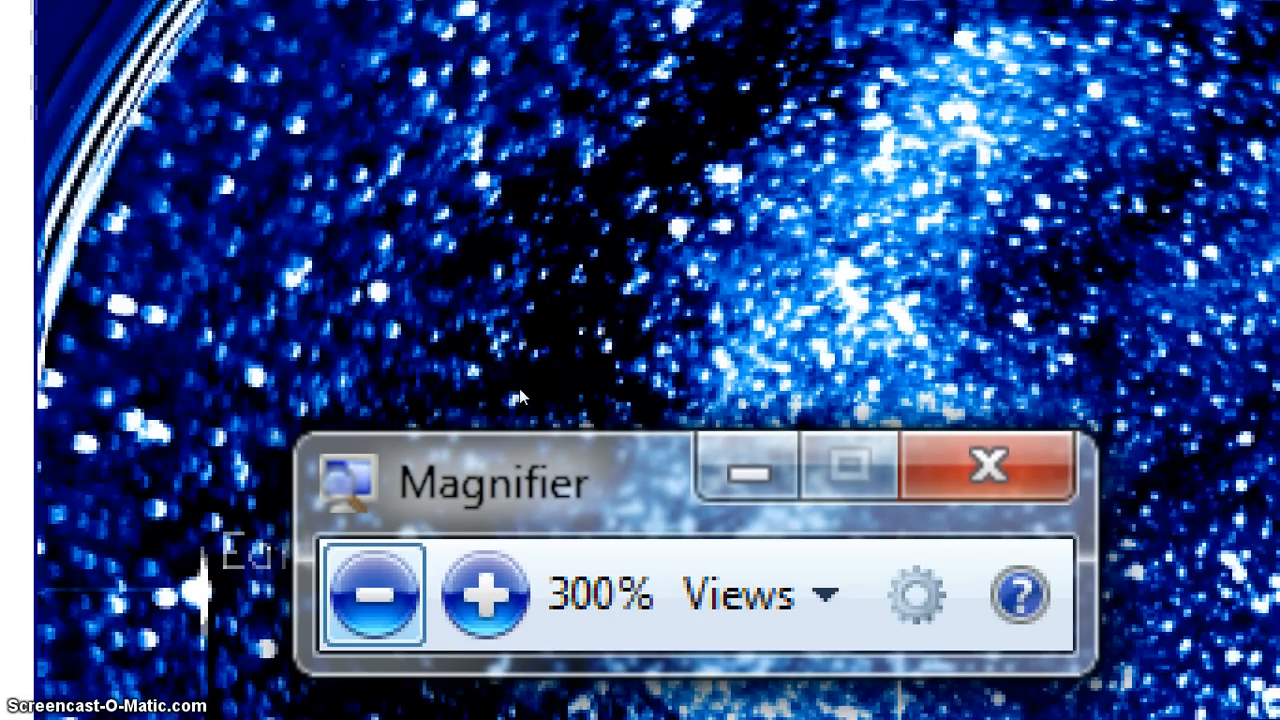
click(371, 594)
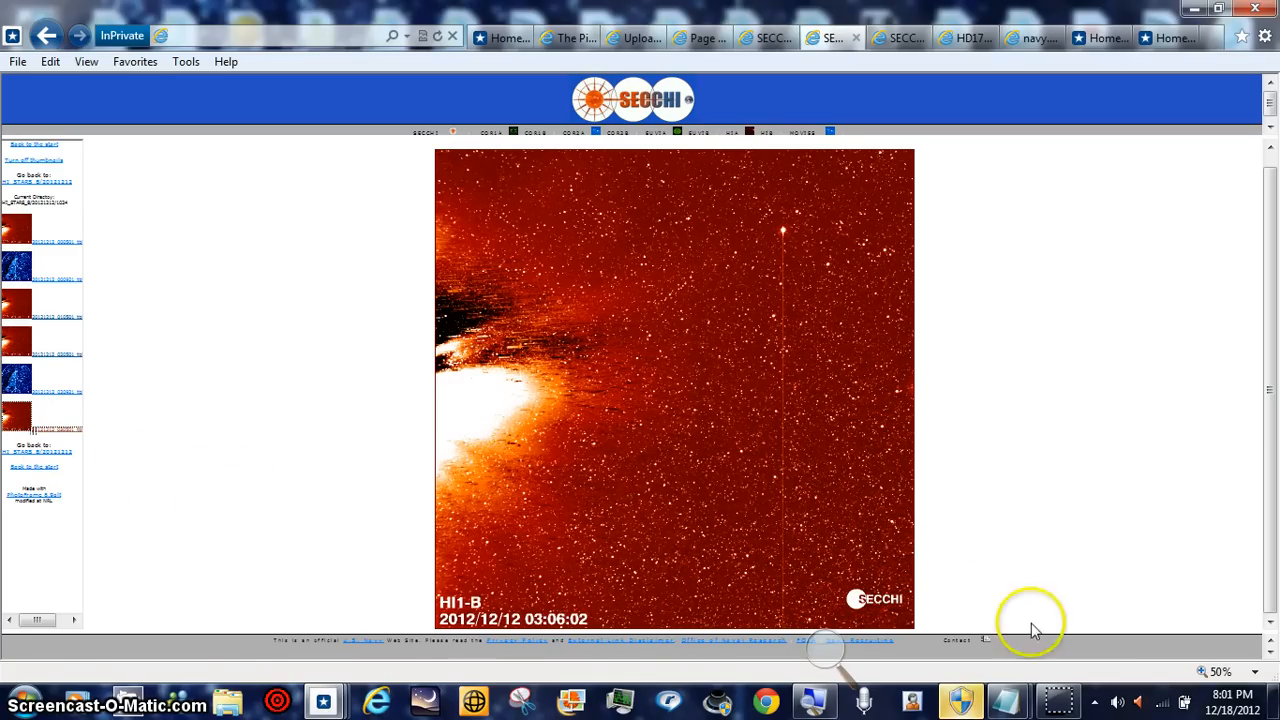
mouse_move(1030, 680)
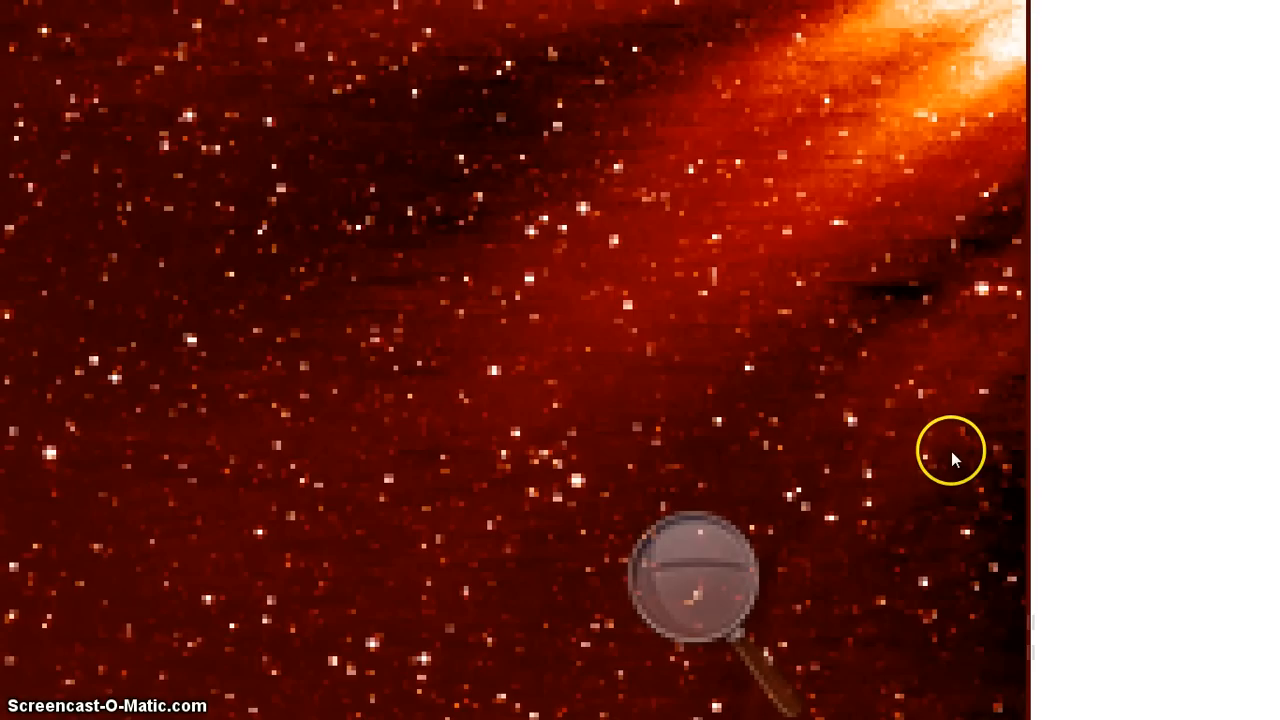
mouse_move(918, 548)
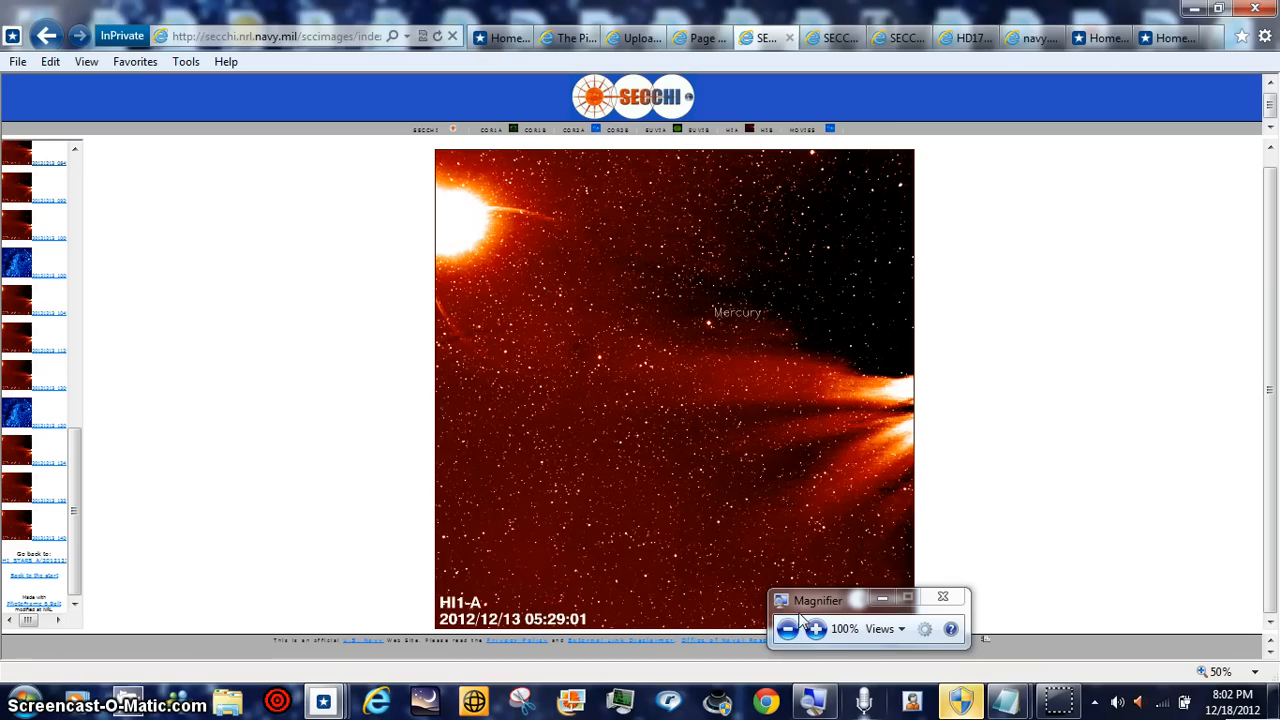
mouse_move(870, 285)
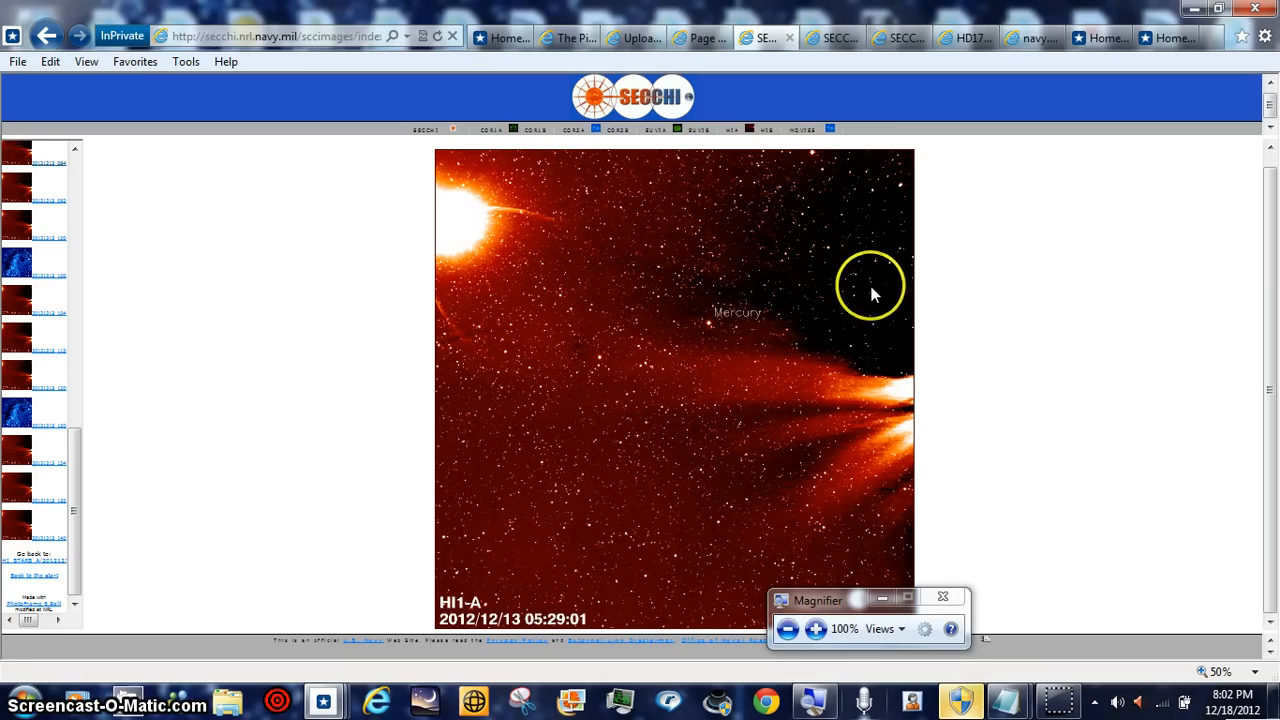